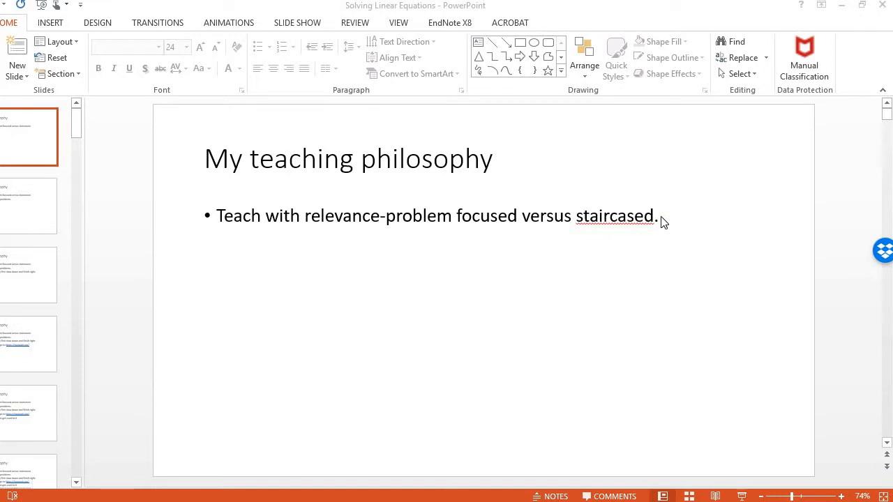
- Add a second bullet after the first point: 'Technology is a tool to solve problems.'
click(662, 216)
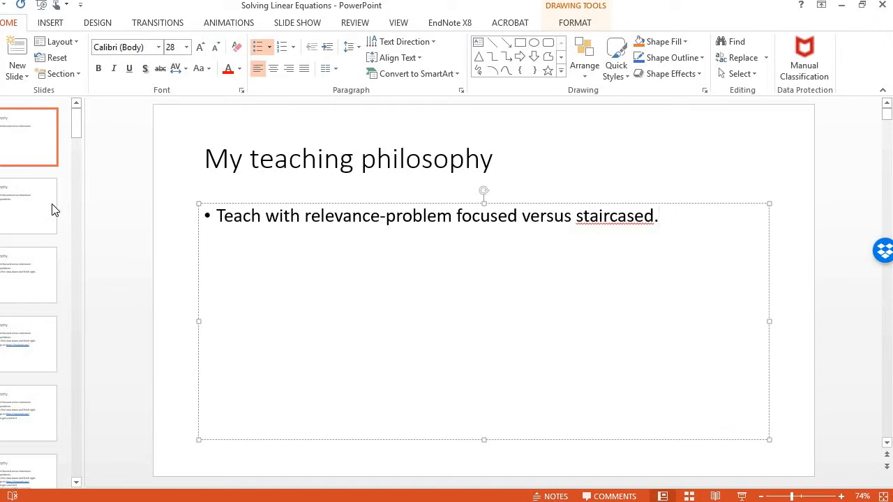
text(Technology is a tool to solve problems.)
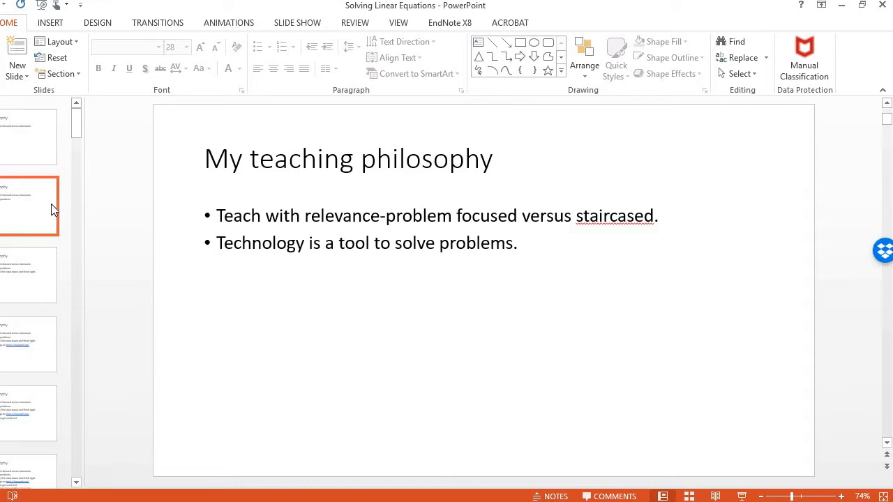
mouse_move(69, 222)
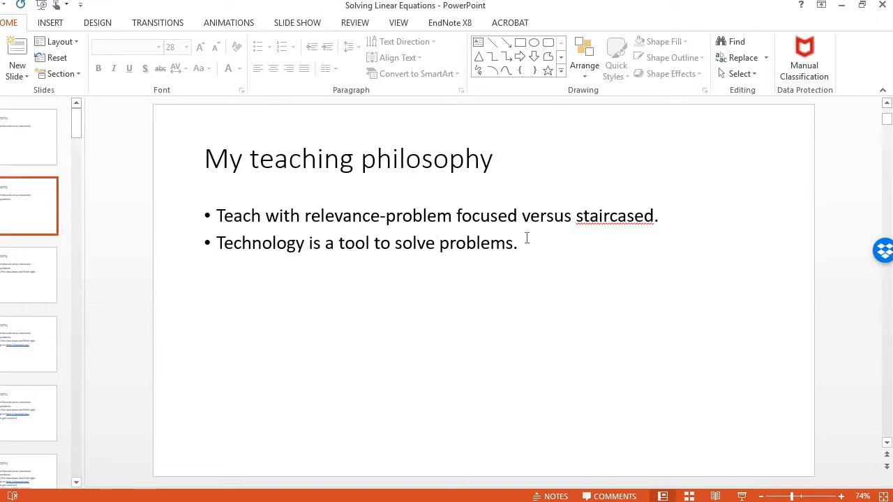
click(515, 243)
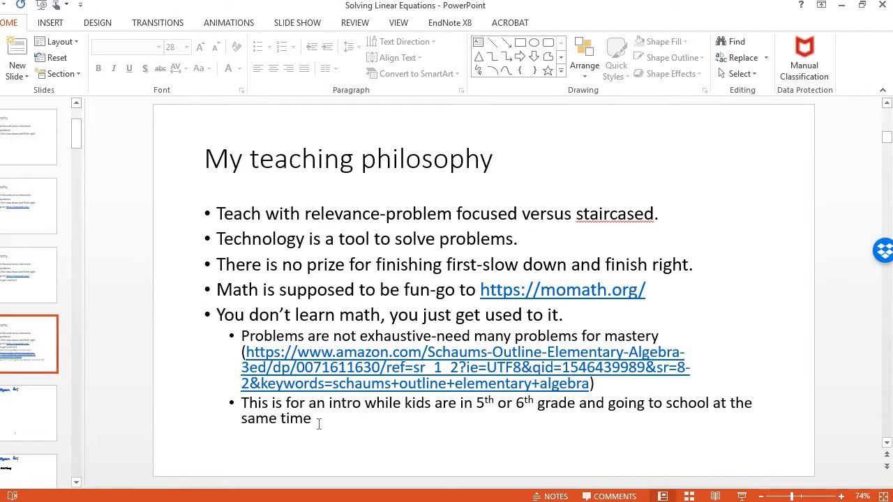
- Add a final 'thomas…' email sub-point that PowerPoint auto-formats as a link
click(314, 419)
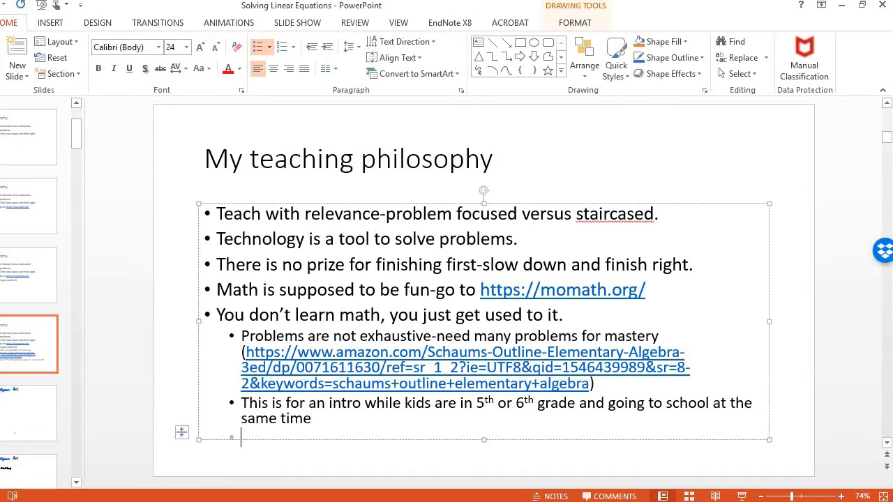
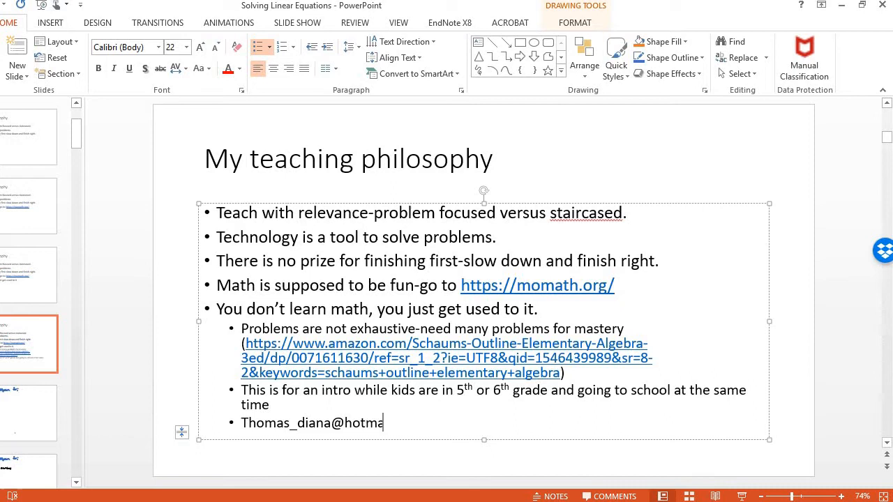
key(enter)
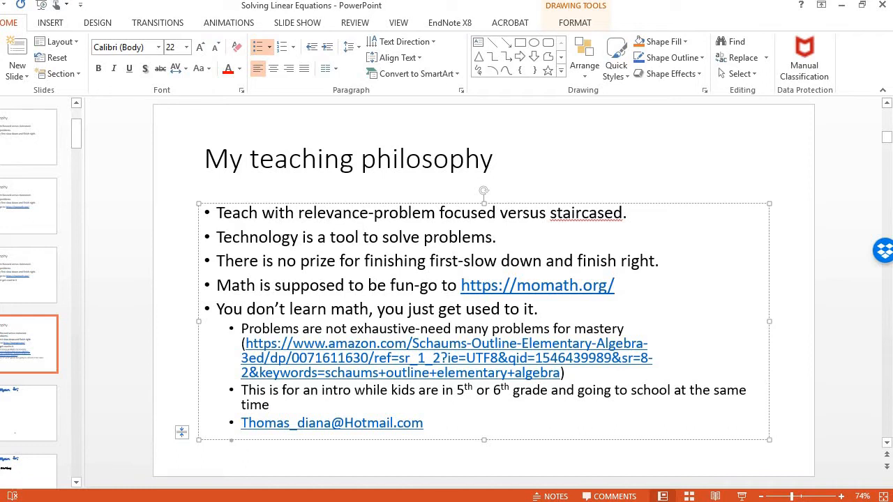
click(241, 439)
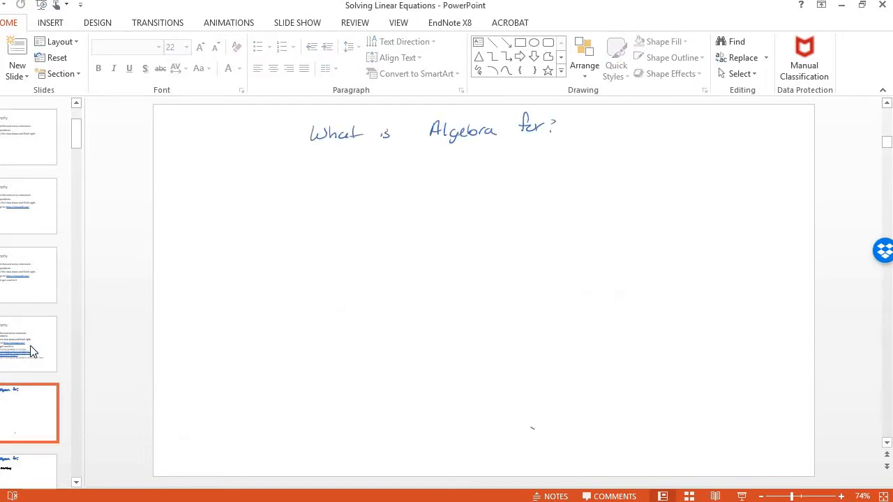
mouse_move(100, 258)
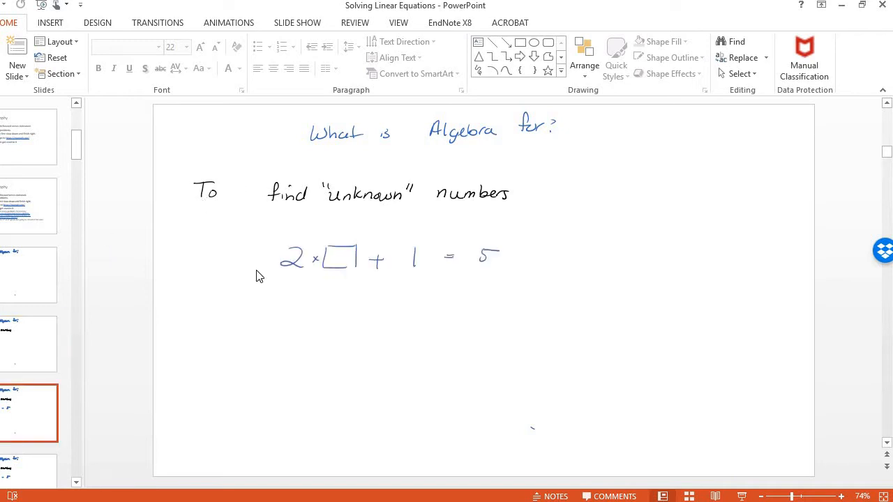
mouse_move(360, 288)
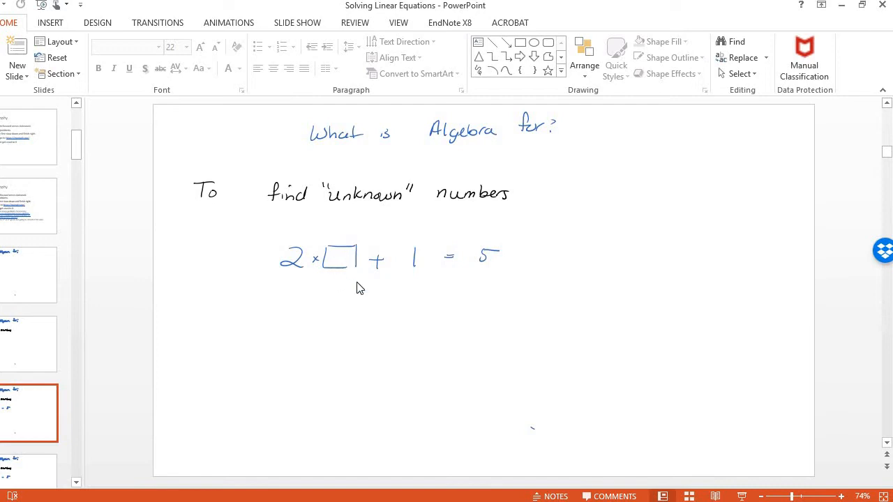
mouse_move(485, 275)
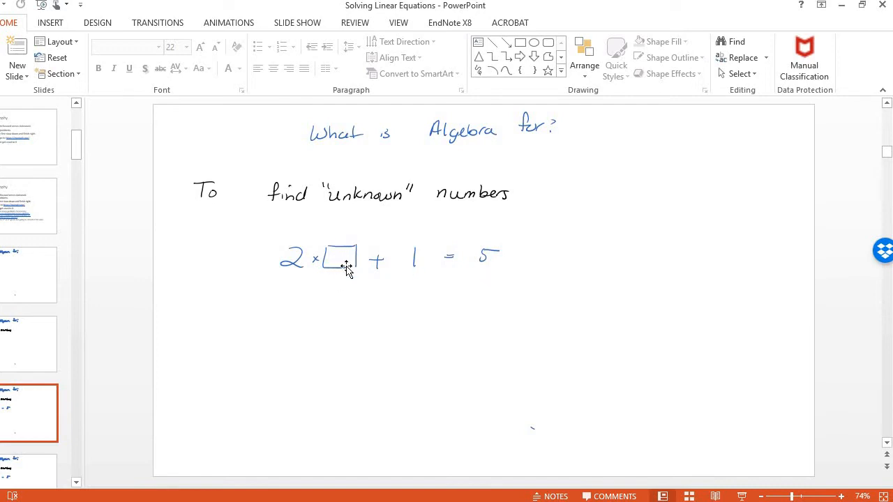
mouse_move(349, 283)
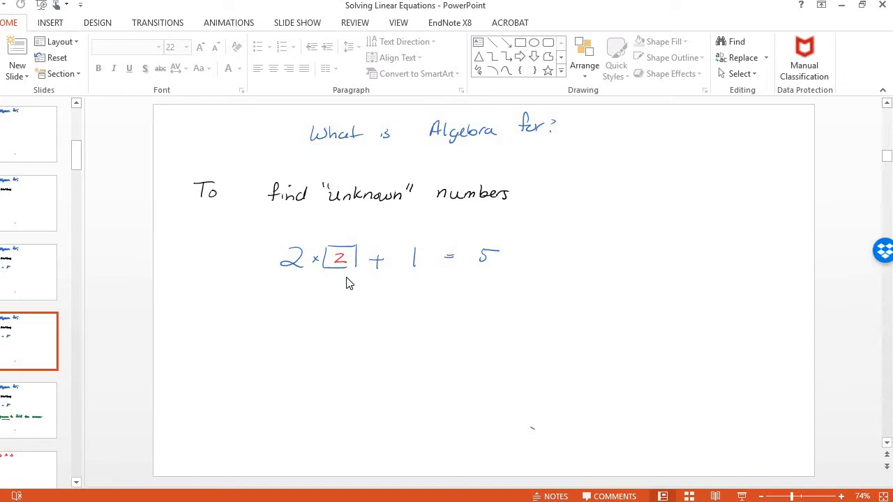
- Bring up the Excel workbook over the algebra slide
click(29, 410)
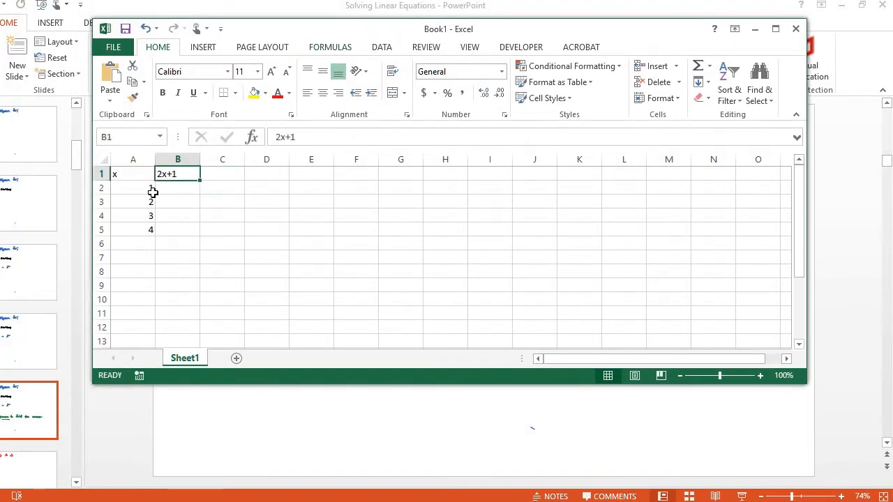
click(133, 174)
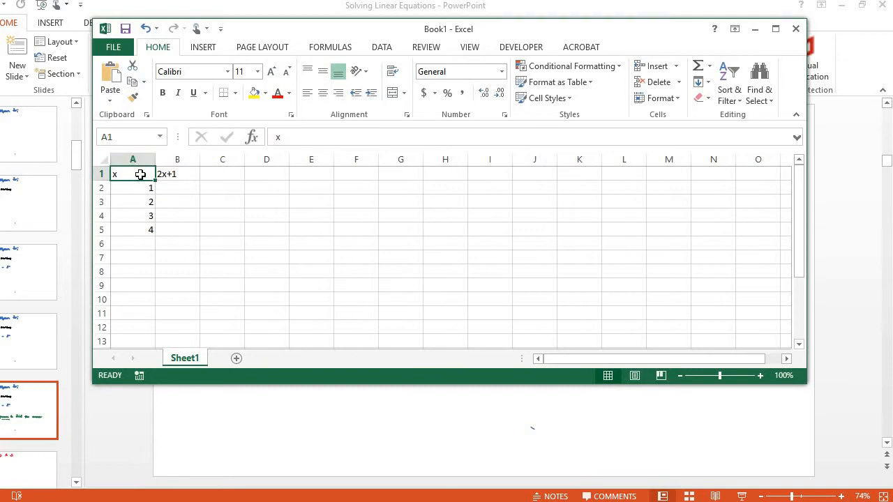
click(177, 174)
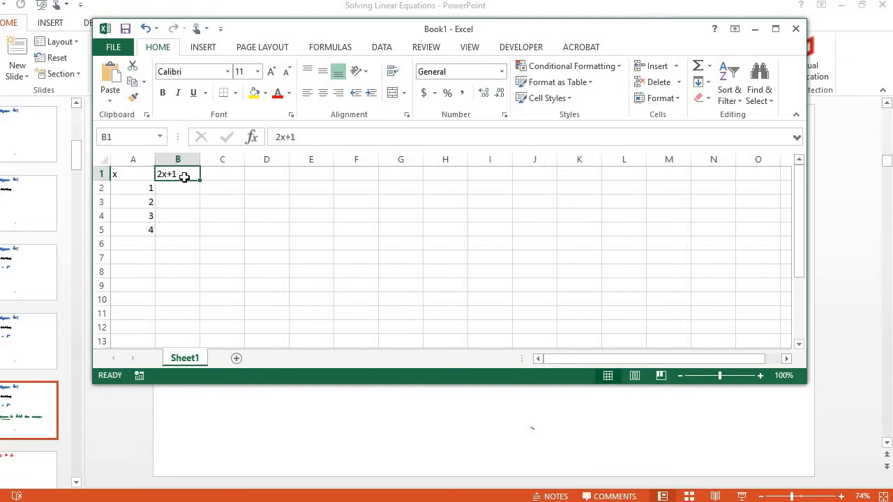
click(132, 174)
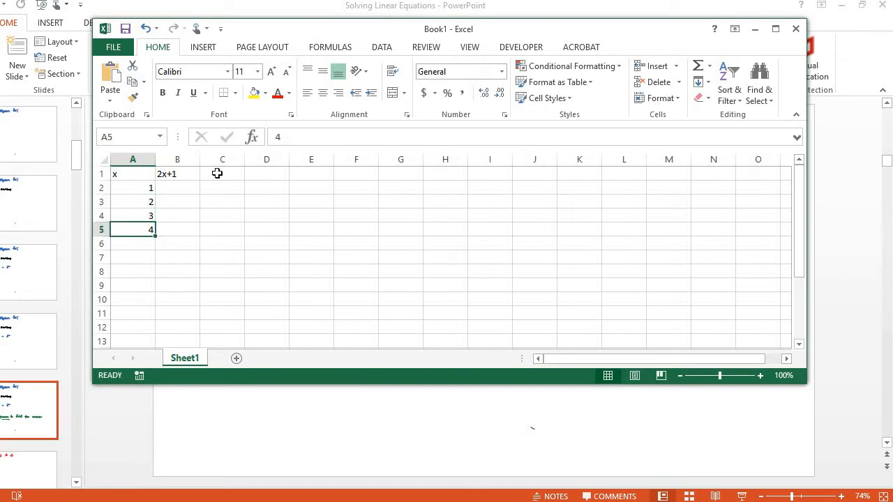
mouse_move(190, 190)
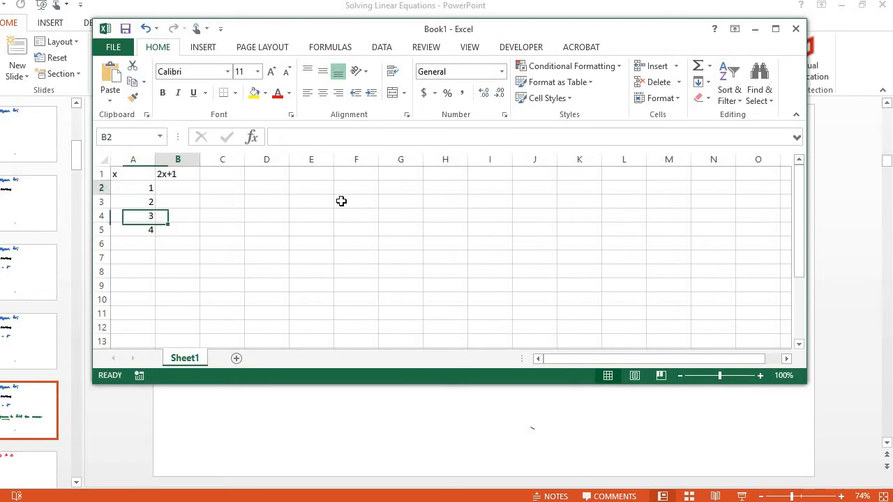
click(177, 187)
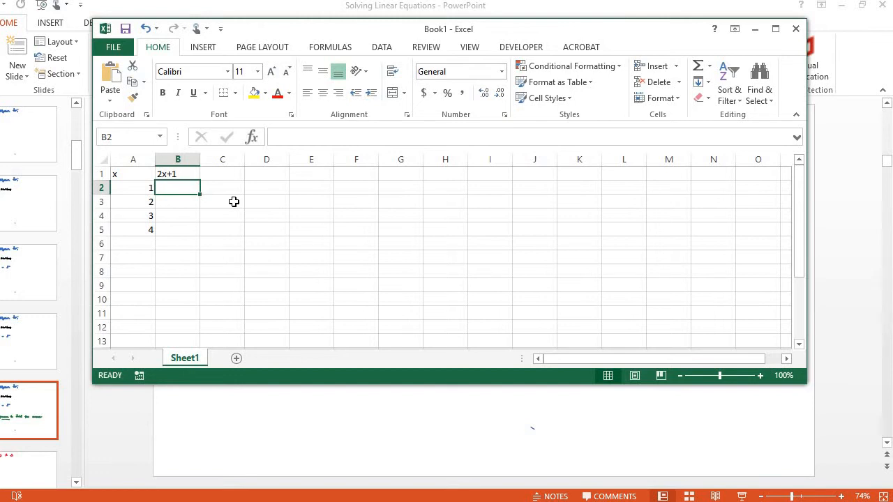
text(=)
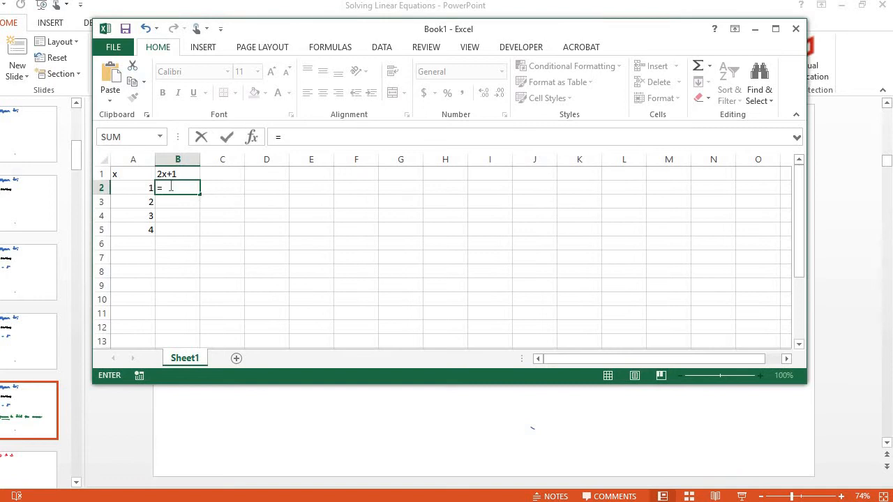
- Enter =2*A2+1 in B2, fill it down beside each x value, and inspect the formula
text(2)
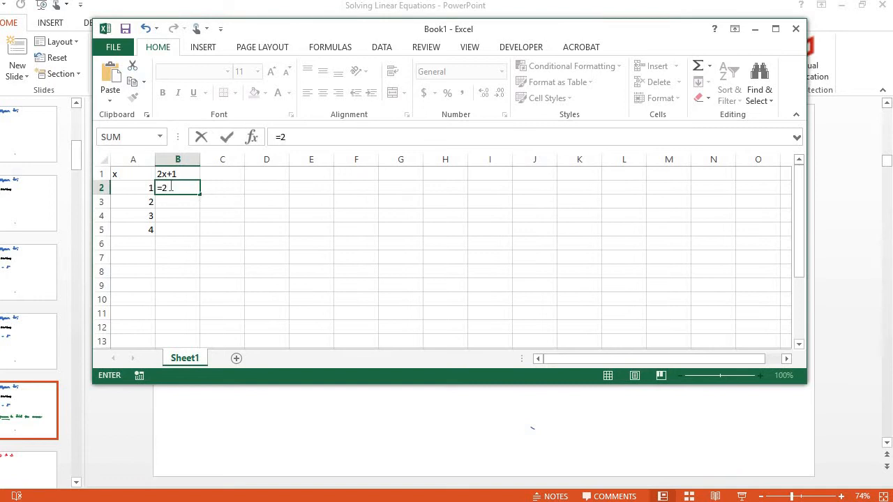
text(*)
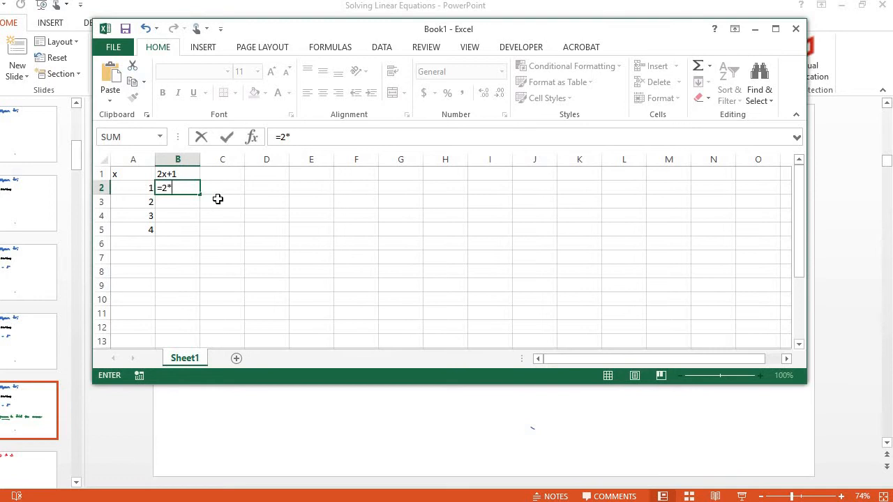
click(132, 188)
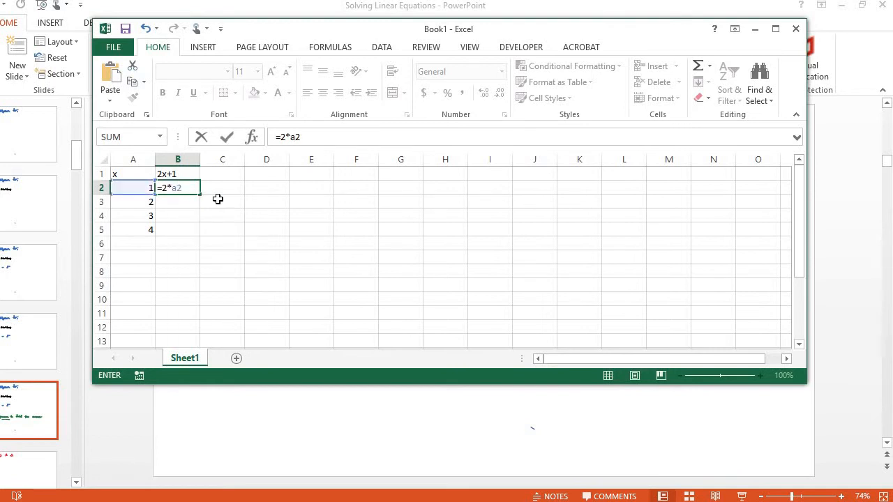
text(+1)
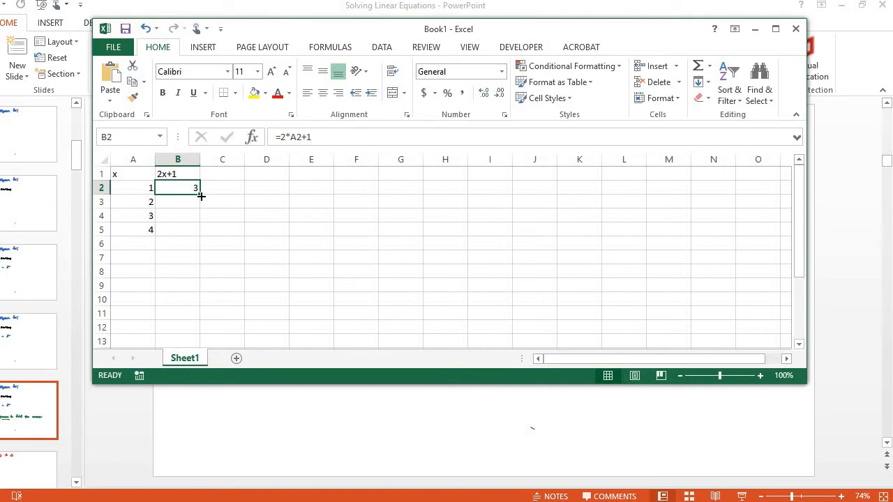
drag(197, 193, 198, 209)
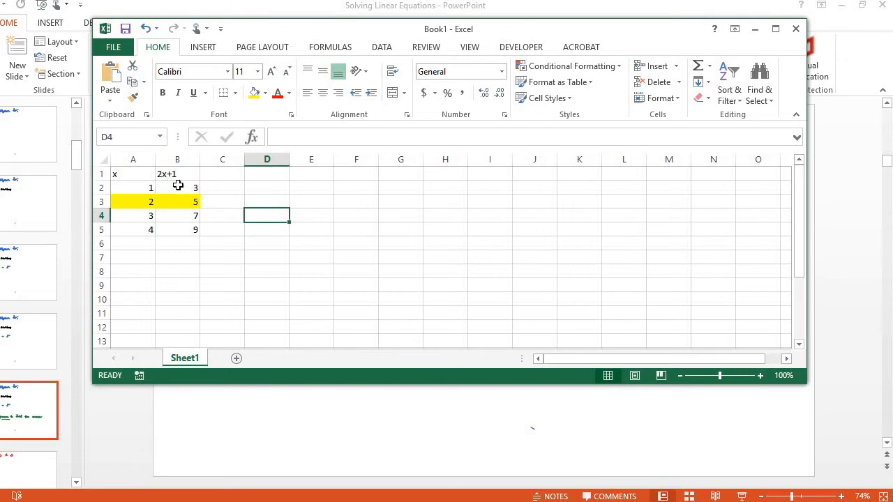
click(177, 187)
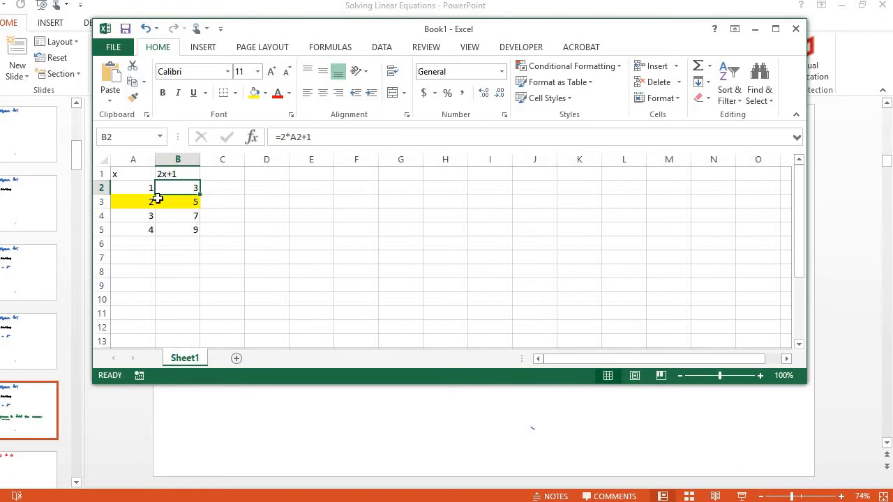
click(133, 202)
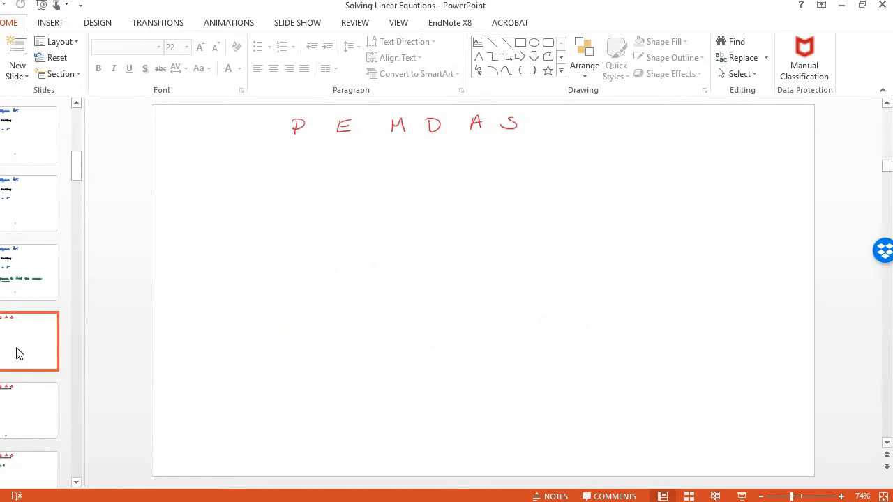
mouse_move(135, 234)
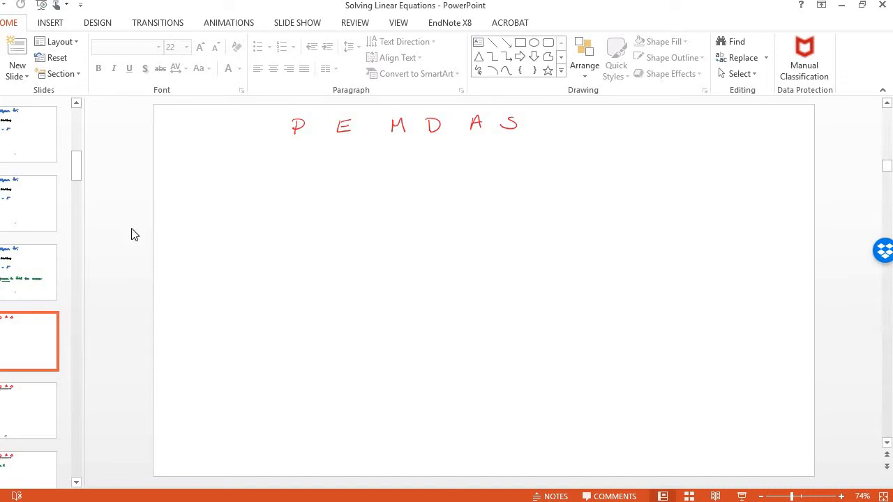
mouse_move(303, 149)
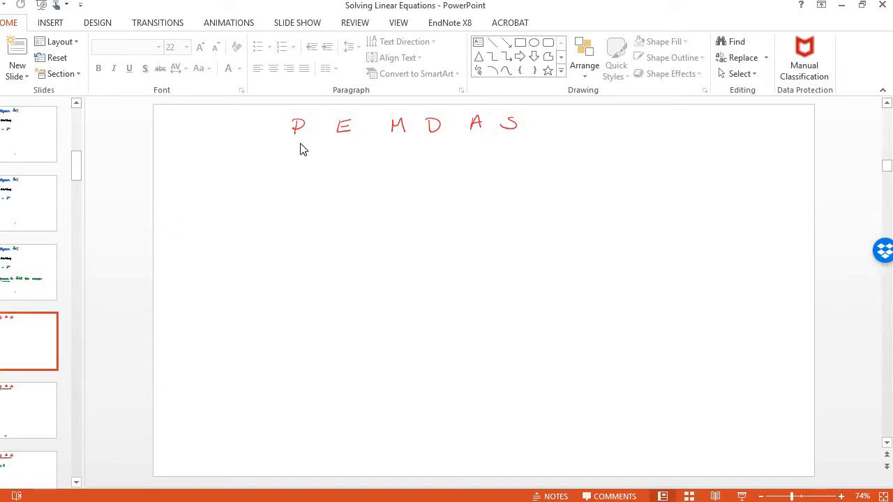
mouse_move(329, 153)
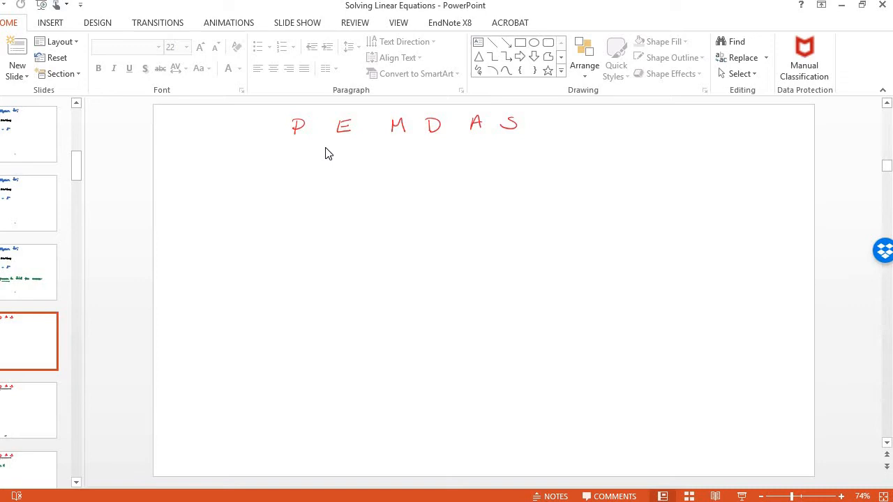
mouse_move(443, 143)
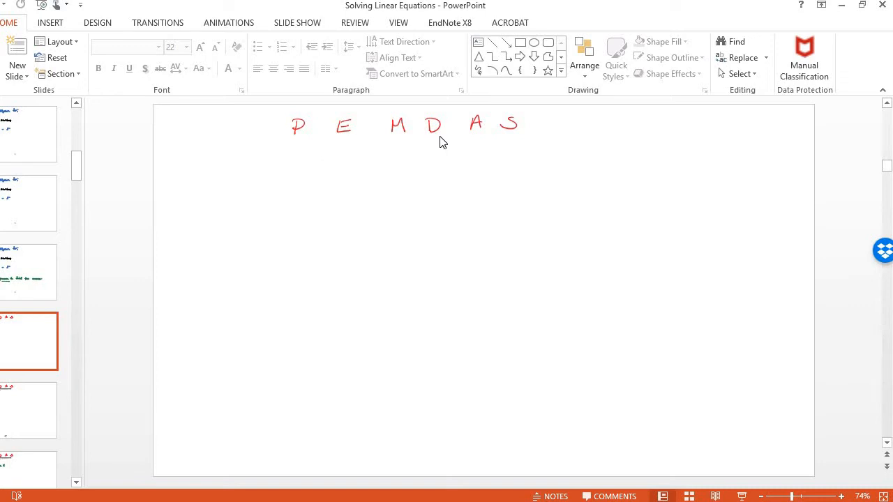
mouse_move(299, 141)
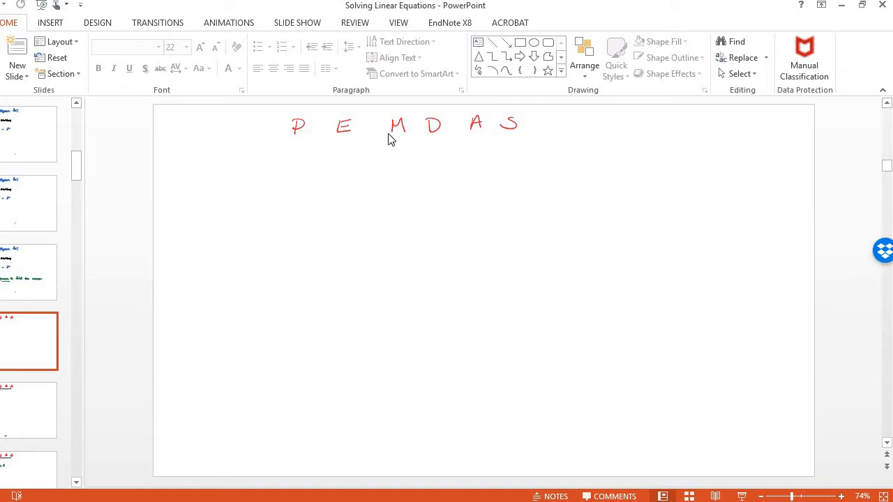
mouse_move(437, 139)
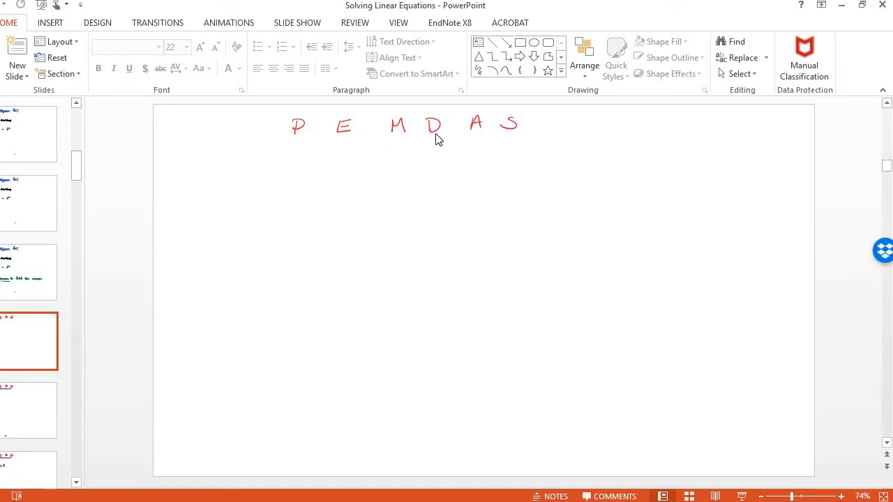
mouse_move(417, 138)
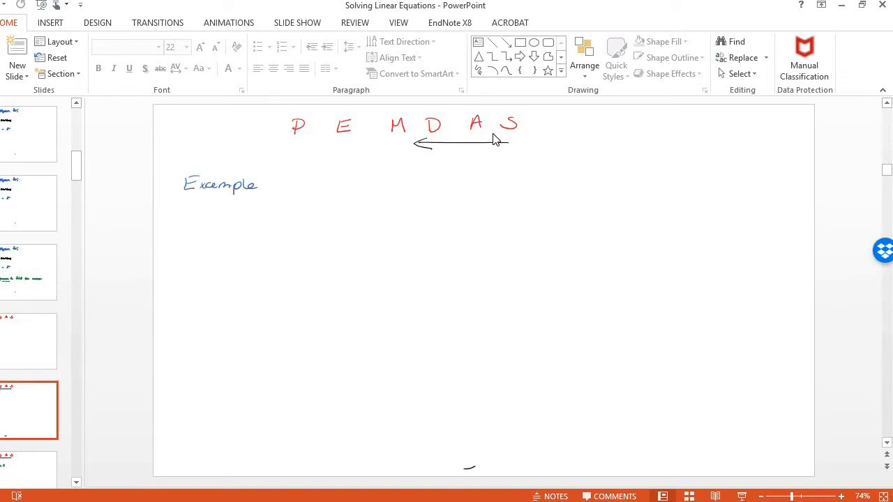
mouse_move(310, 130)
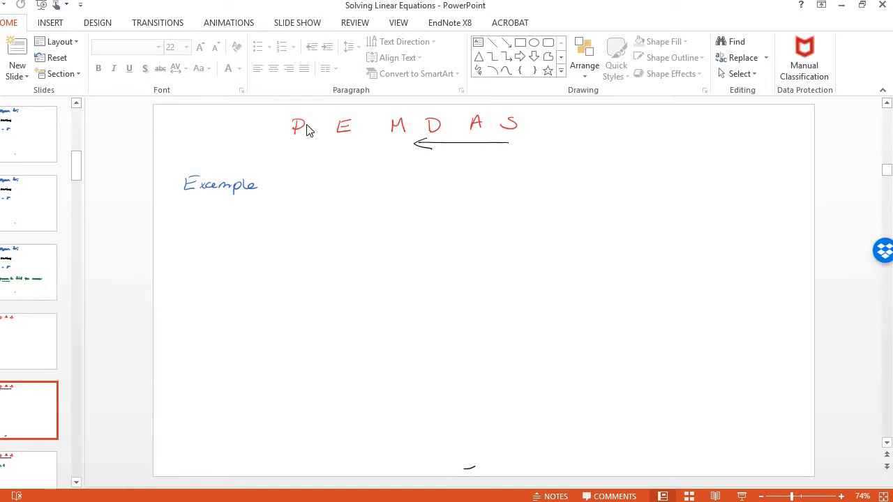
mouse_move(455, 137)
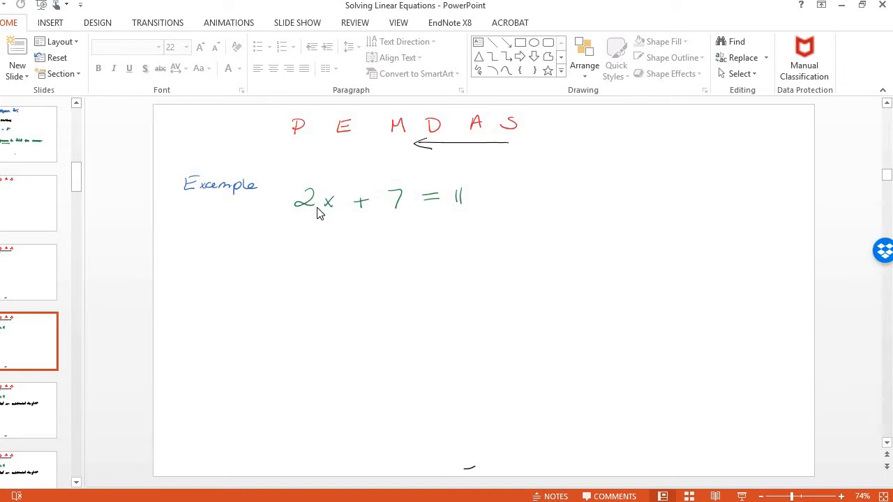
mouse_move(332, 218)
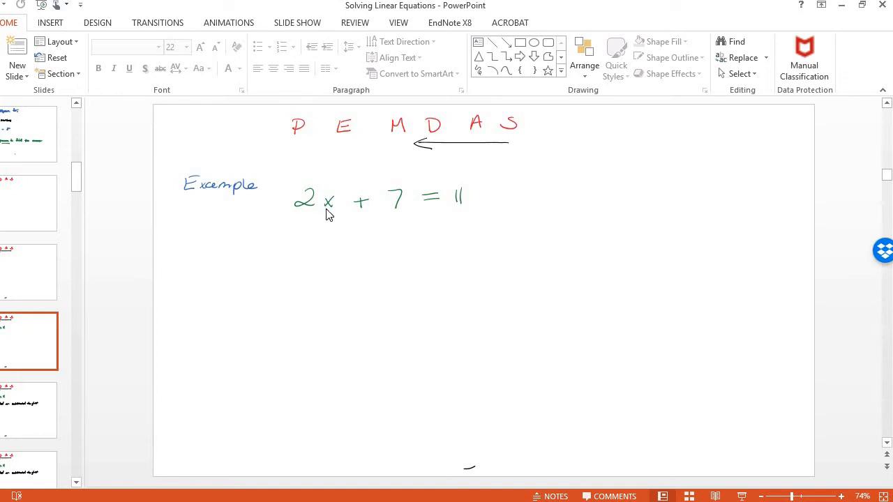
mouse_move(444, 223)
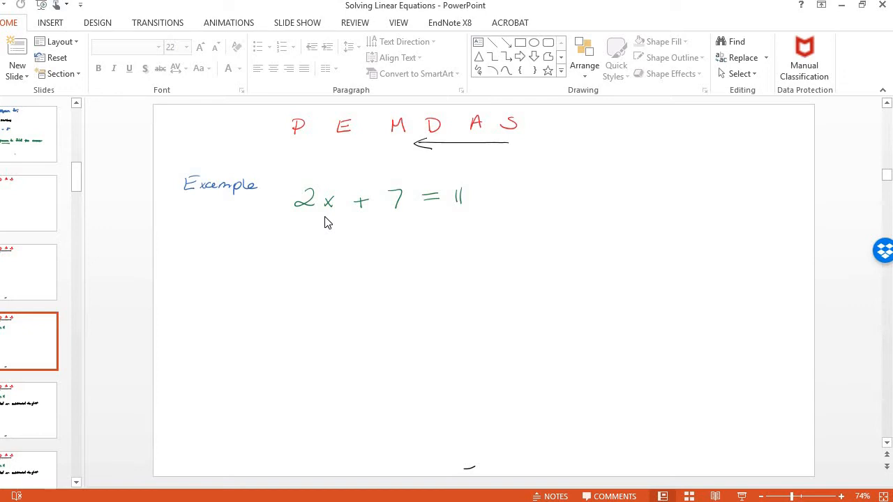
mouse_move(336, 215)
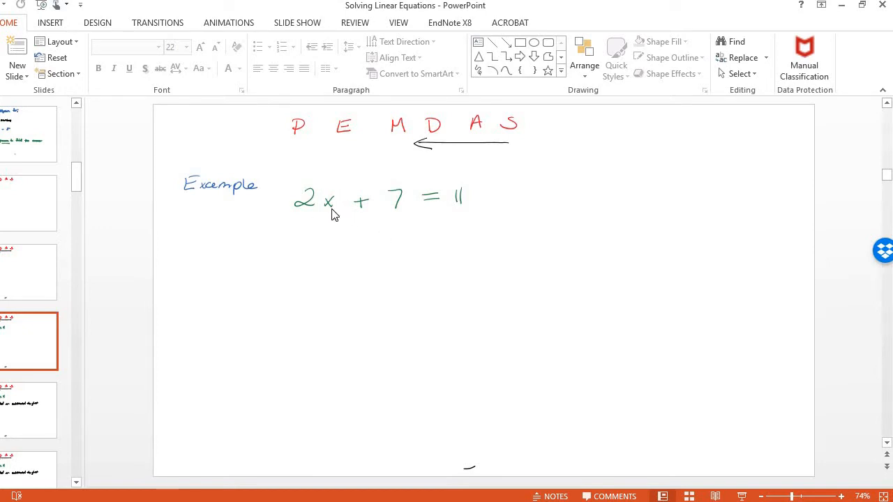
mouse_move(120, 325)
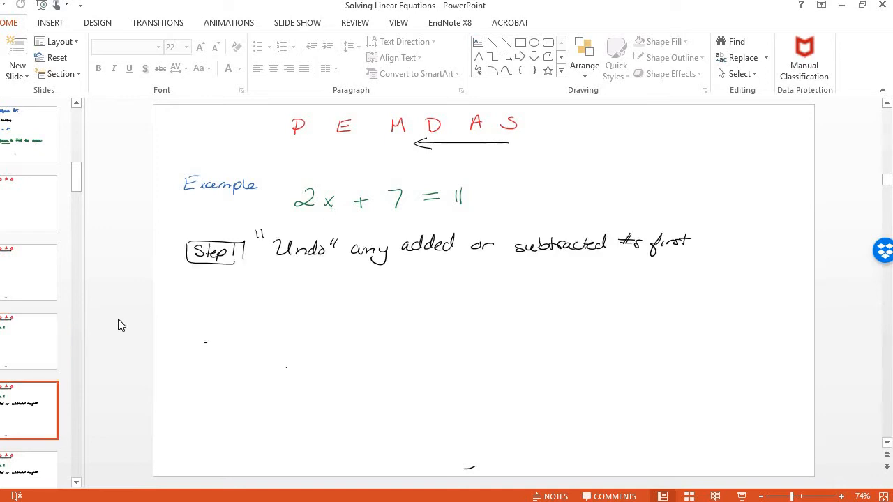
mouse_move(519, 139)
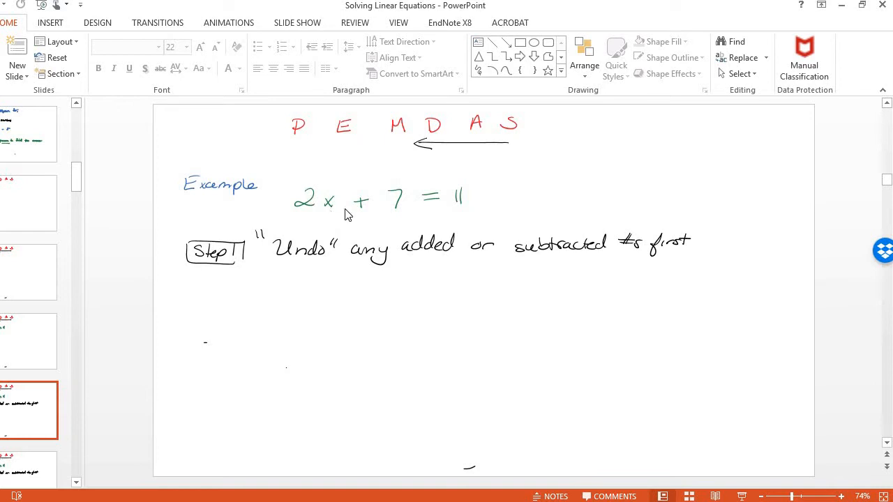
mouse_move(370, 284)
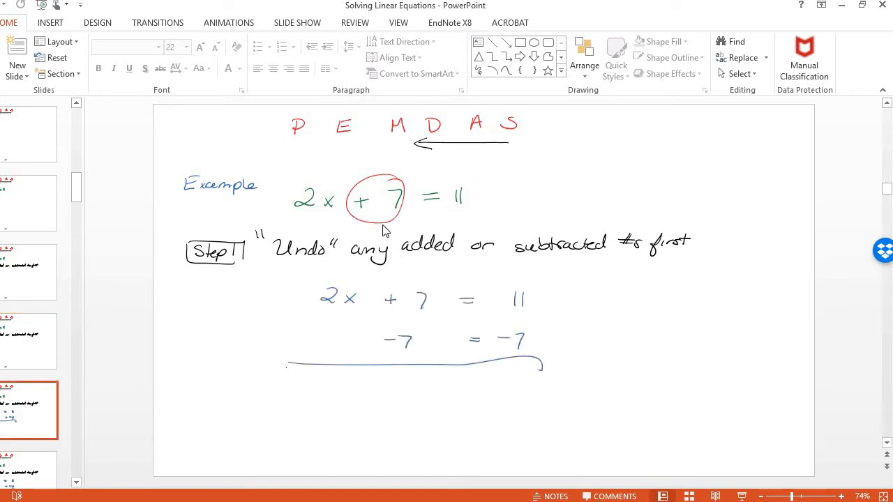
mouse_move(401, 357)
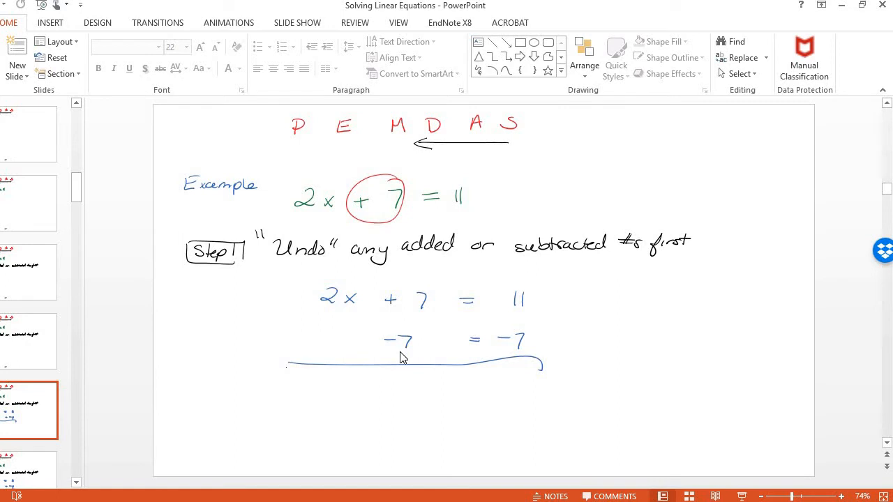
mouse_move(506, 357)
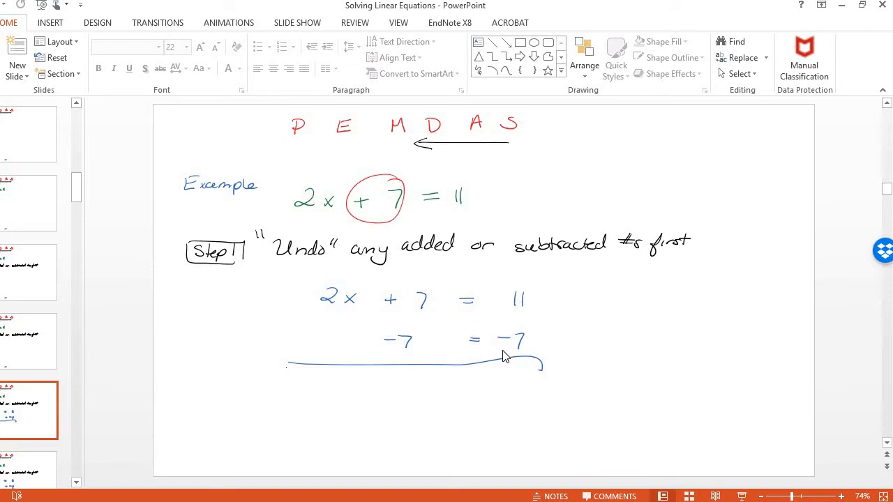
mouse_move(310, 218)
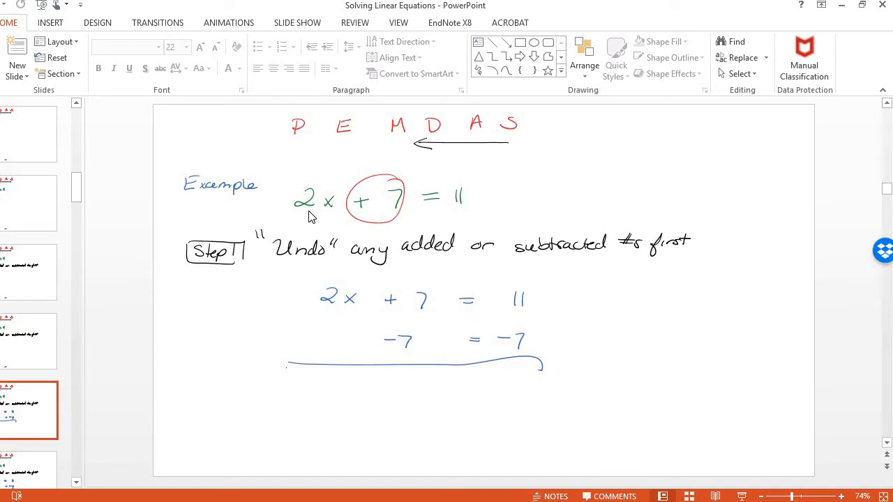
mouse_move(330, 217)
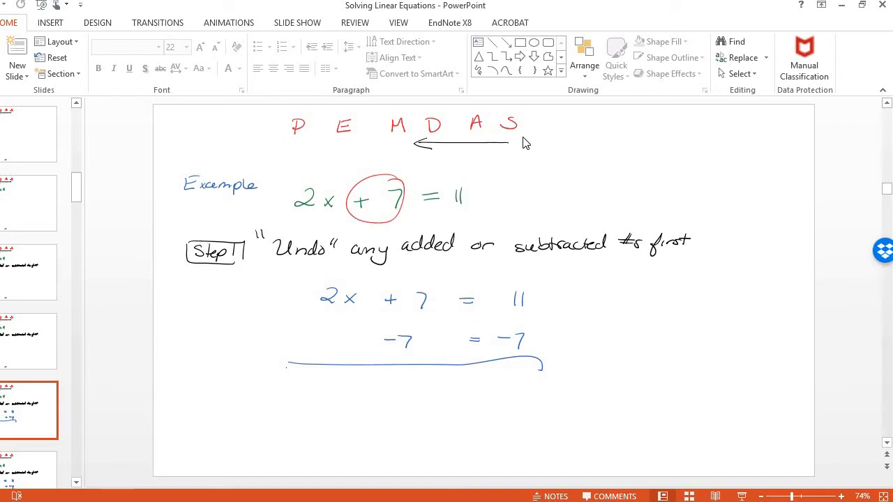
mouse_move(483, 139)
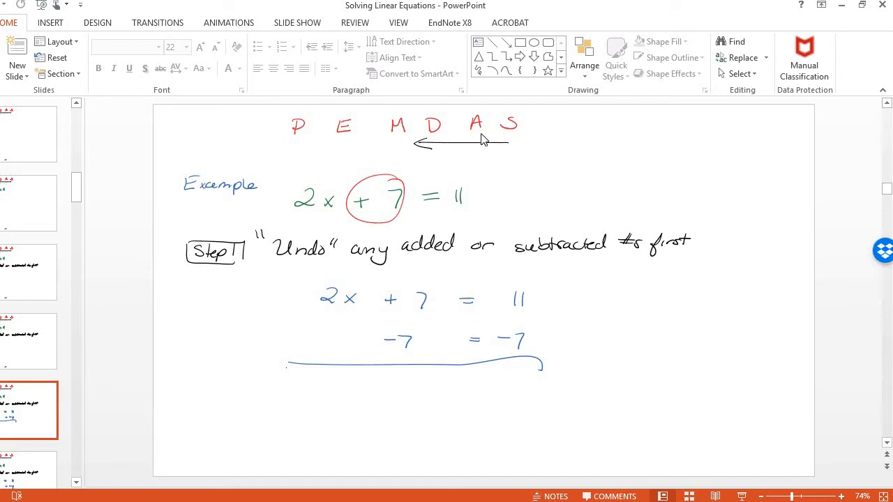
mouse_move(506, 143)
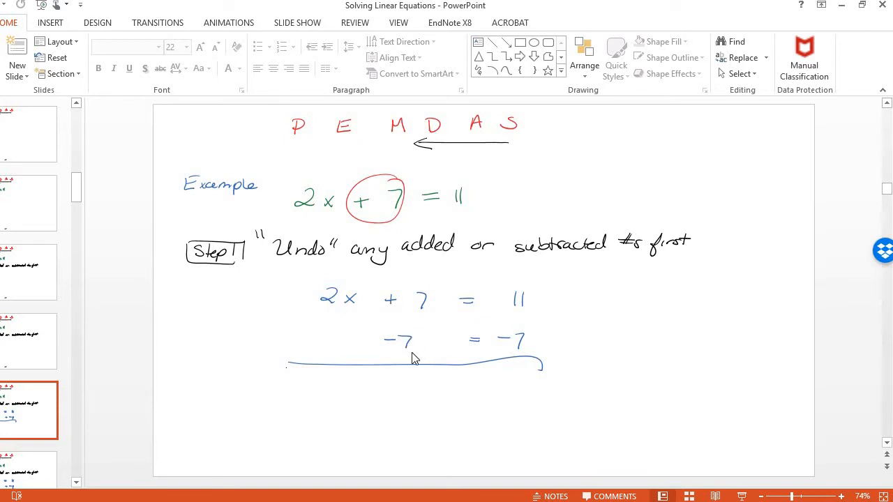
mouse_move(492, 358)
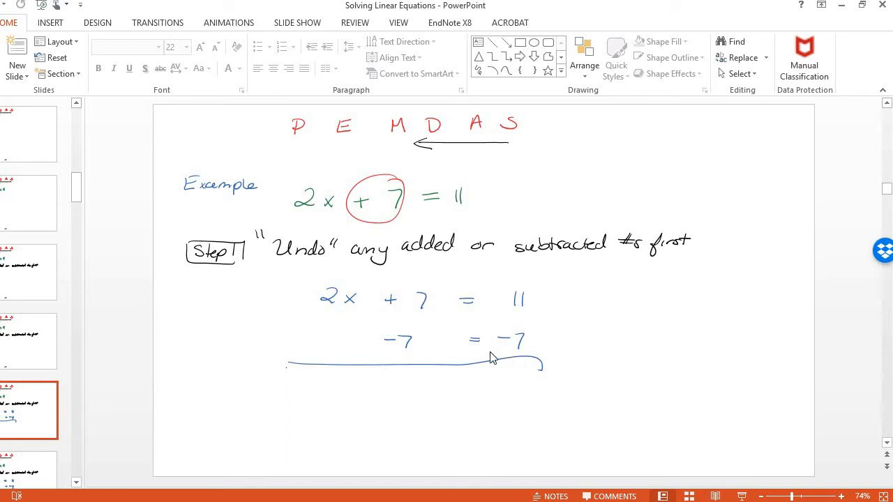
mouse_move(497, 377)
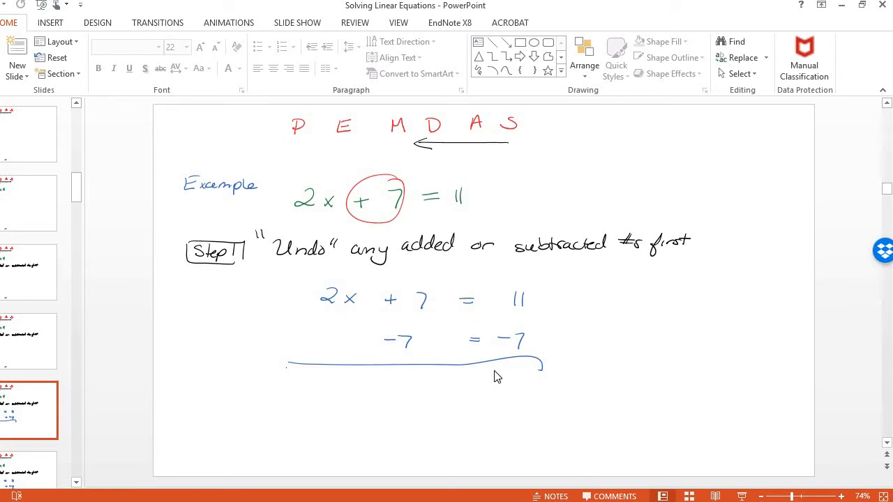
mouse_move(668, 351)
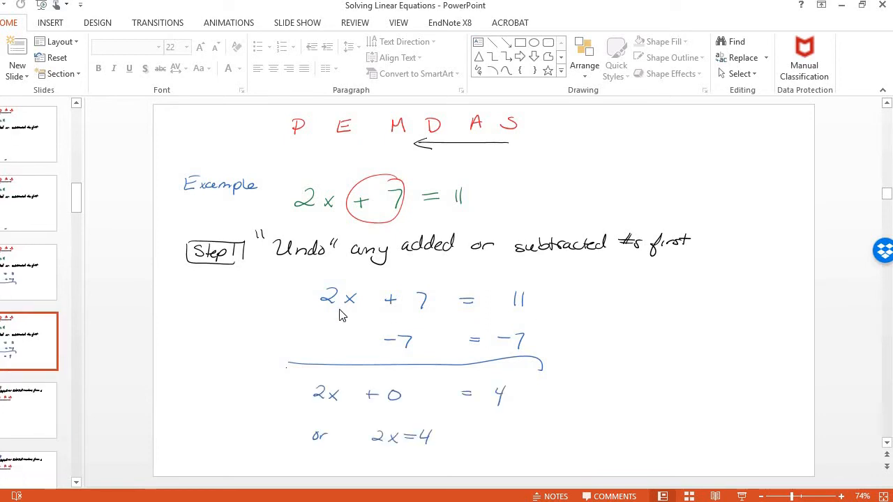
mouse_move(430, 309)
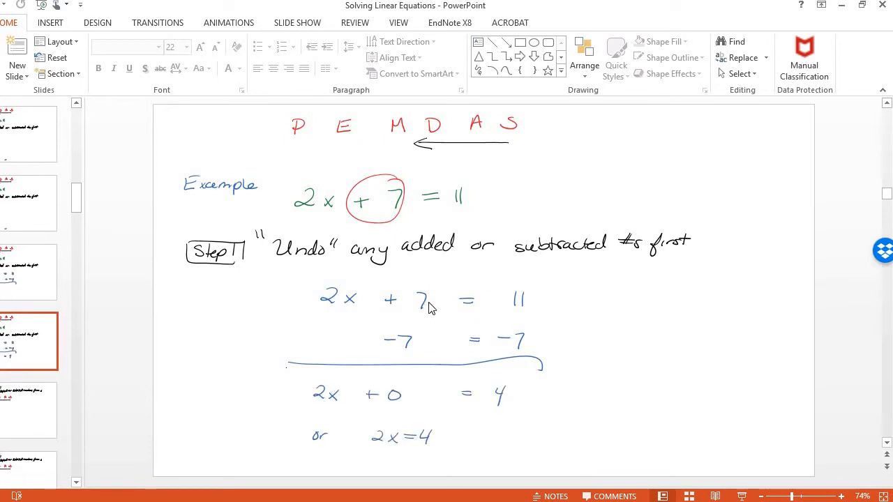
mouse_move(498, 370)
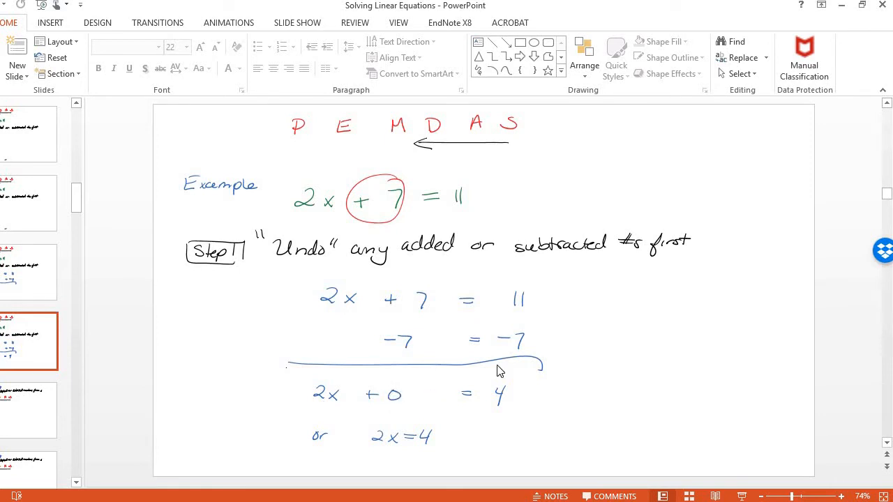
mouse_move(502, 415)
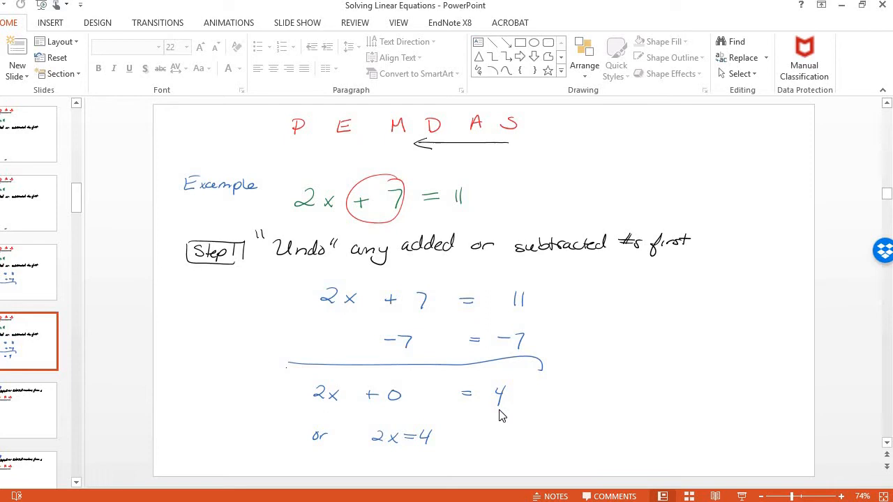
mouse_move(335, 413)
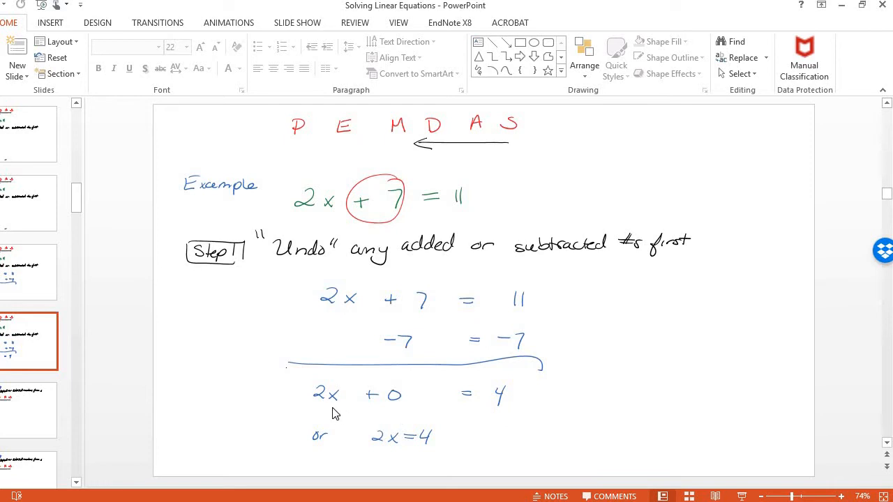
mouse_move(420, 456)
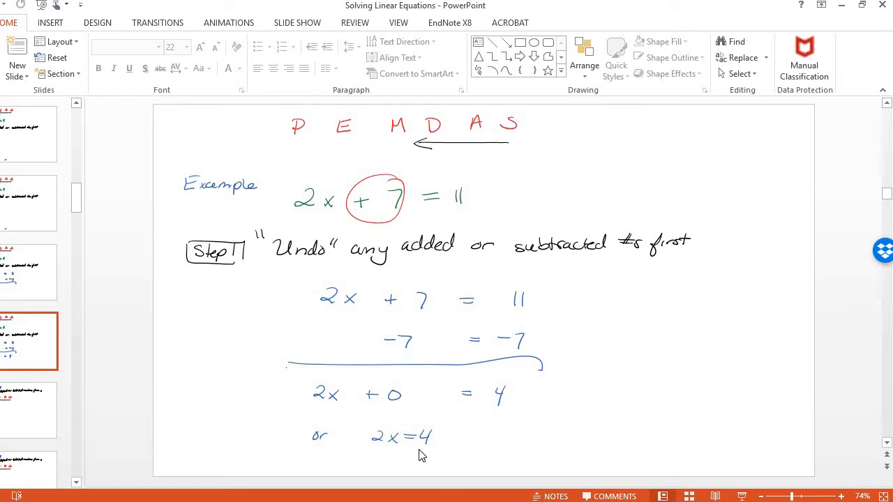
mouse_move(335, 344)
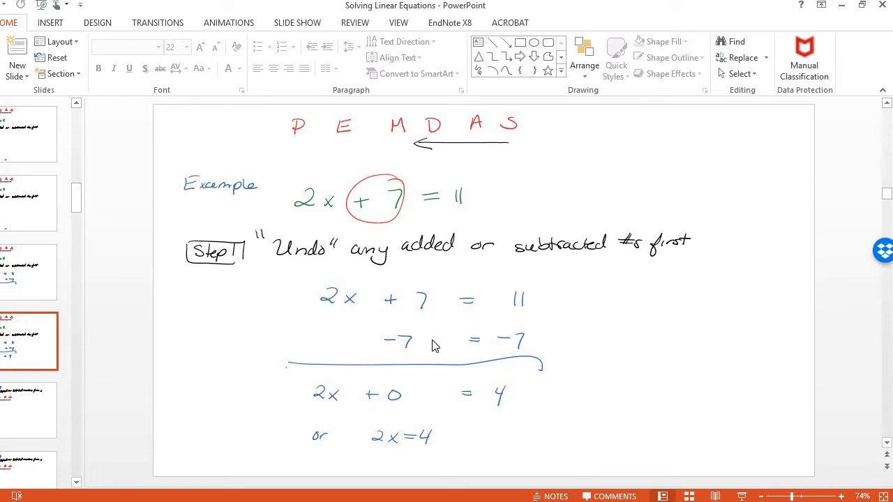
mouse_move(389, 410)
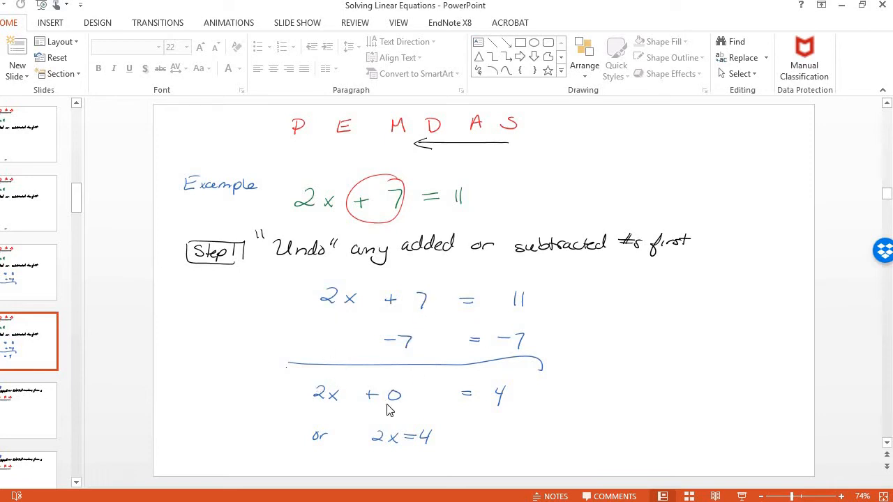
mouse_move(448, 362)
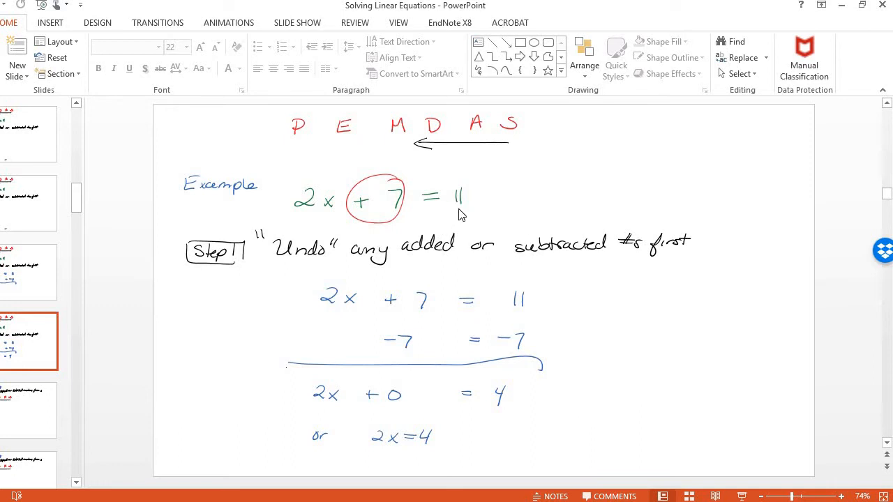
mouse_move(463, 220)
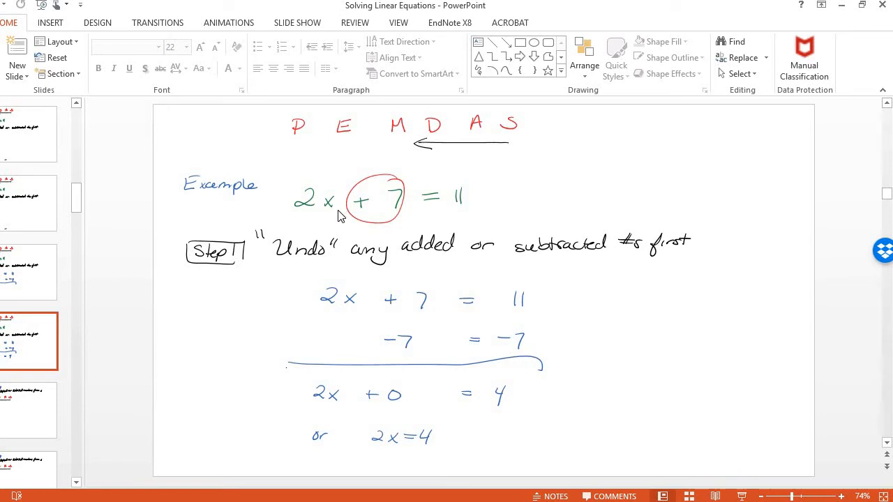
mouse_move(331, 218)
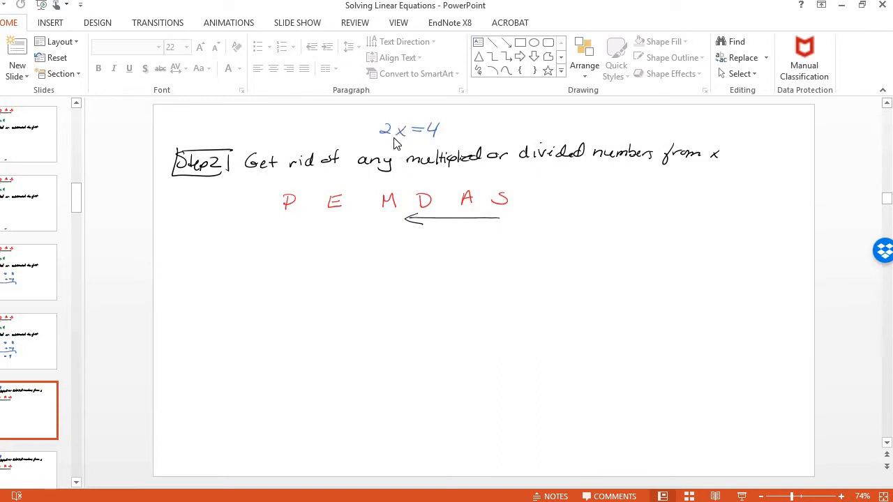
mouse_move(396, 151)
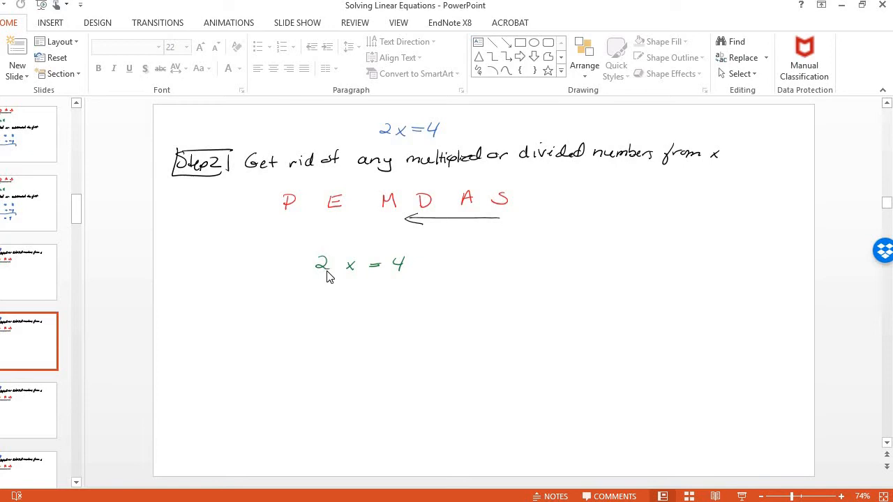
mouse_move(324, 276)
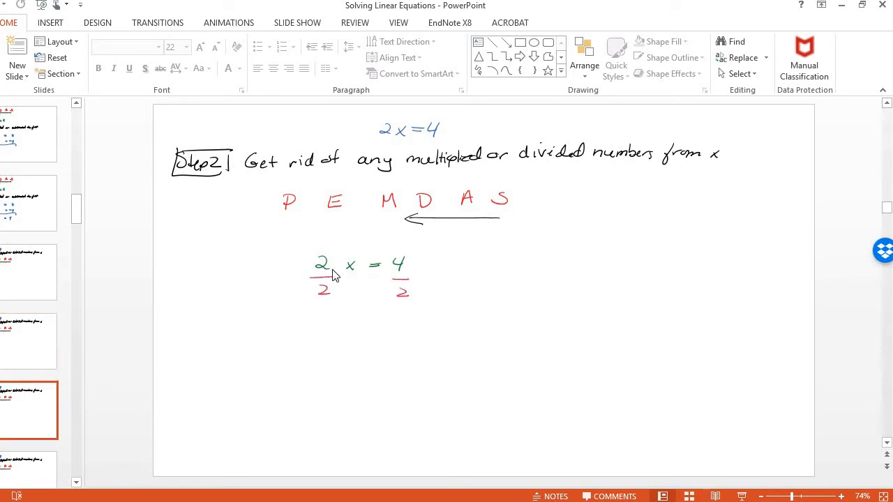
mouse_move(328, 255)
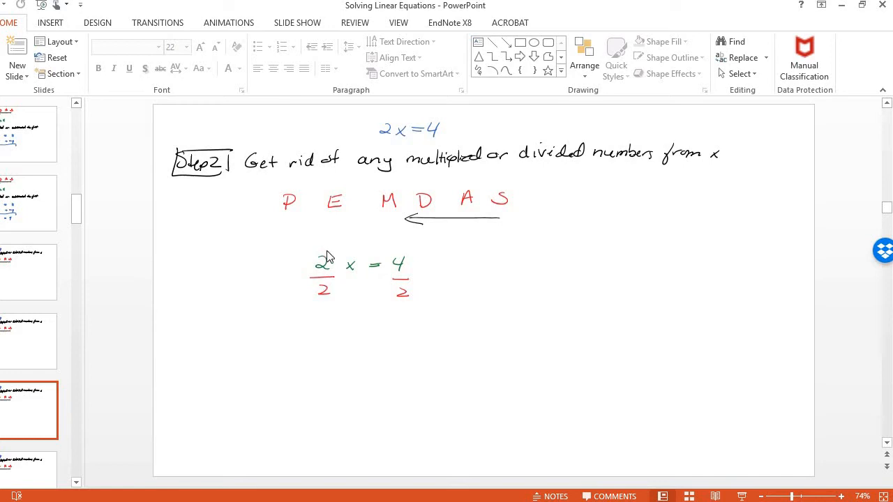
mouse_move(329, 311)
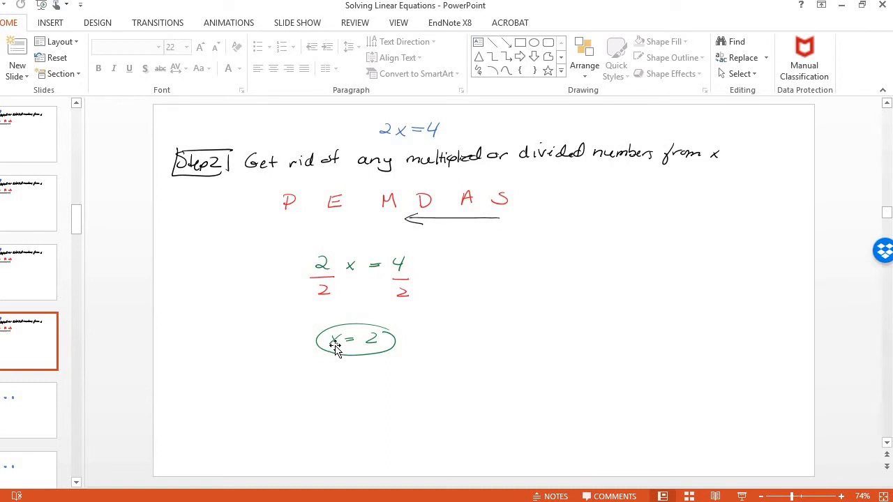
mouse_move(384, 346)
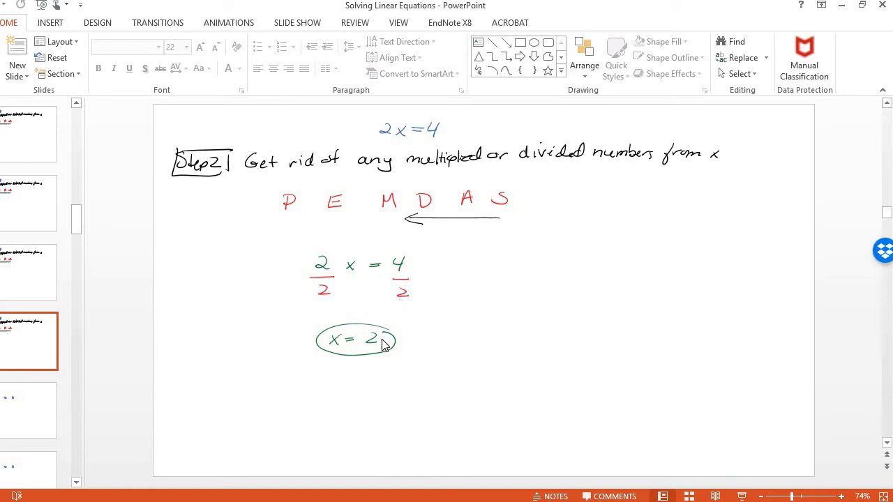
mouse_move(382, 347)
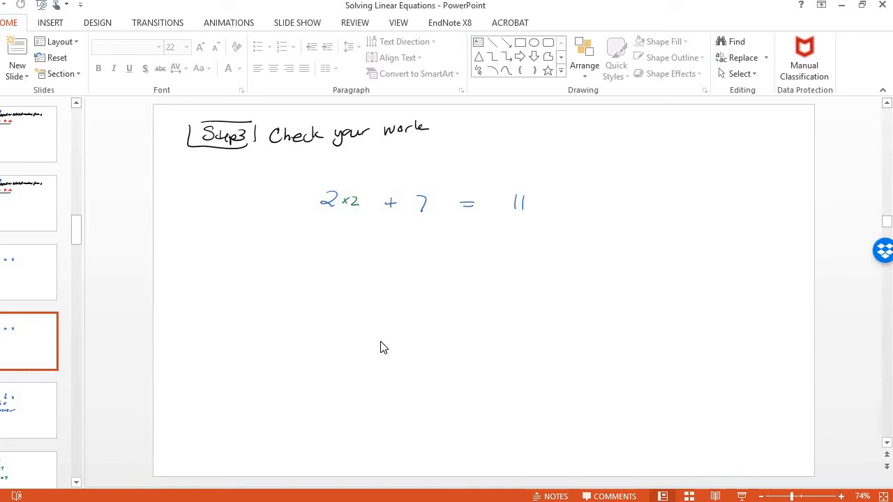
mouse_move(382, 343)
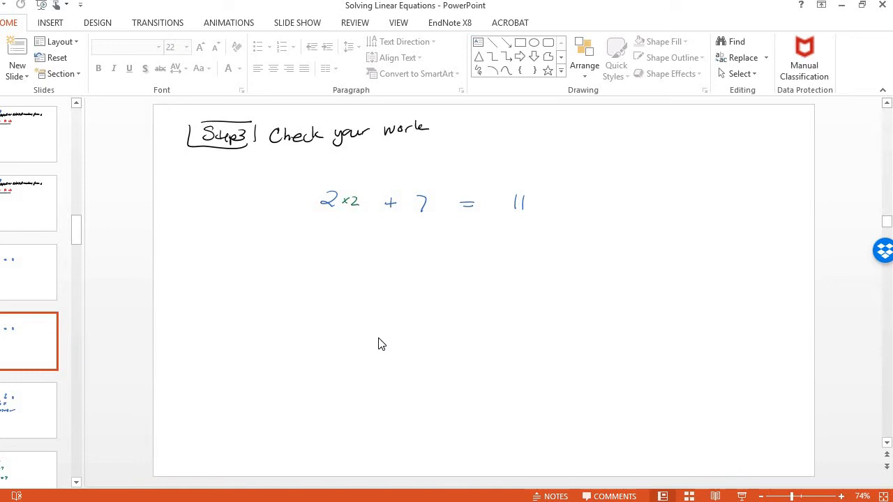
mouse_move(362, 218)
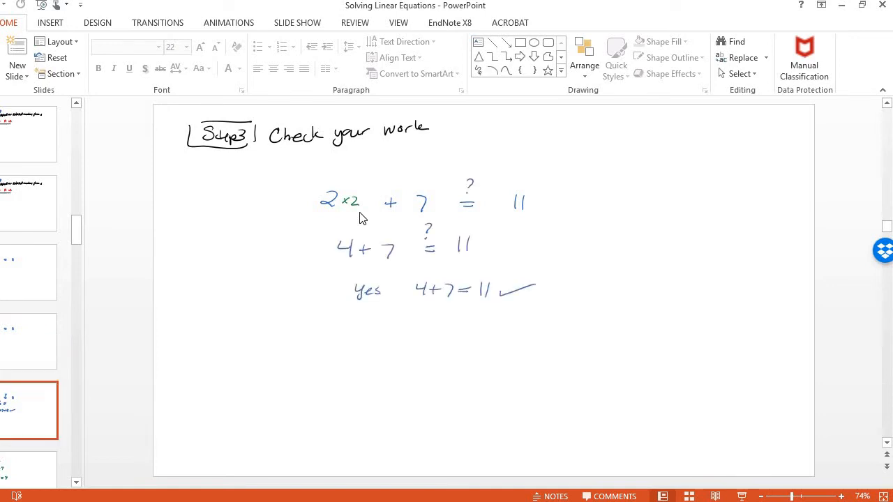
mouse_move(352, 215)
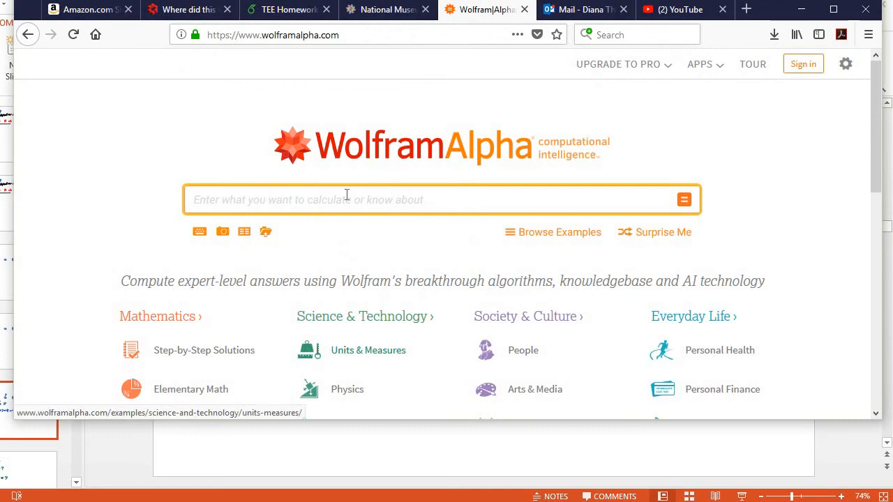
- Query Wolfram Alpha with 'solve 2*x+7=11' and read the result x = 2
text(s)
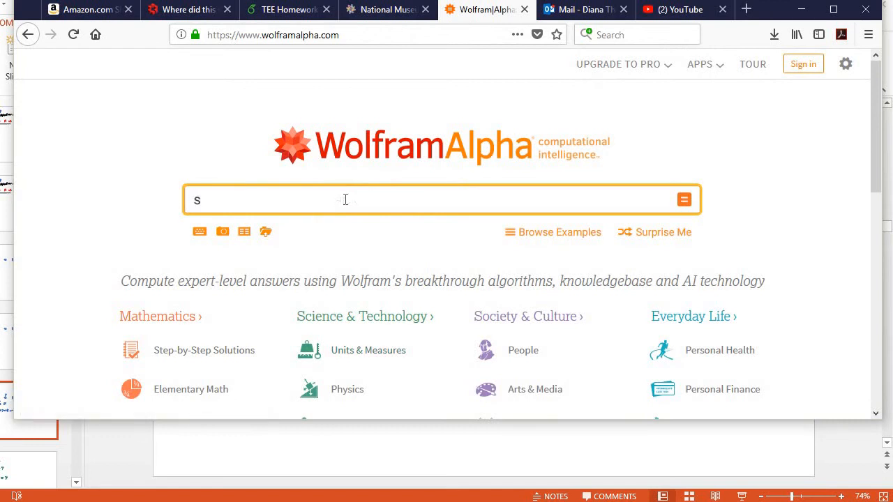
text(olve 2*)
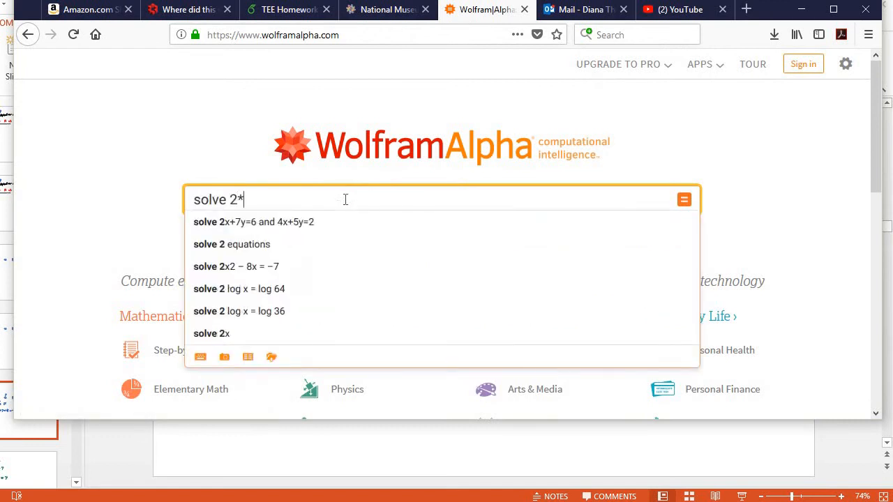
text(x+)
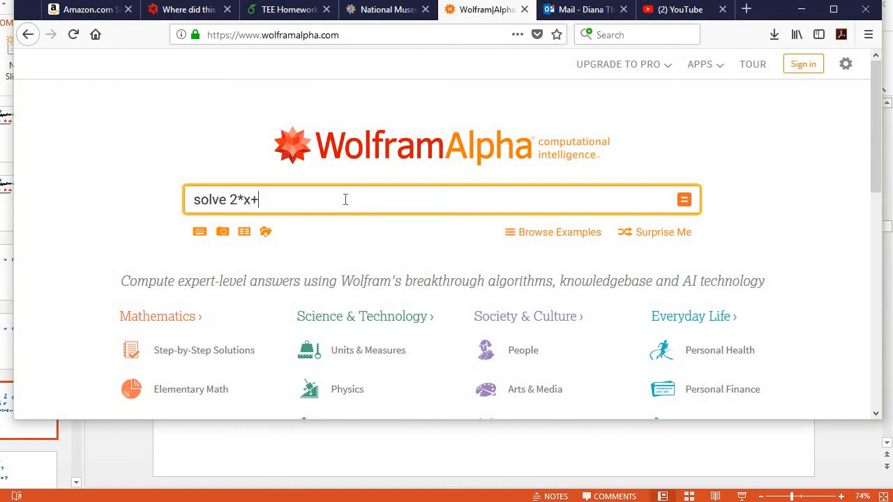
text(7=1)
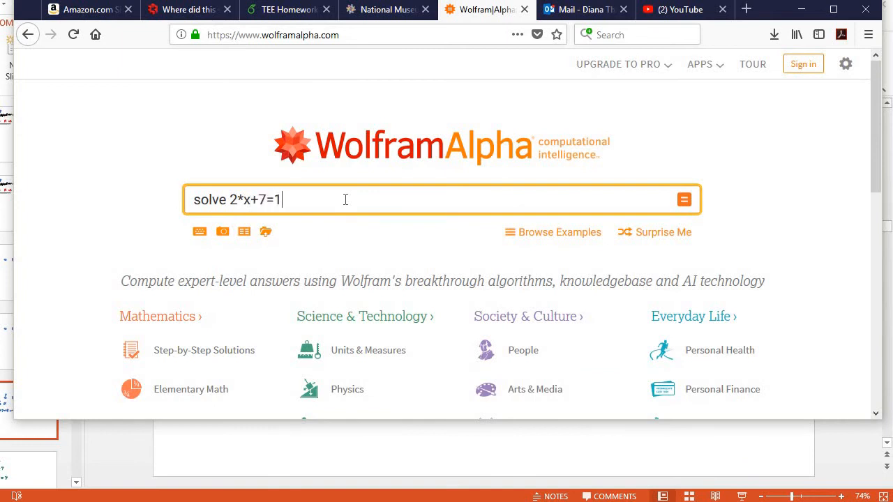
text(1)
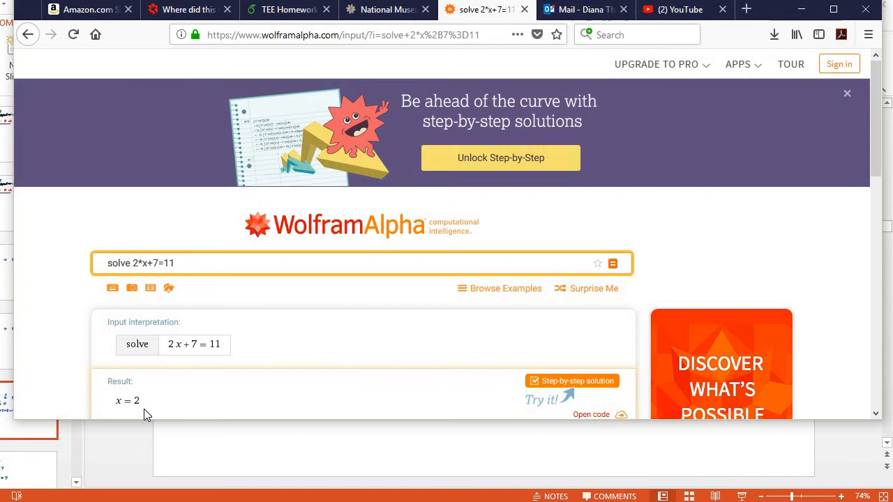
mouse_move(148, 412)
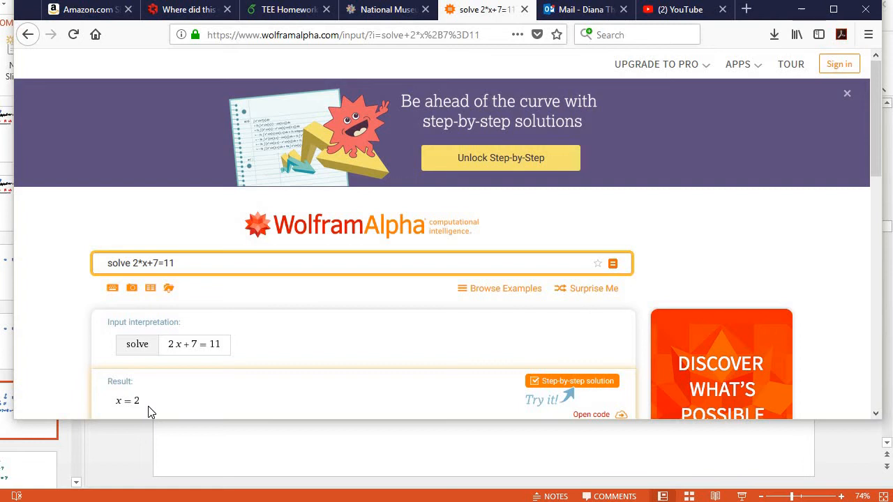
mouse_move(10, 405)
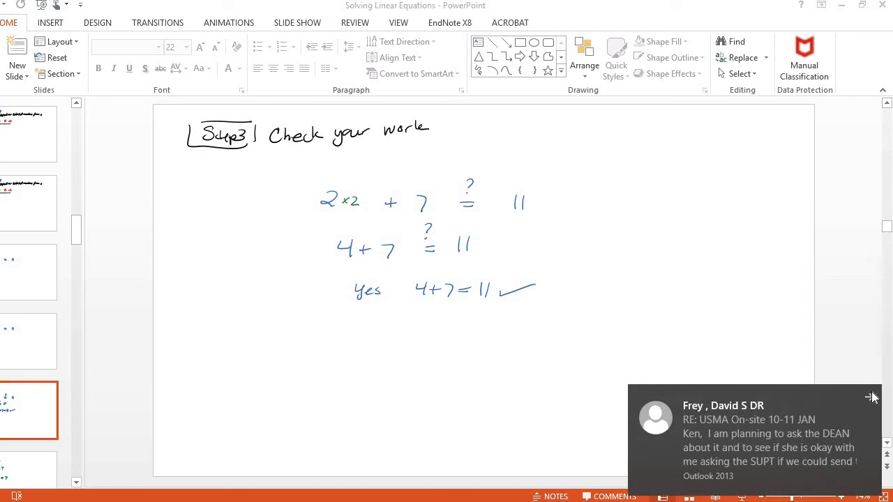
click(874, 397)
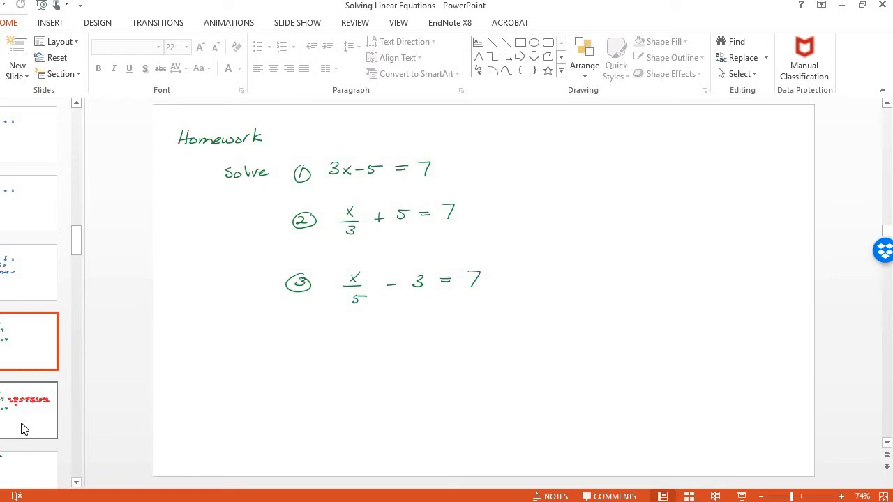
mouse_move(346, 189)
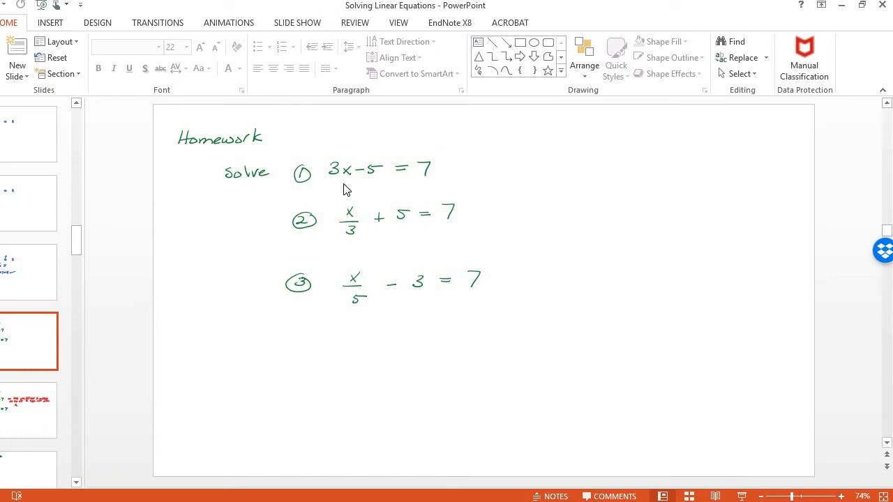
mouse_move(415, 180)
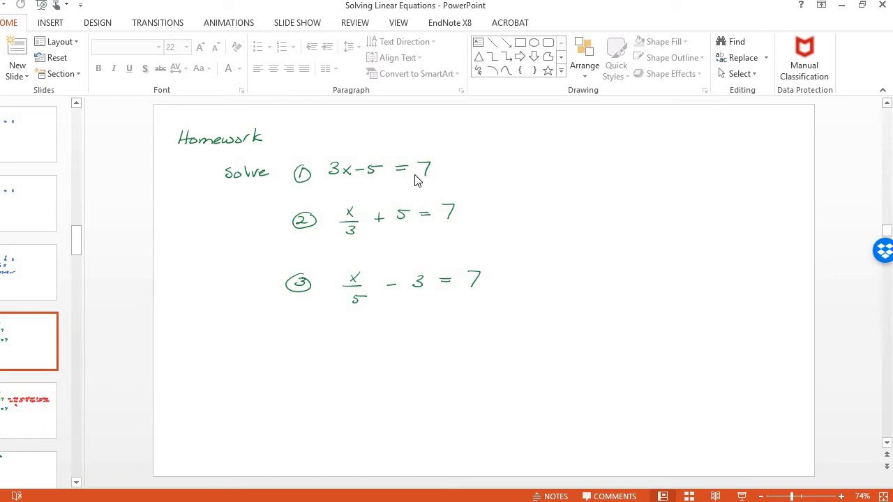
mouse_move(381, 230)
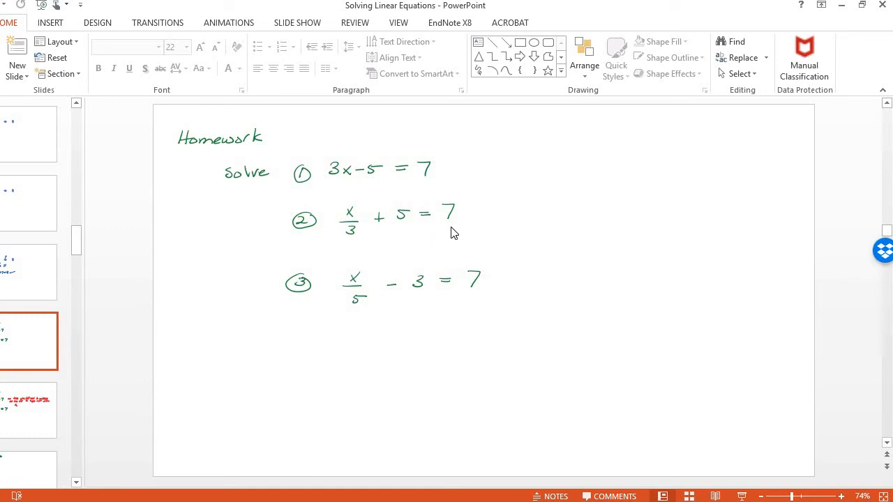
mouse_move(372, 244)
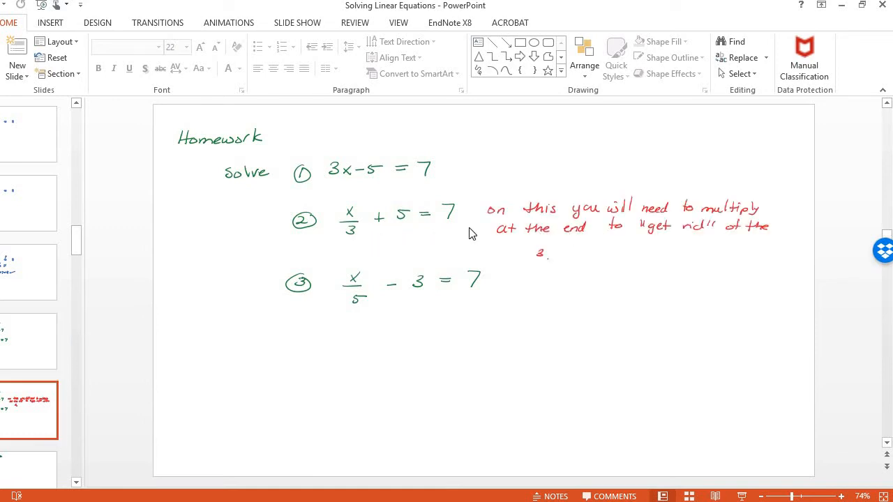
mouse_move(354, 232)
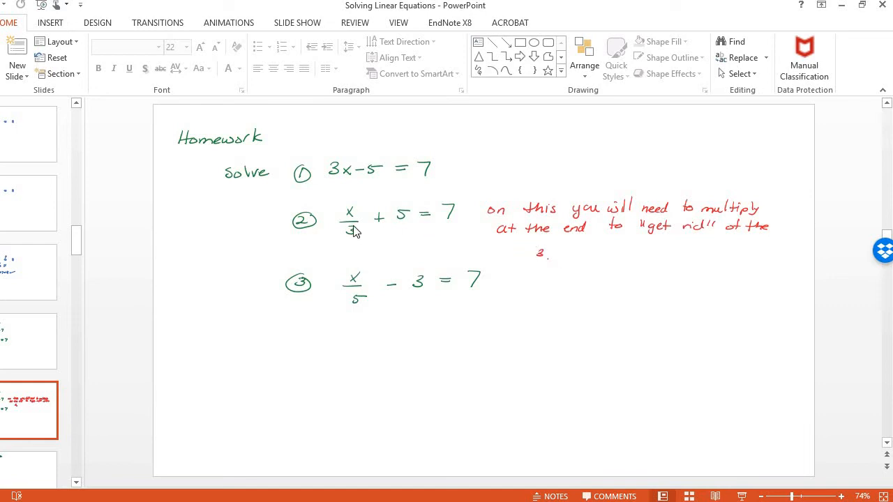
mouse_move(351, 234)
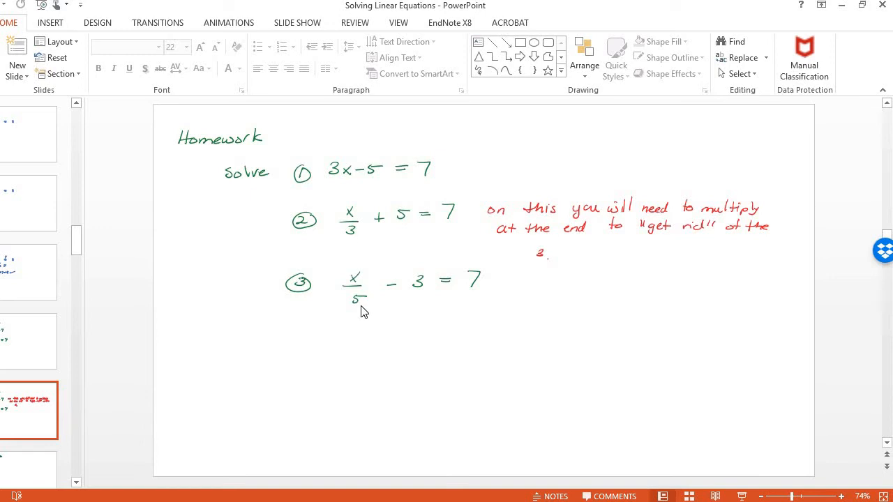
mouse_move(360, 305)
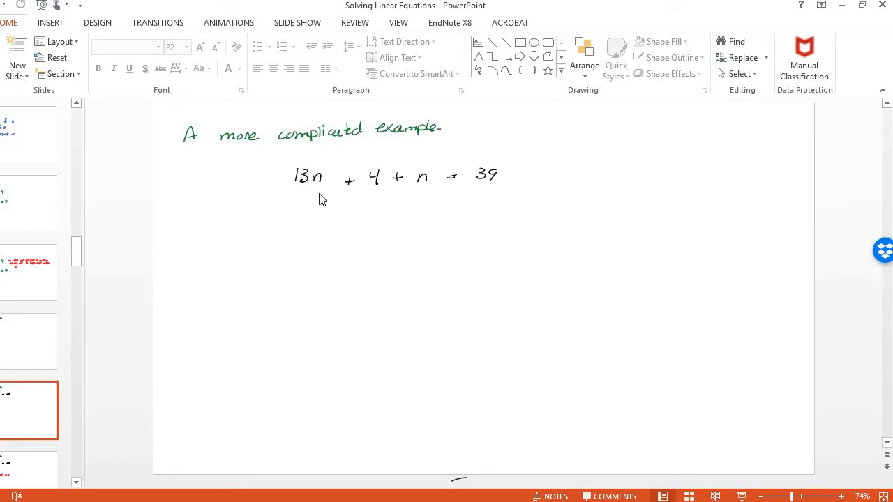
mouse_move(323, 193)
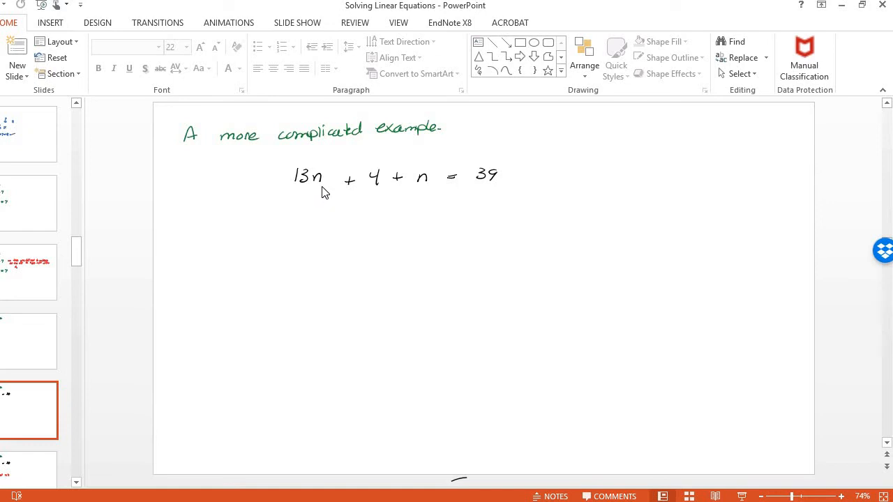
mouse_move(426, 190)
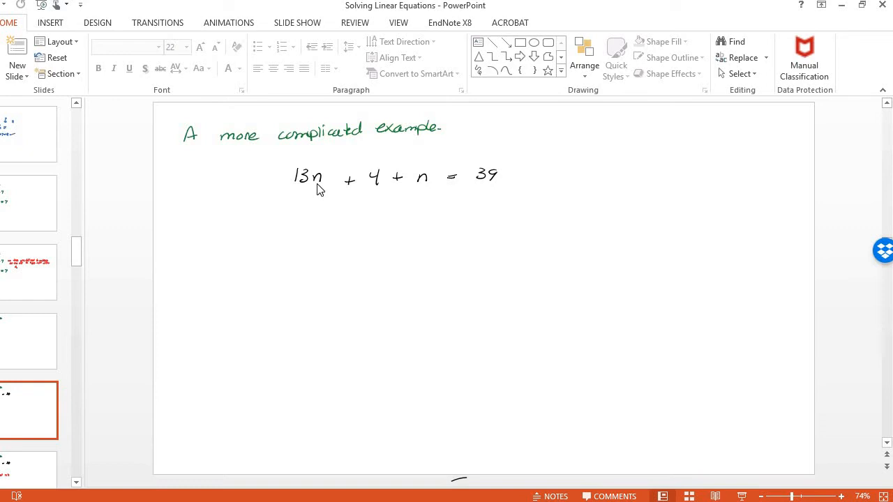
mouse_move(320, 186)
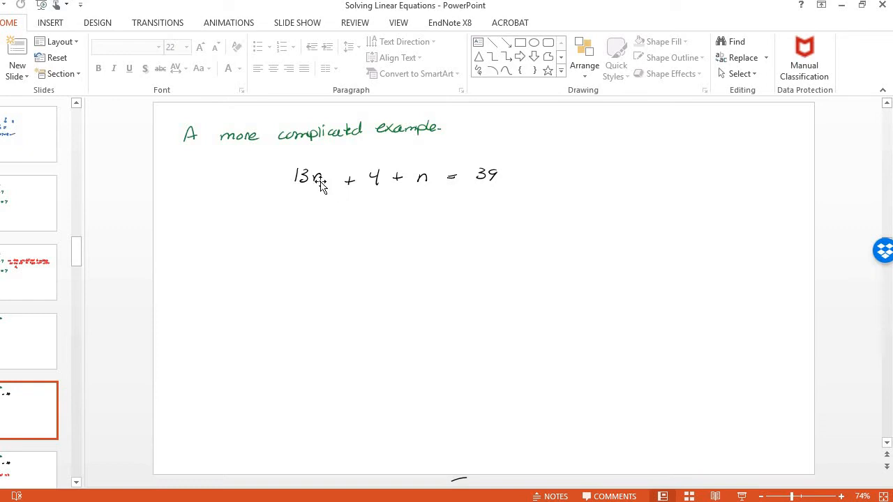
mouse_move(446, 194)
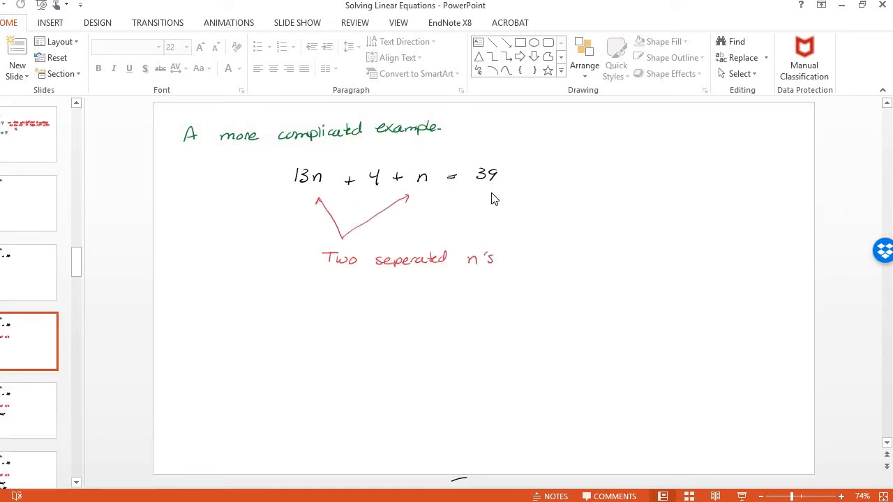
mouse_move(412, 182)
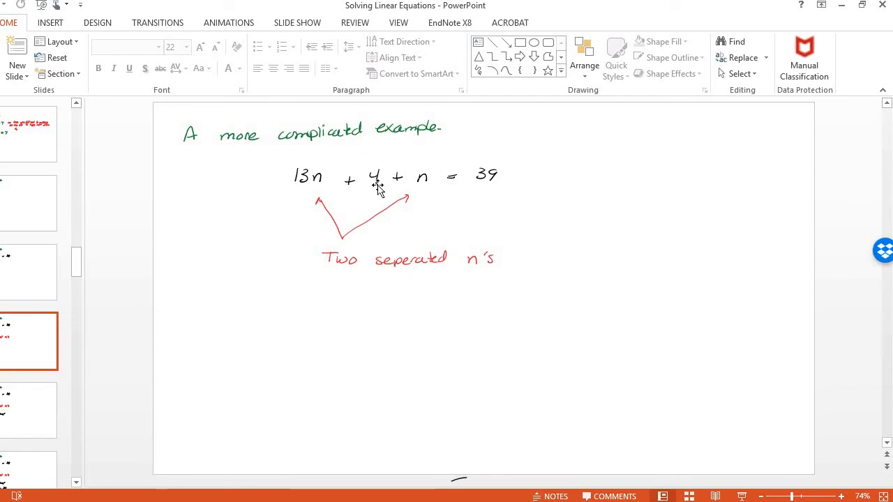
mouse_move(389, 199)
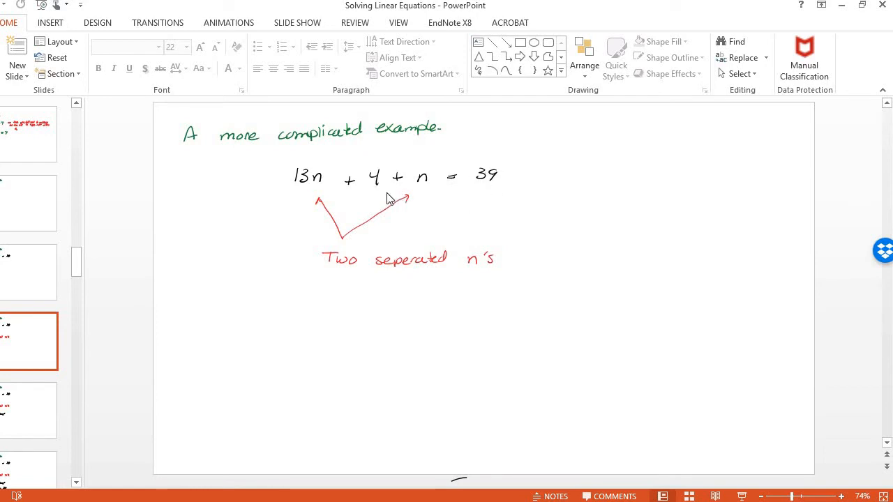
mouse_move(317, 188)
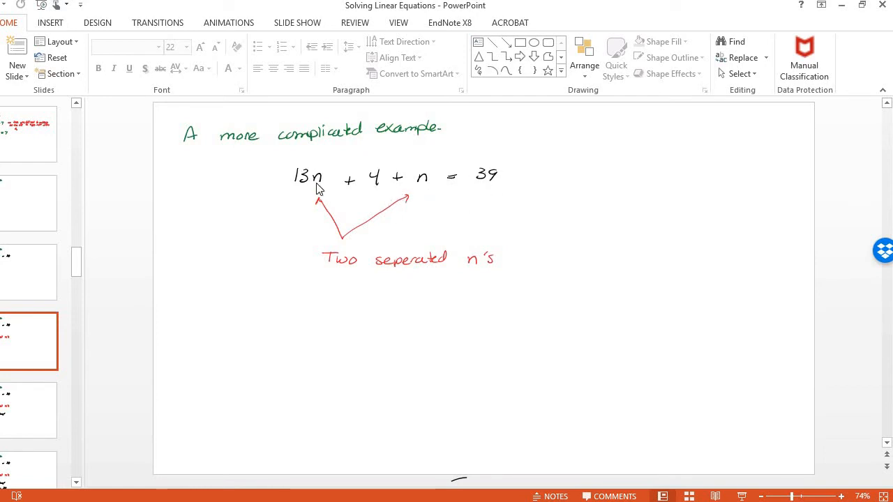
mouse_move(432, 197)
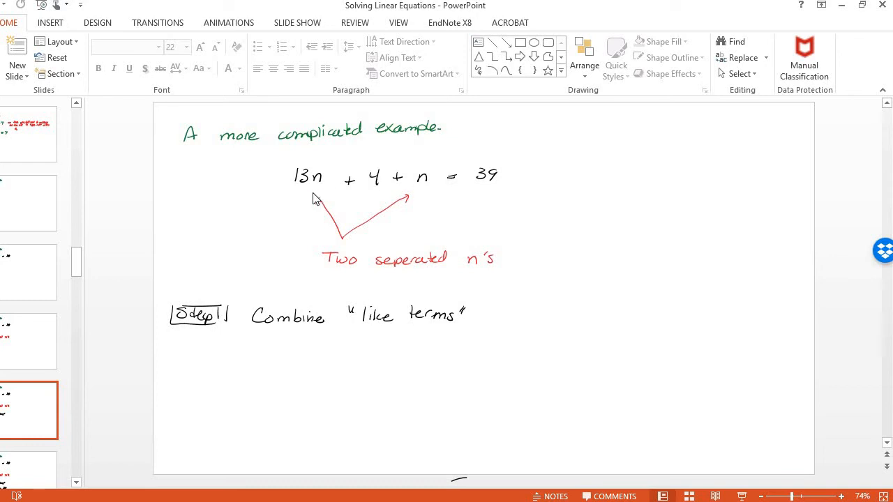
mouse_move(415, 192)
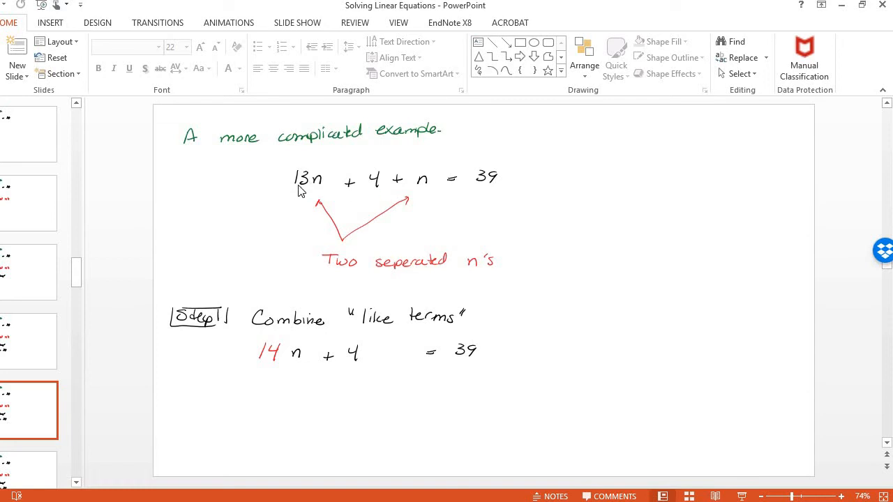
mouse_move(410, 198)
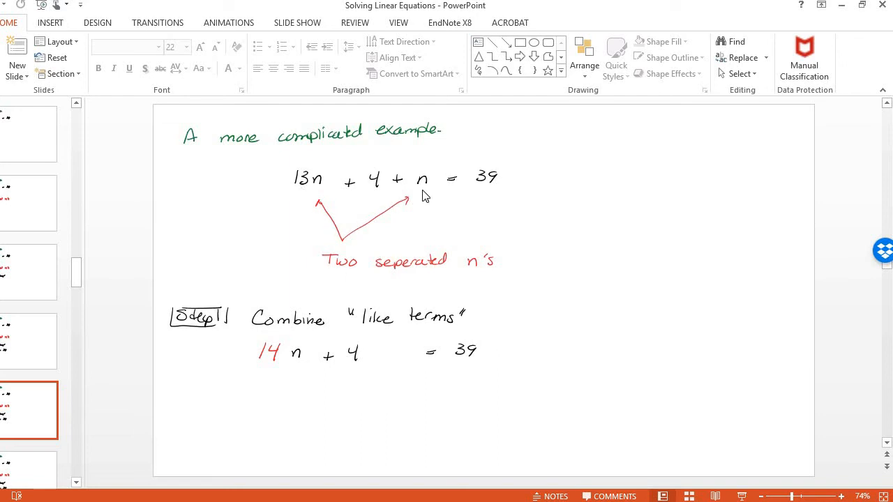
mouse_move(378, 368)
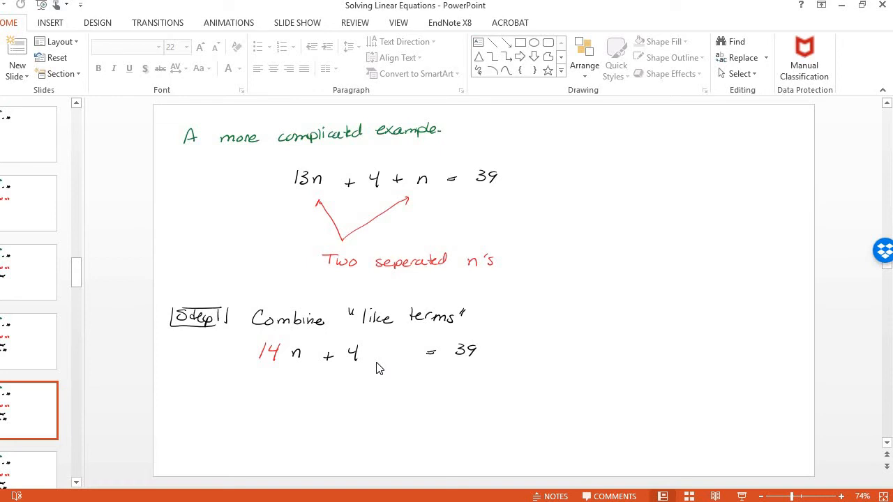
mouse_move(470, 397)
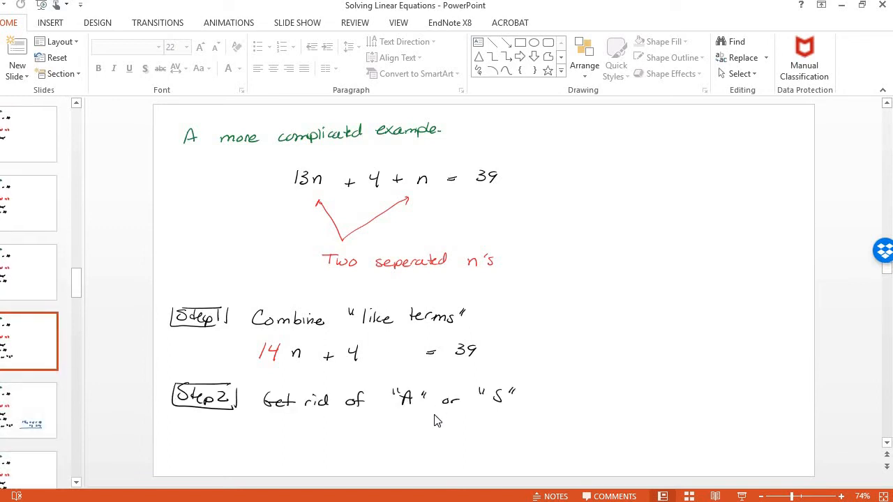
mouse_move(504, 415)
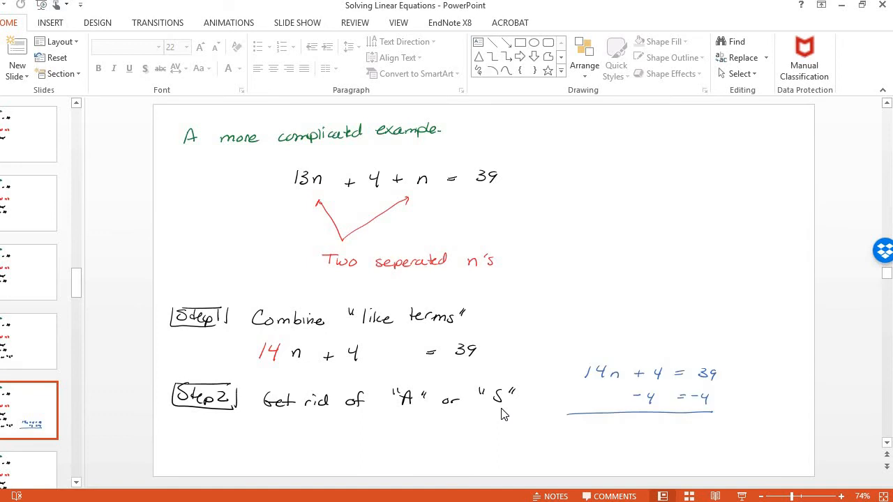
mouse_move(473, 373)
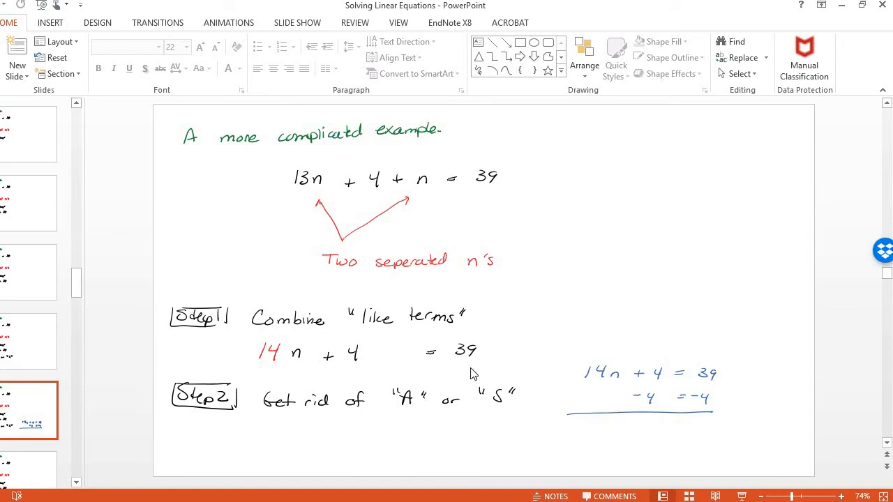
mouse_move(702, 428)
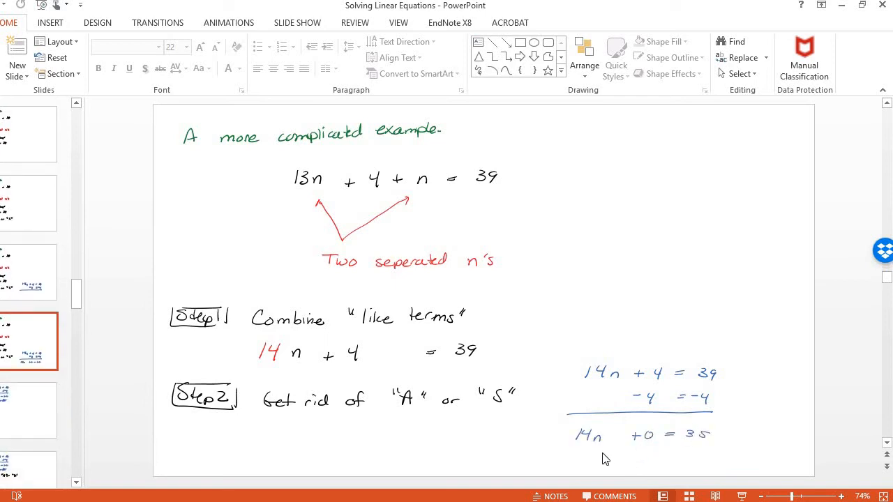
mouse_move(666, 384)
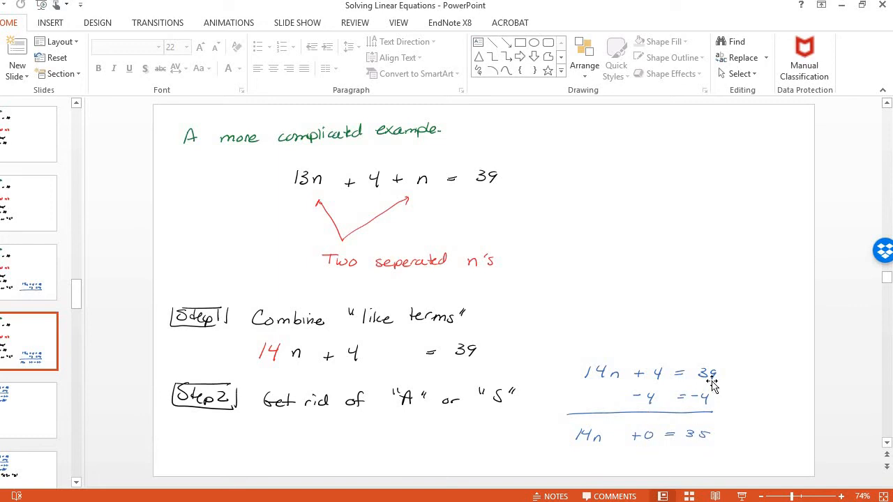
mouse_move(708, 451)
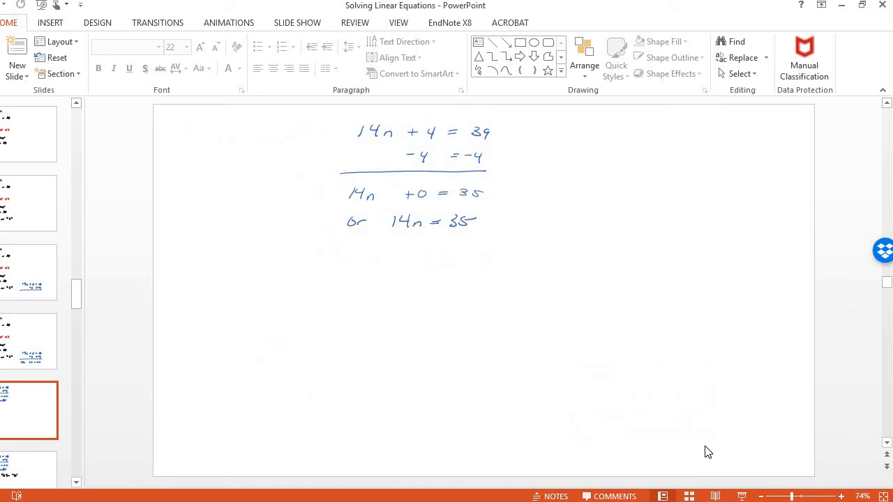
mouse_move(420, 242)
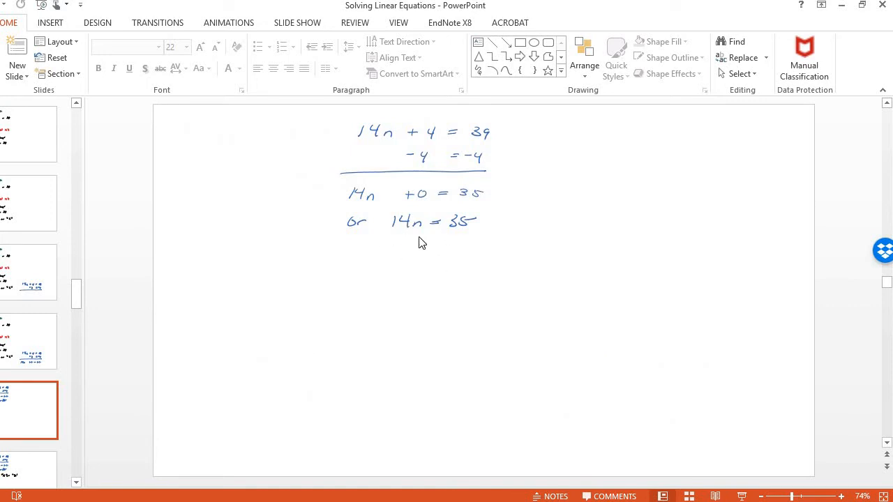
mouse_move(406, 252)
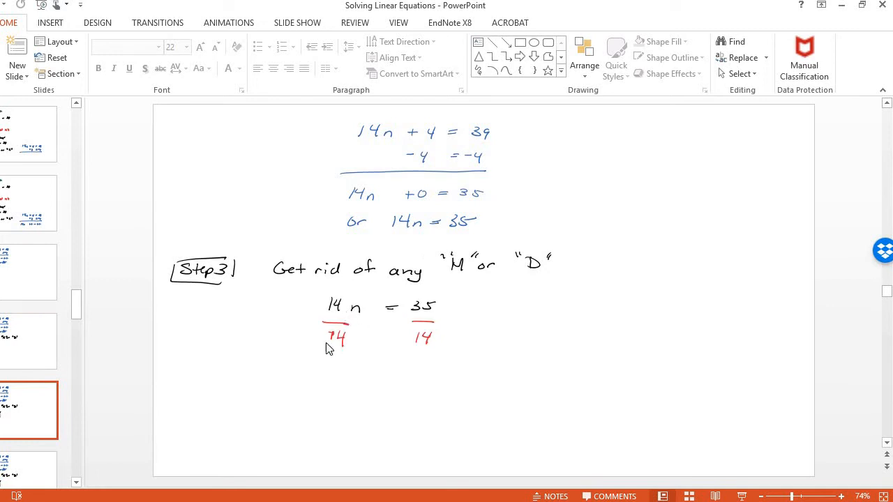
mouse_move(408, 379)
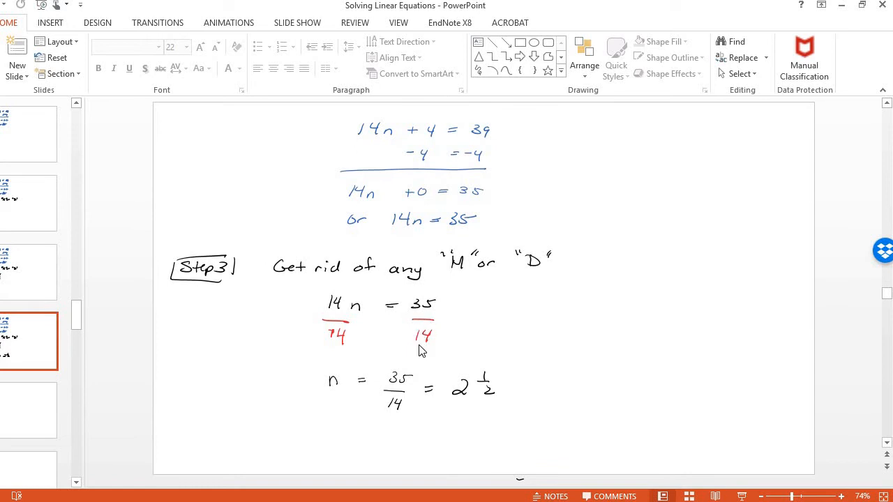
mouse_move(407, 404)
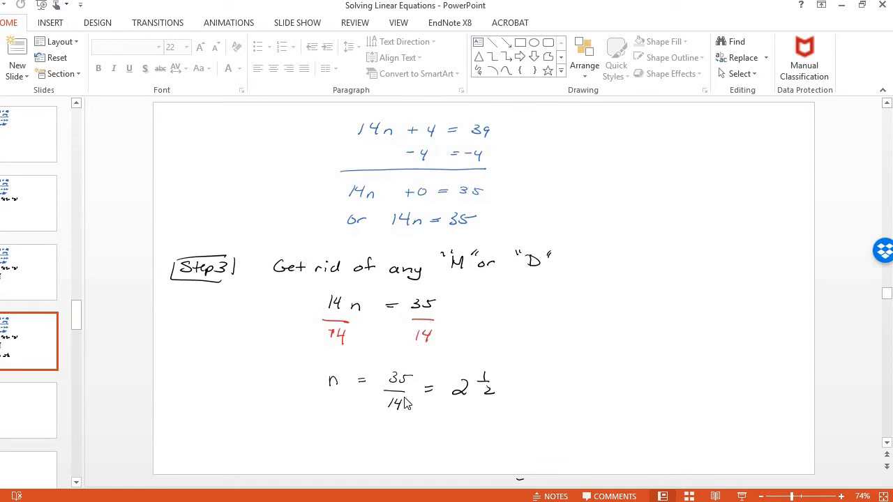
mouse_move(488, 419)
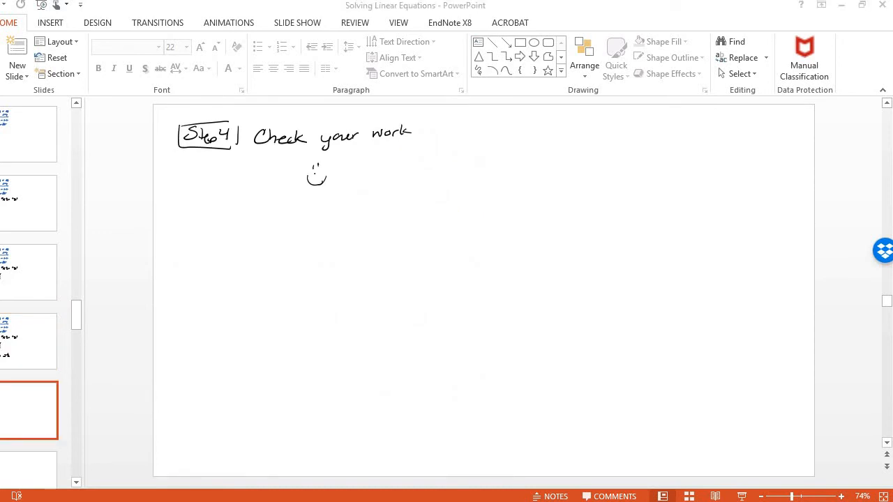
- Go back to the slide where subtracting 4 turns 14n + 4 = 39 into 14n = 35
click(481, 9)
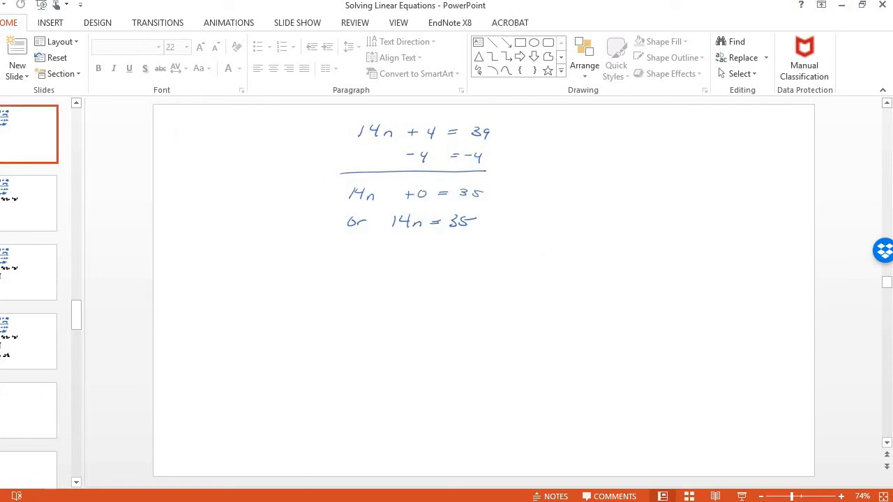
mouse_move(304, 331)
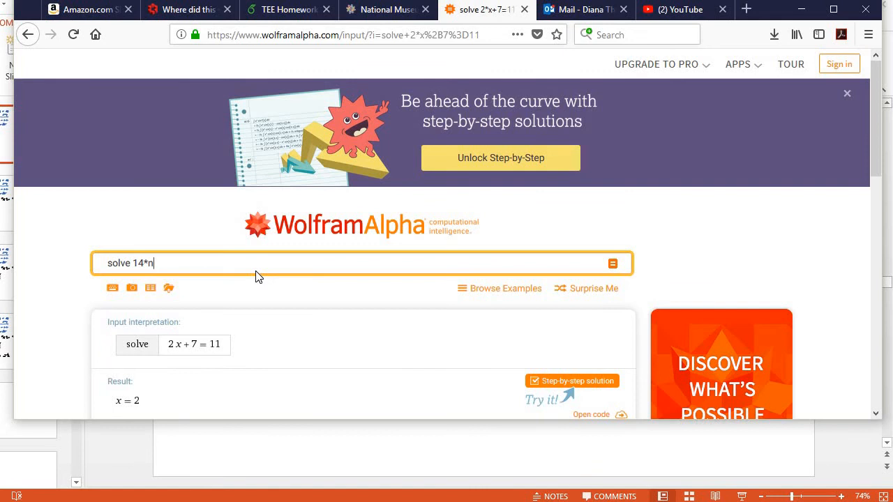
- Change the query to solve 14*n+4=39 and scroll to the n = 5/2 result and plot
text(+7)
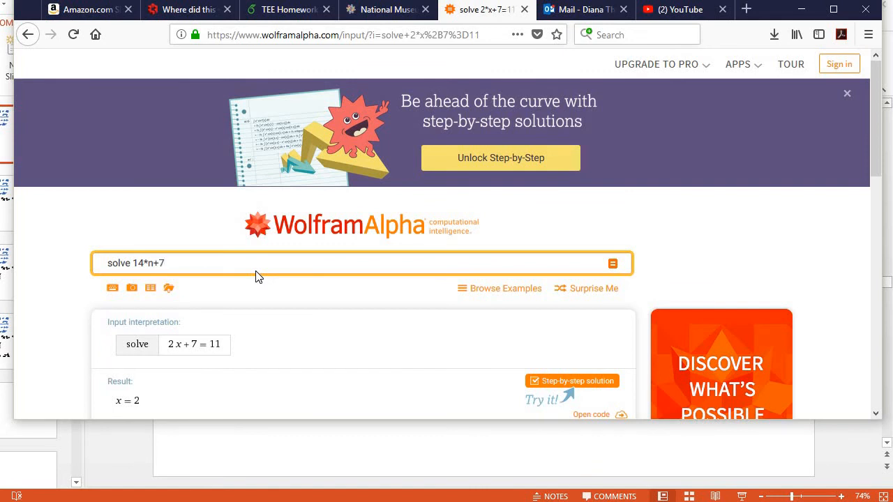
key(Backspace)
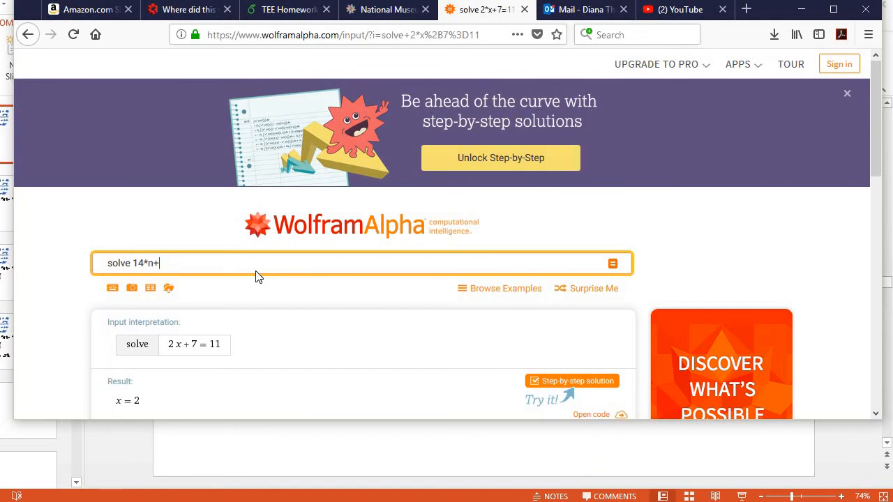
text(5)
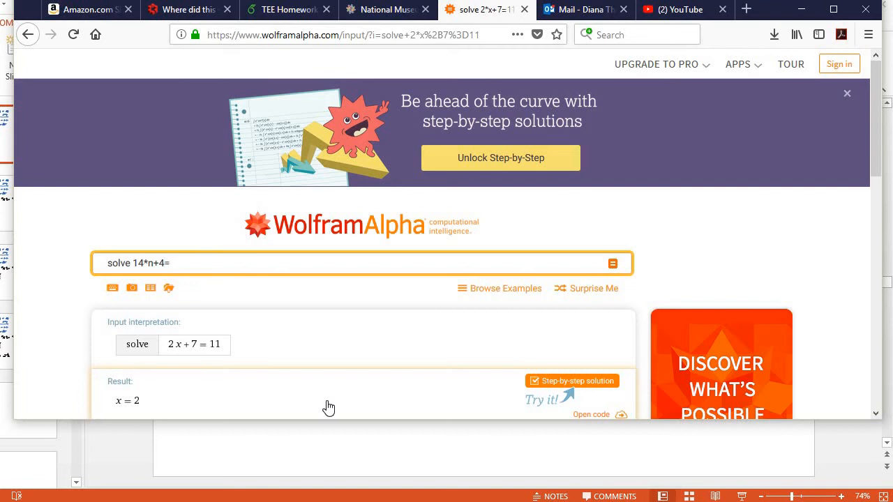
text(39)
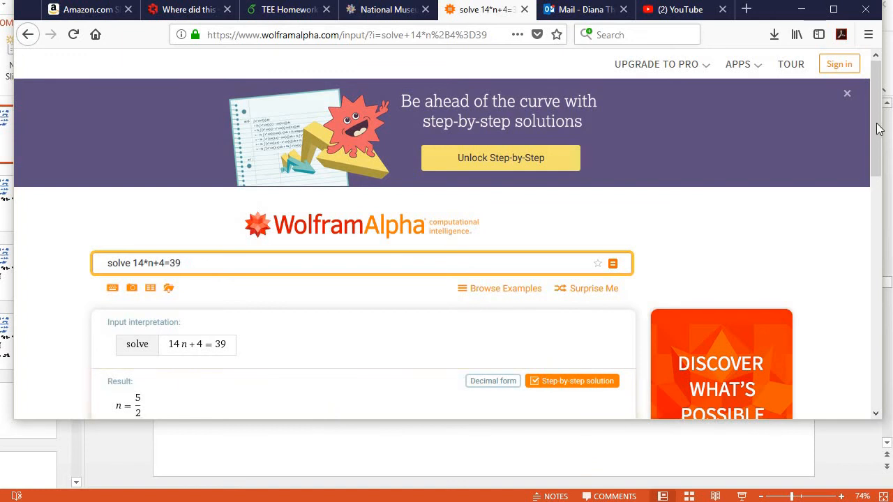
scroll(down, 3)
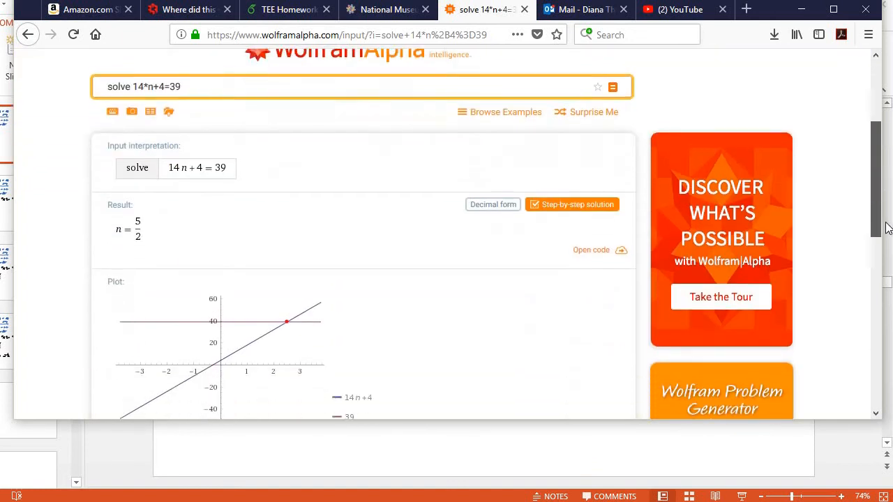
scroll(down, 3)
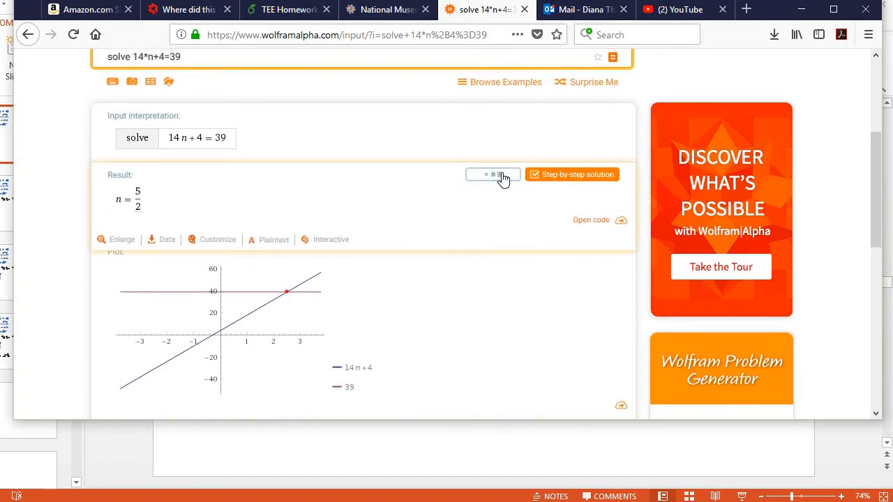
- Show the result as n = 2.5, then preview and close the step-by-step solution
click(493, 174)
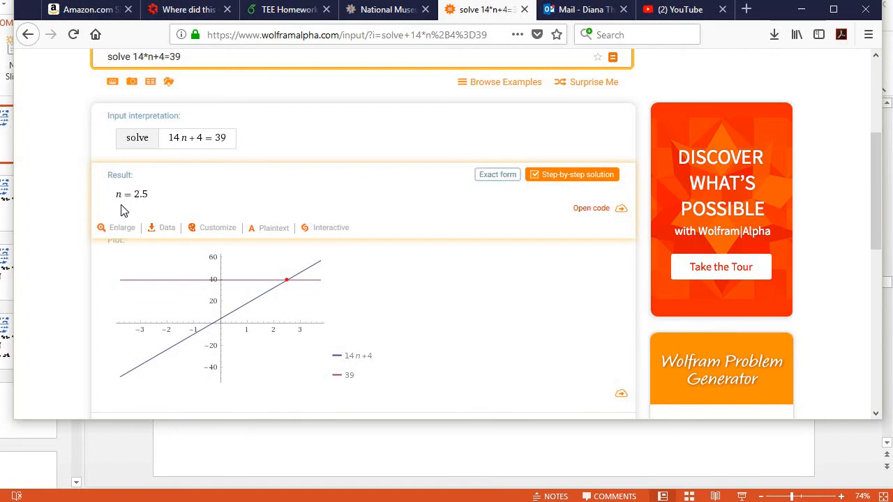
click(572, 174)
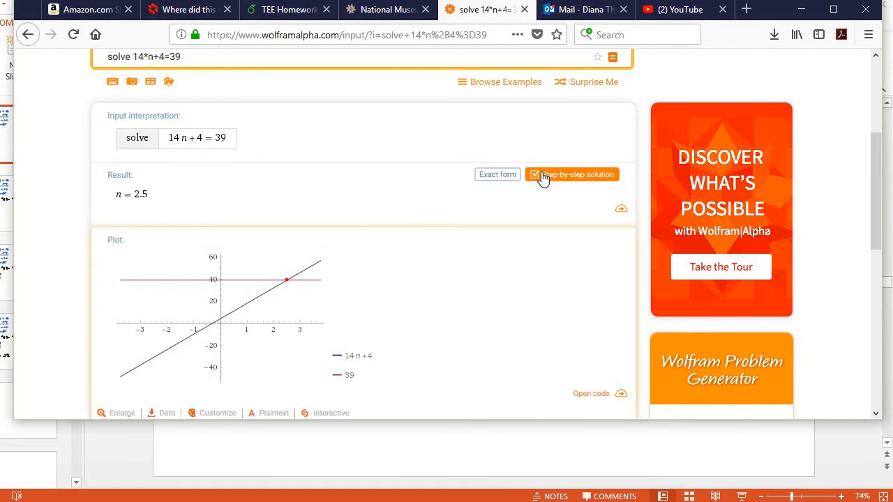
click(572, 175)
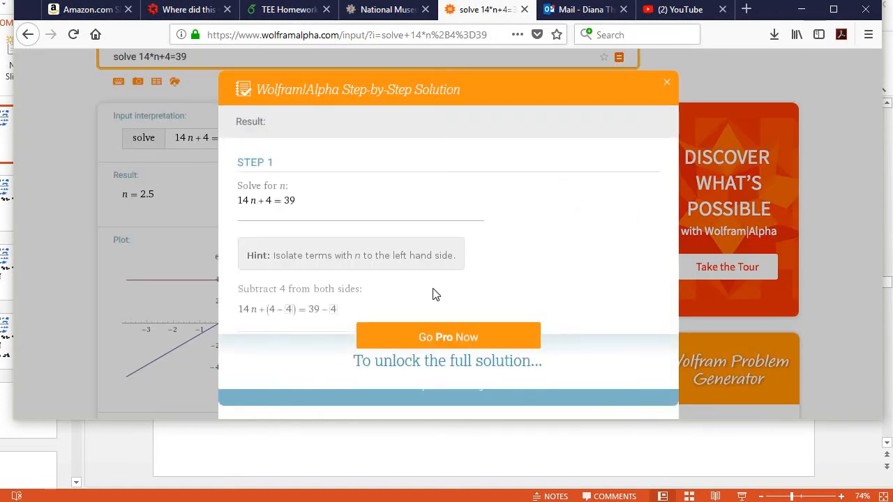
mouse_move(291, 328)
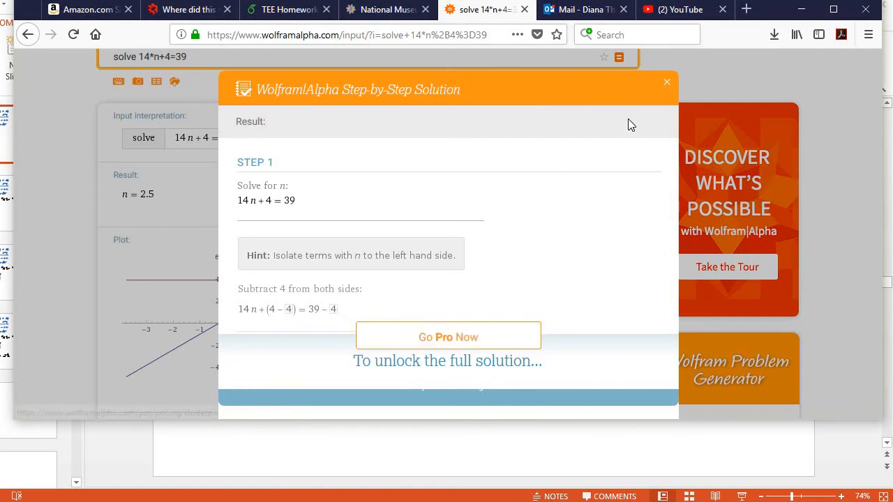
click(666, 82)
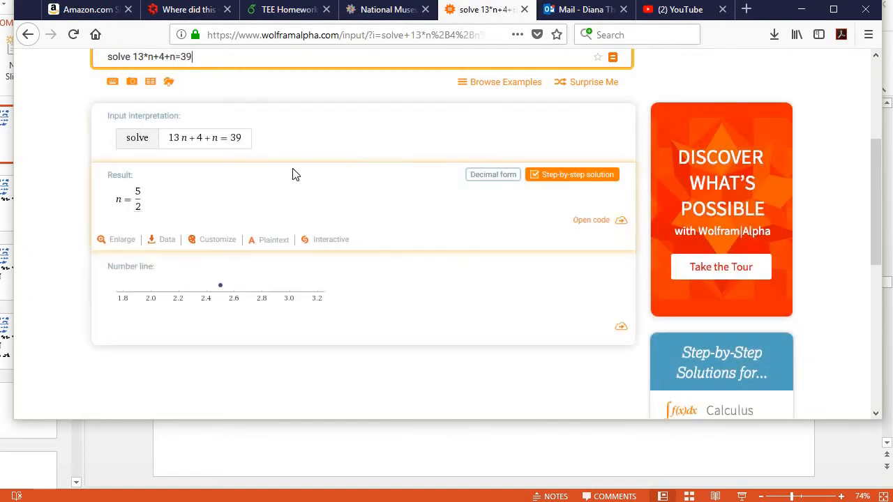
- Open the step-by-step solution for solve 13*n+4+n=39
click(571, 174)
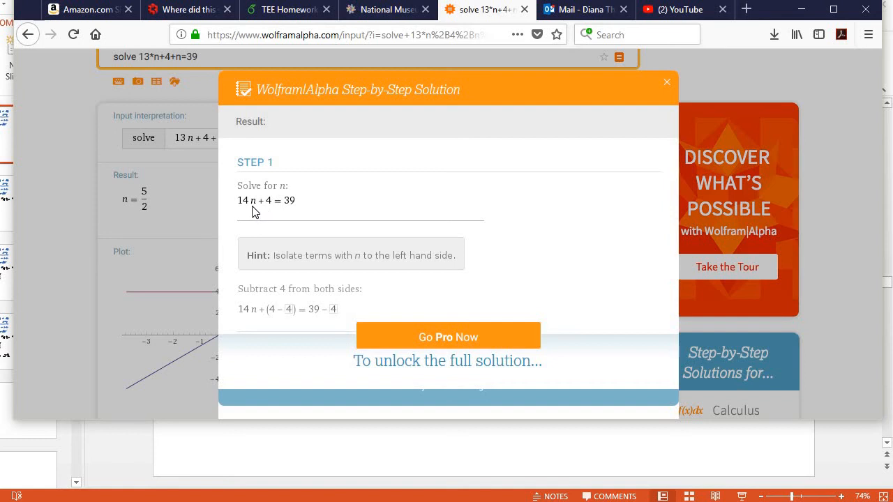
mouse_move(235, 115)
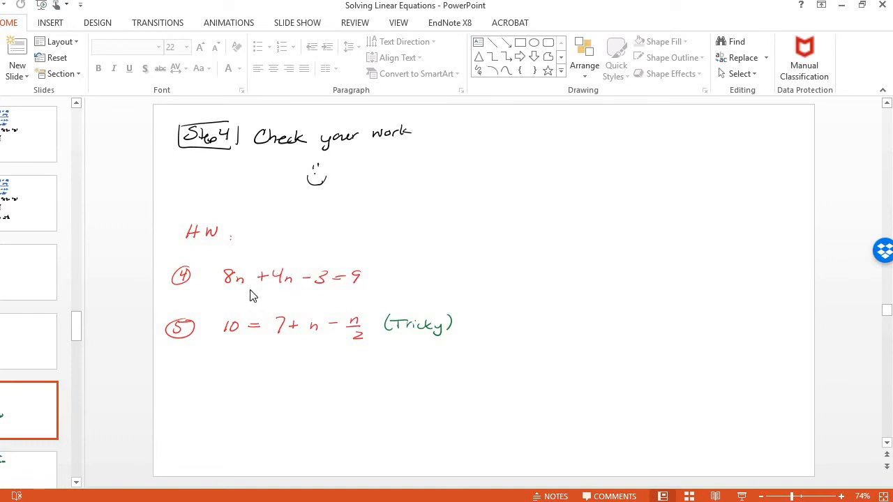
mouse_move(324, 341)
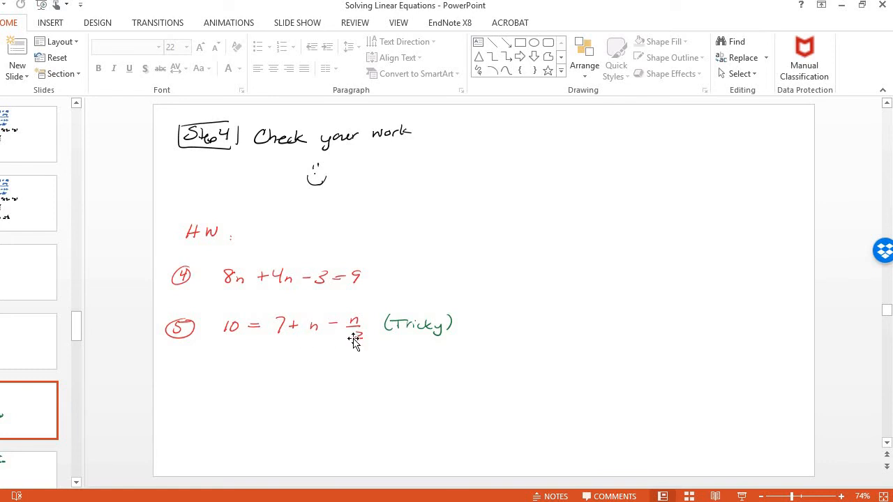
mouse_move(328, 354)
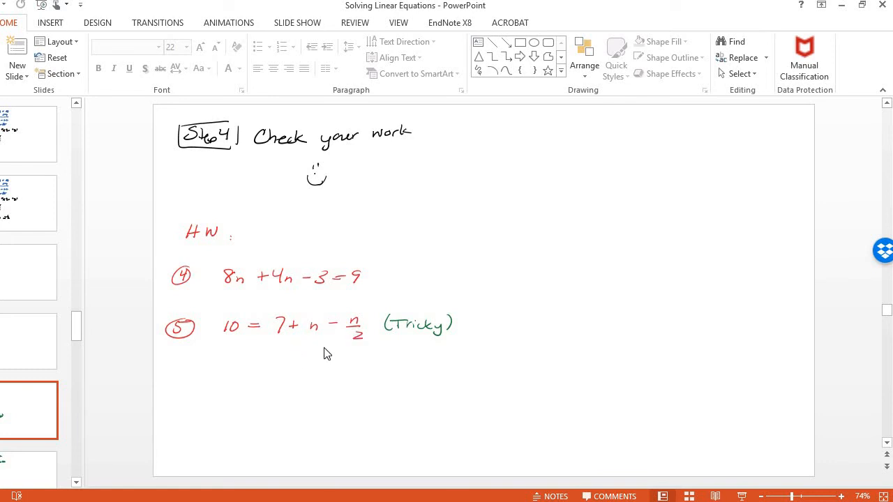
mouse_move(284, 343)
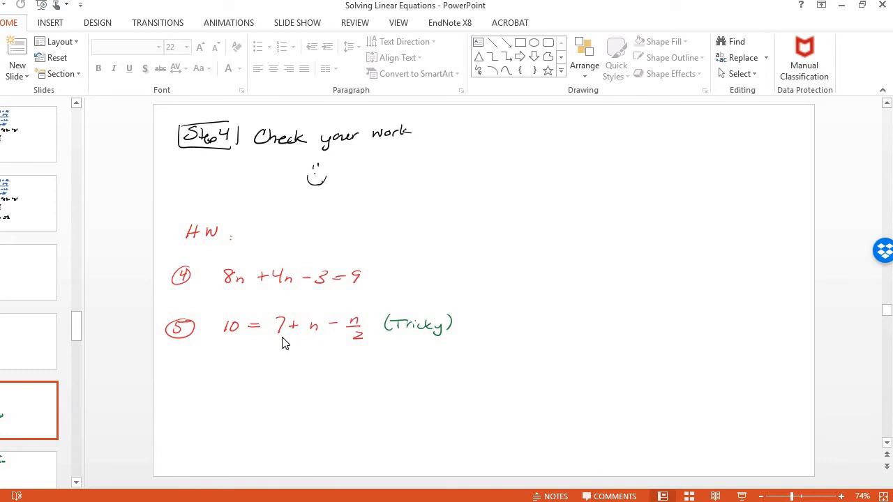
mouse_move(349, 343)
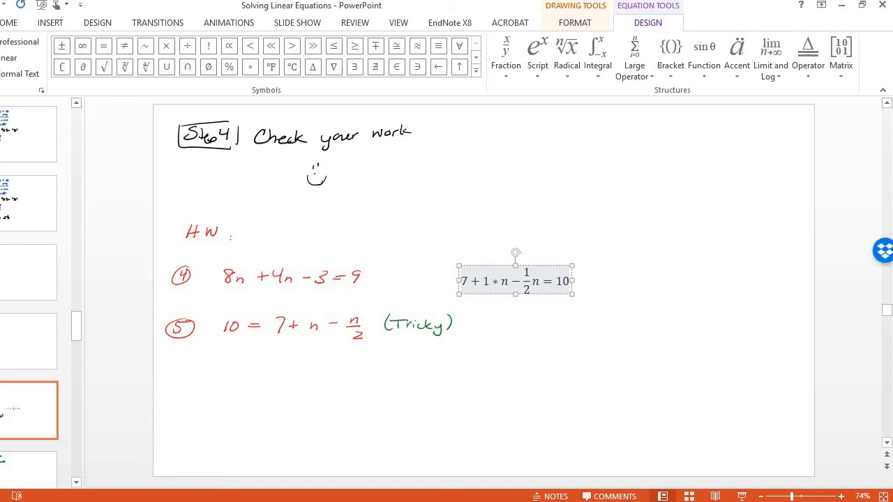
mouse_move(492, 300)
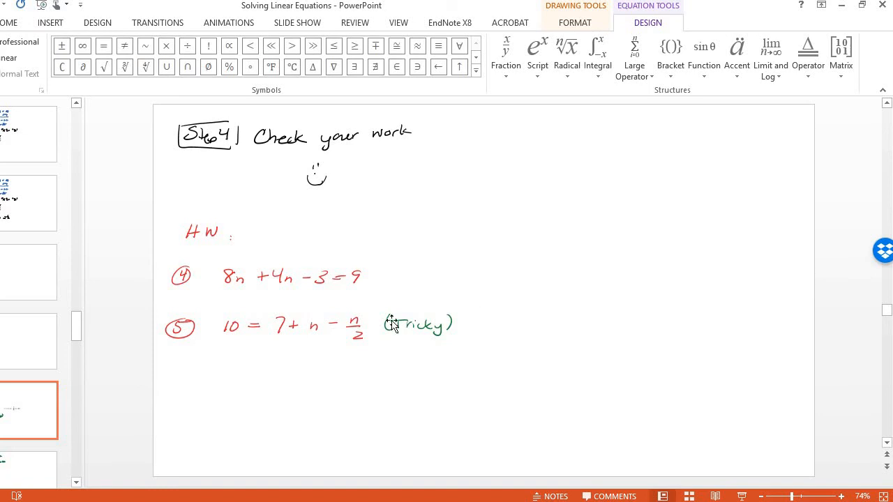
- Leave equation editing and move to the 'Last set for the week' slide
click(9, 22)
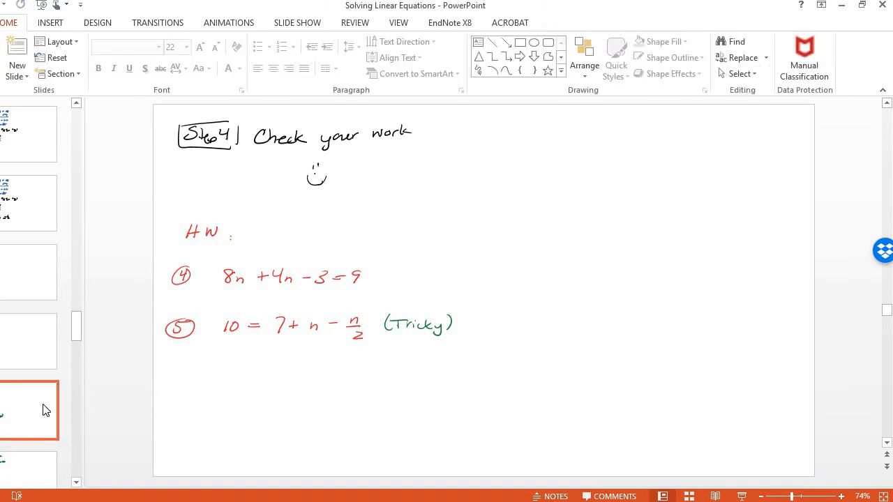
click(30, 342)
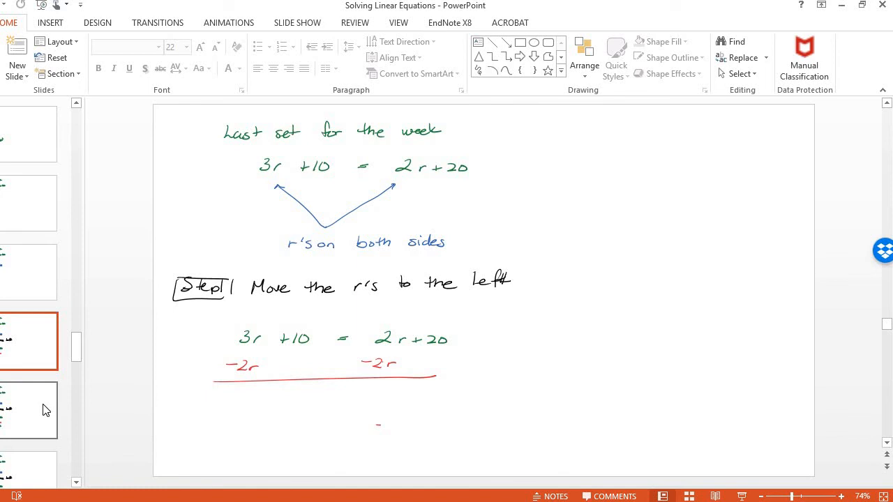
mouse_move(292, 319)
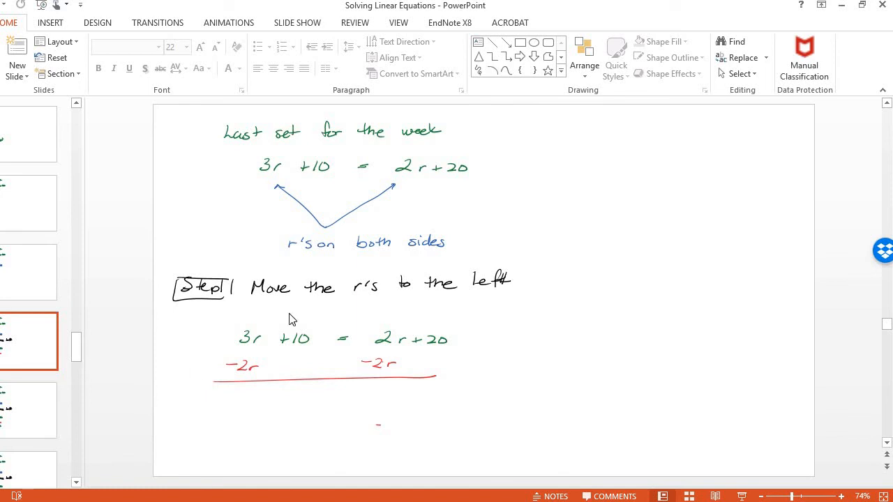
mouse_move(290, 172)
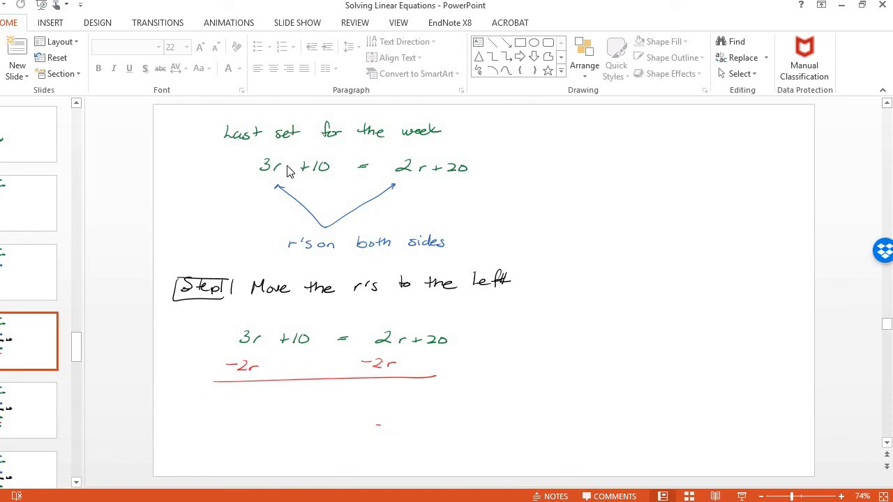
mouse_move(413, 191)
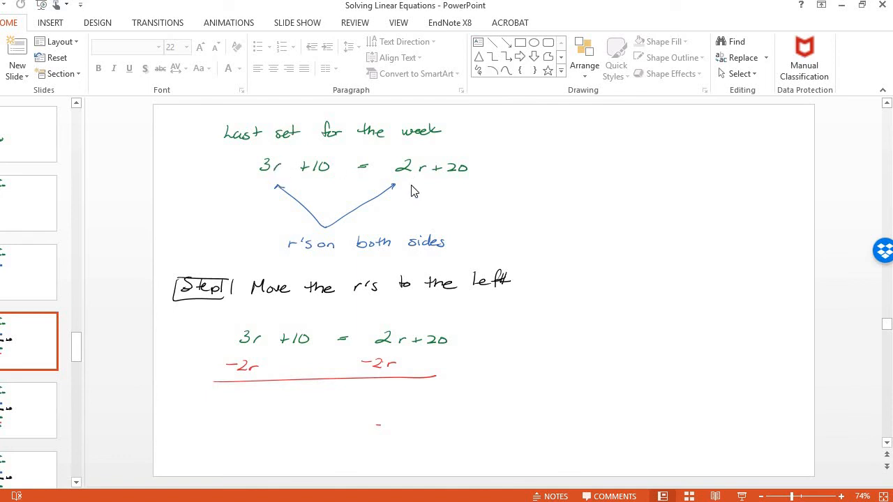
mouse_move(407, 183)
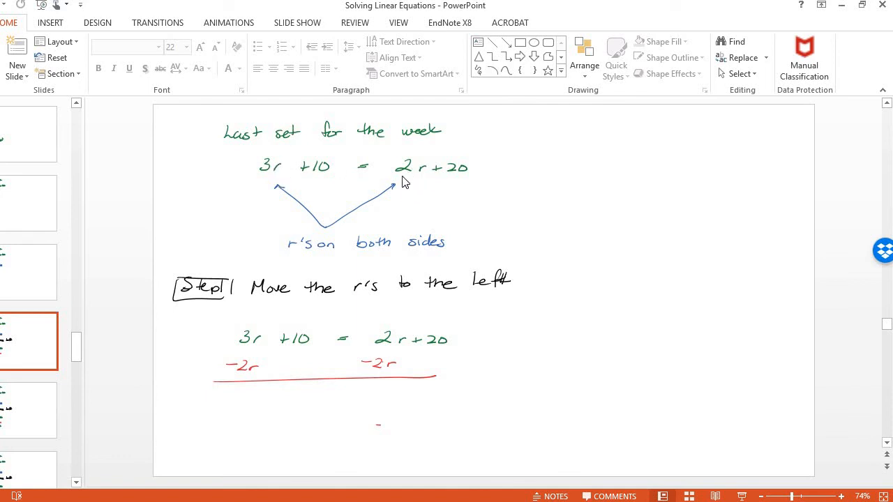
mouse_move(411, 190)
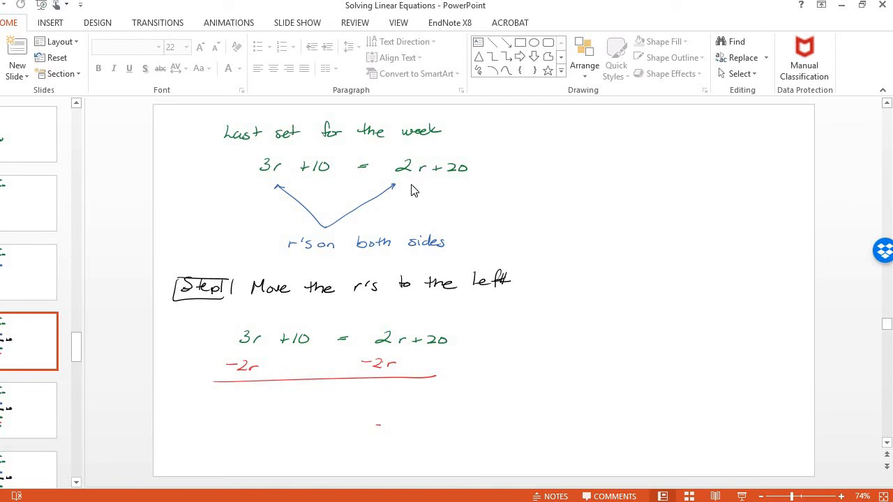
mouse_move(418, 182)
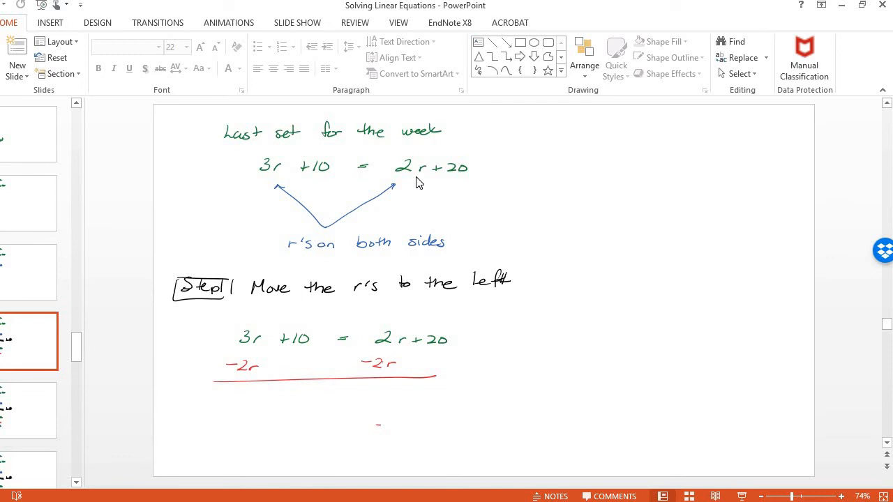
mouse_move(382, 377)
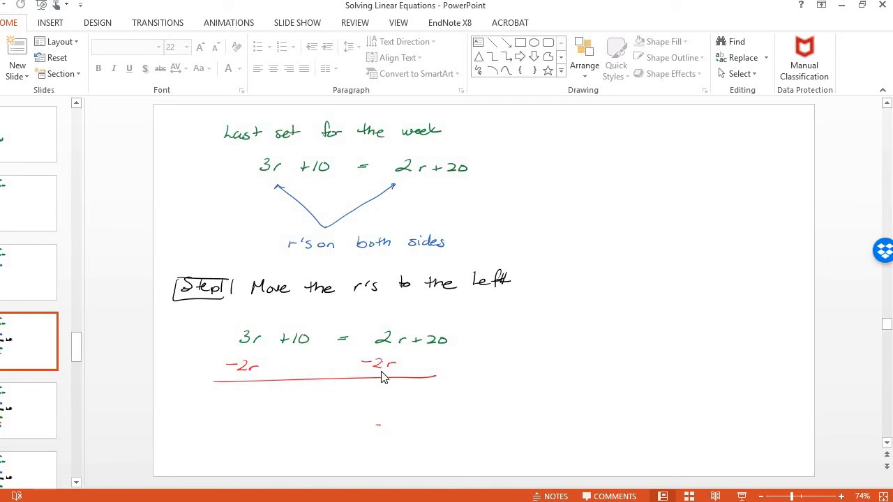
mouse_move(292, 211)
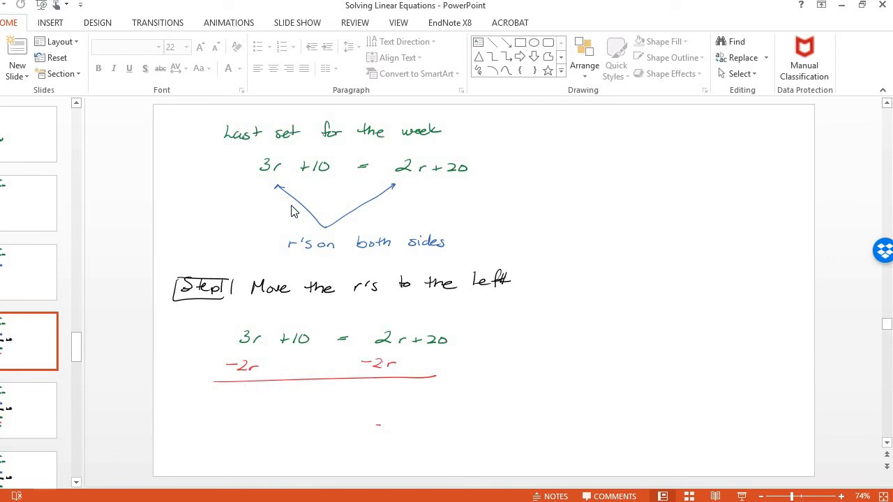
mouse_move(257, 362)
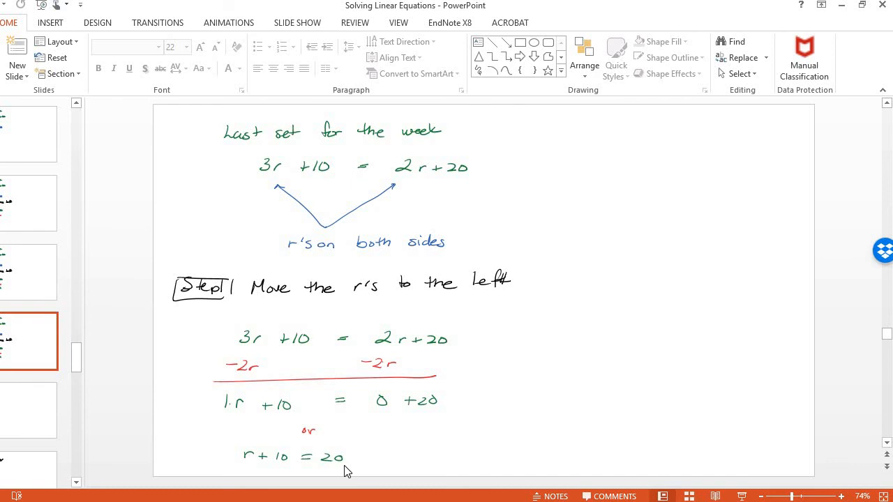
- Move to the step 2 slide and delete the stray handwritten D from its heading
click(29, 410)
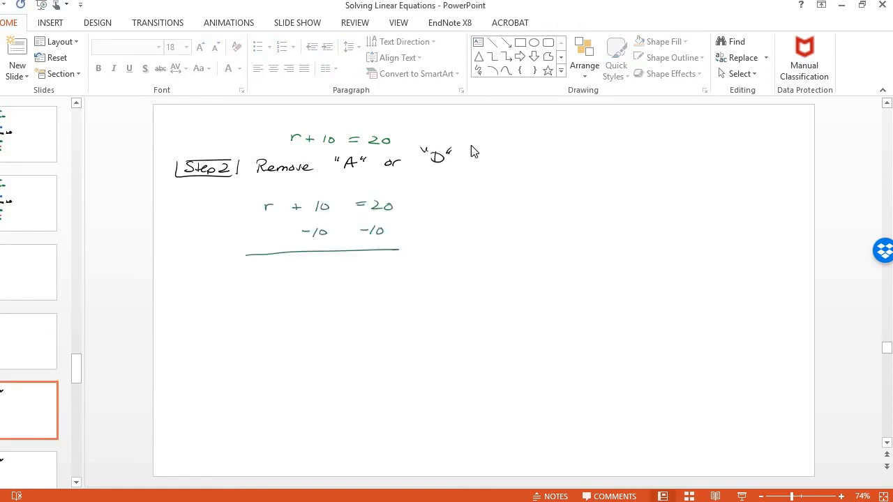
click(435, 155)
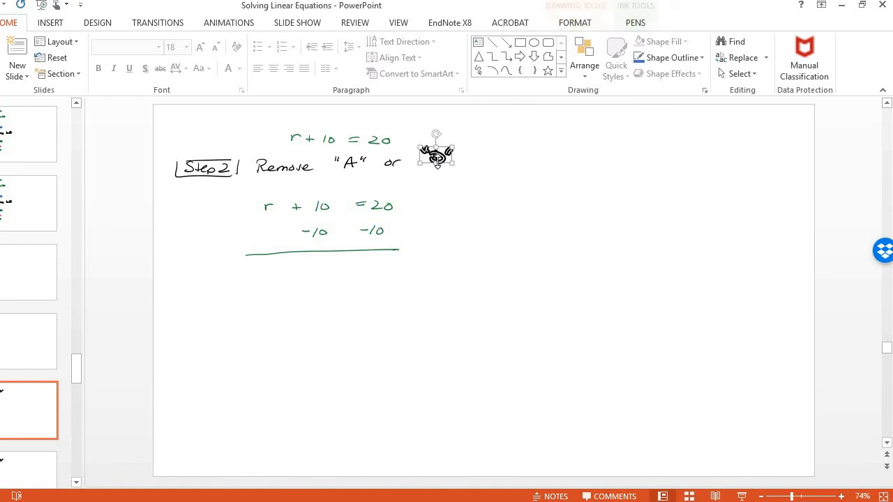
click(373, 255)
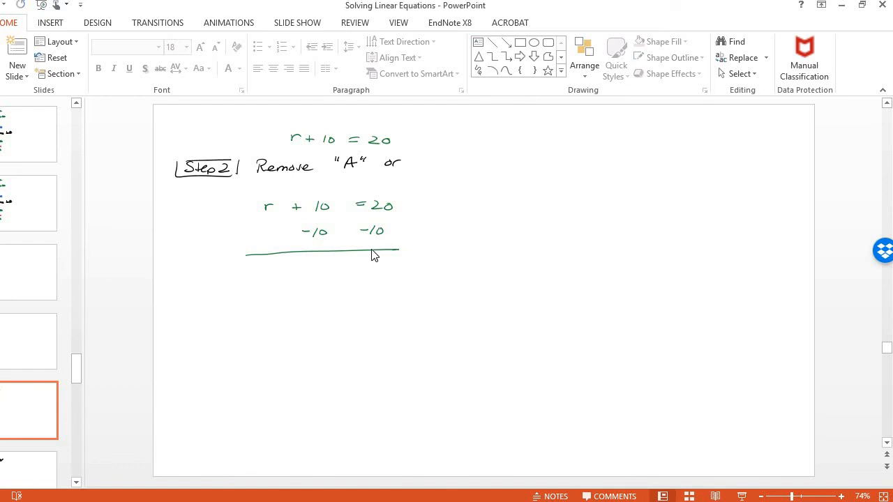
mouse_move(291, 264)
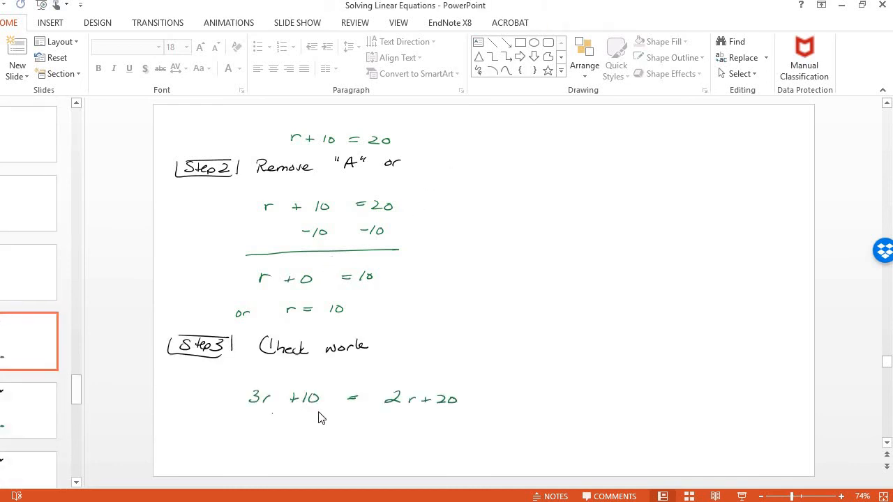
mouse_move(264, 412)
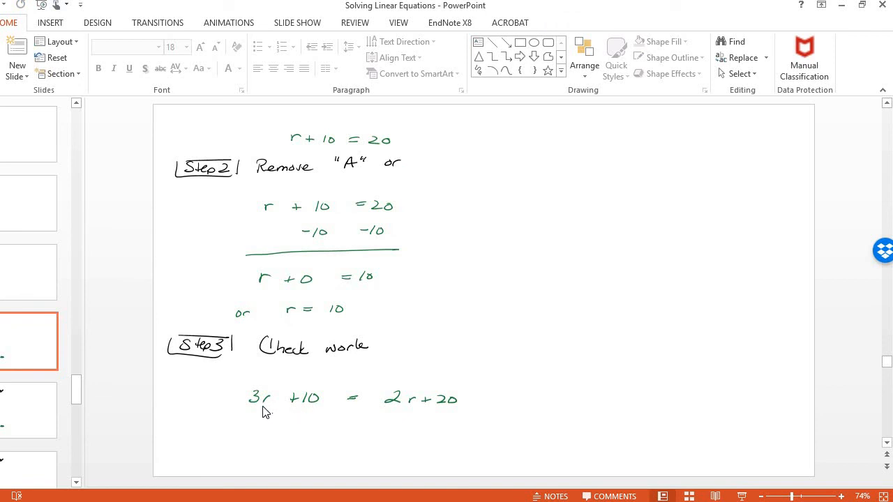
mouse_move(401, 414)
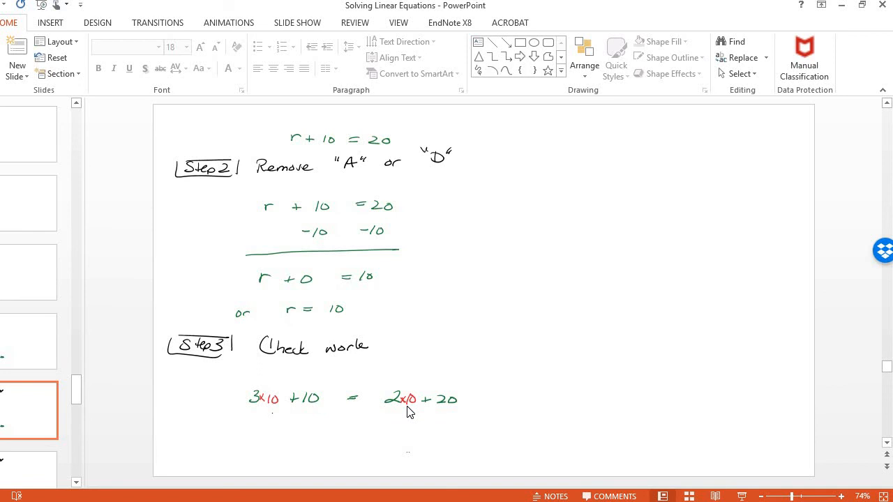
- Cut the stray handwritten D out of the heading using the right-click menu
click(434, 155)
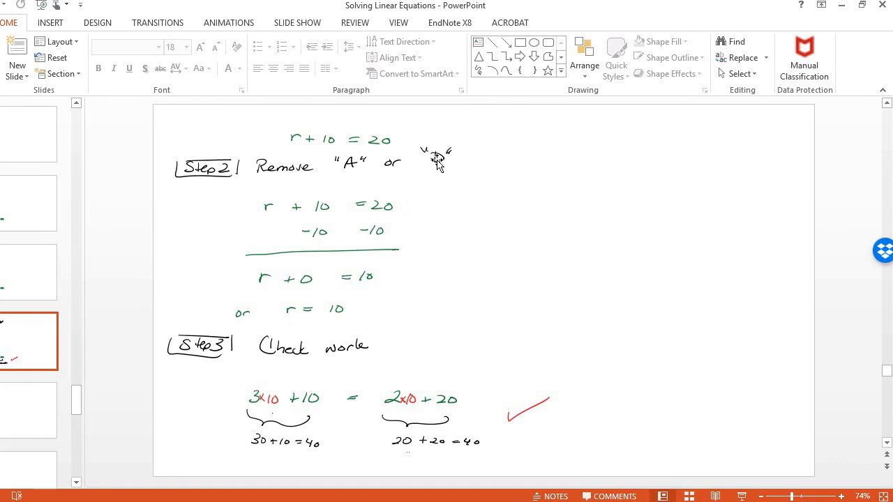
right_click(436, 154)
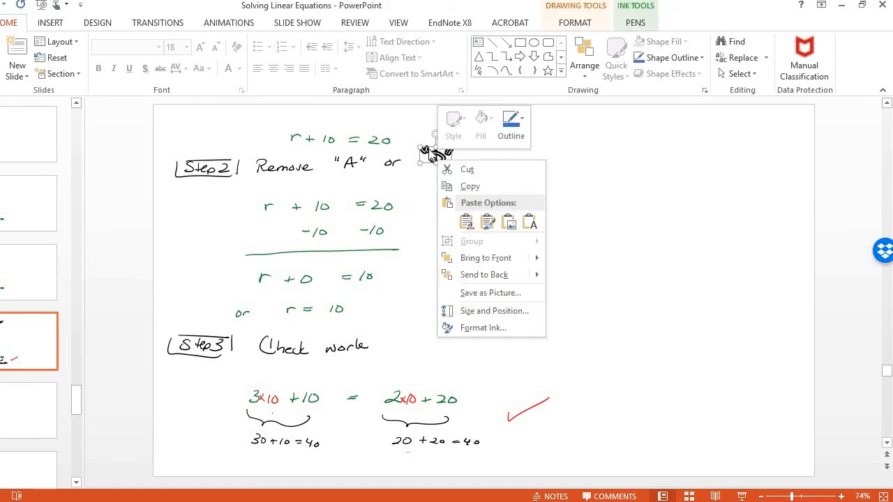
click(329, 443)
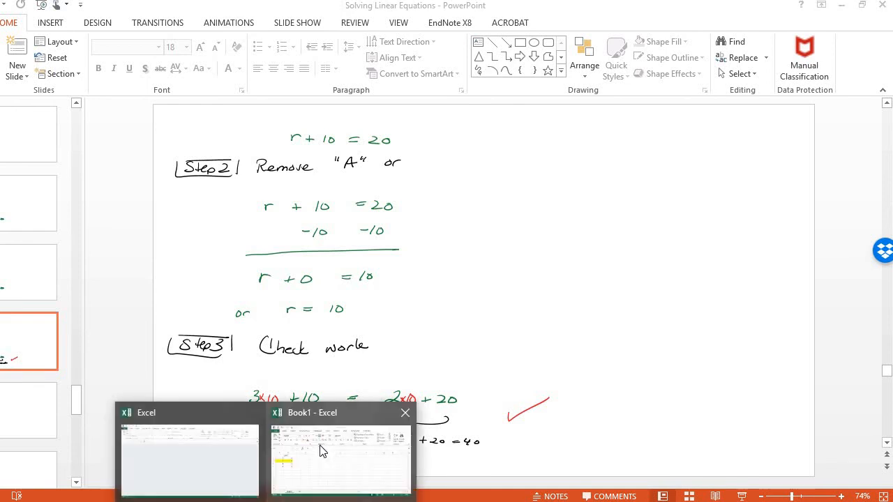
- In the Book1 workbook, rename the A1 heading to r and edit the B1 expression
click(339, 457)
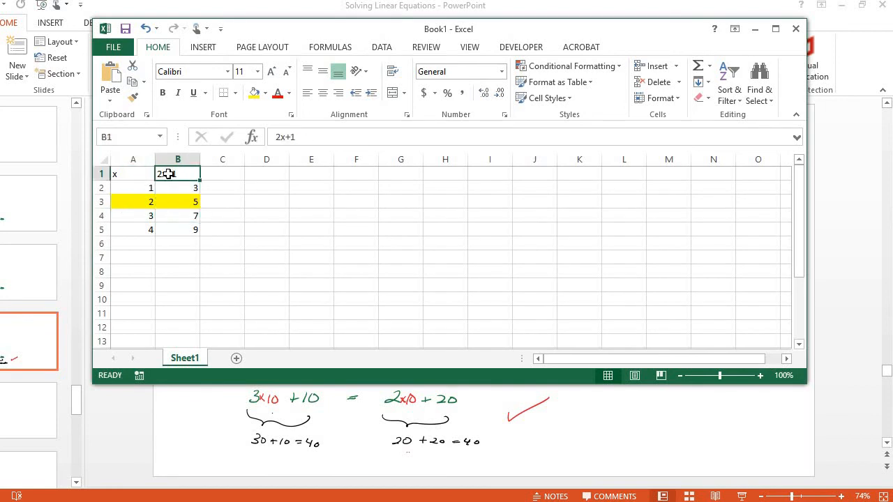
text(3)
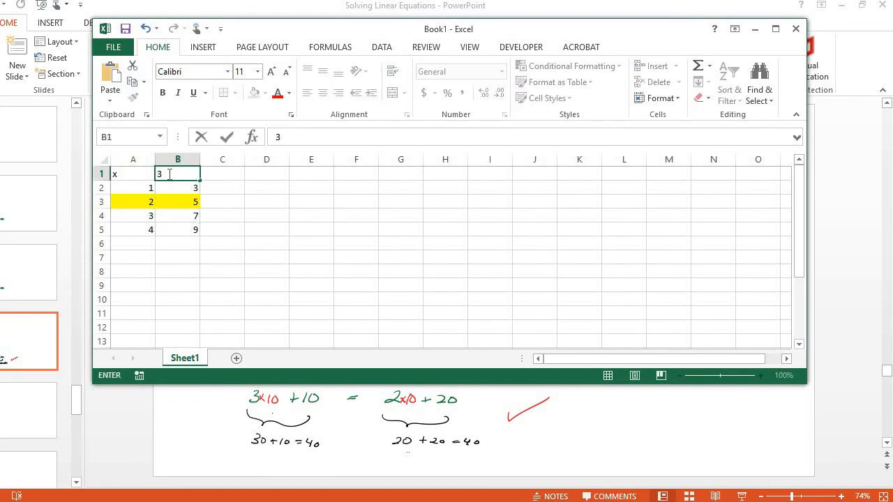
text(*x+10)
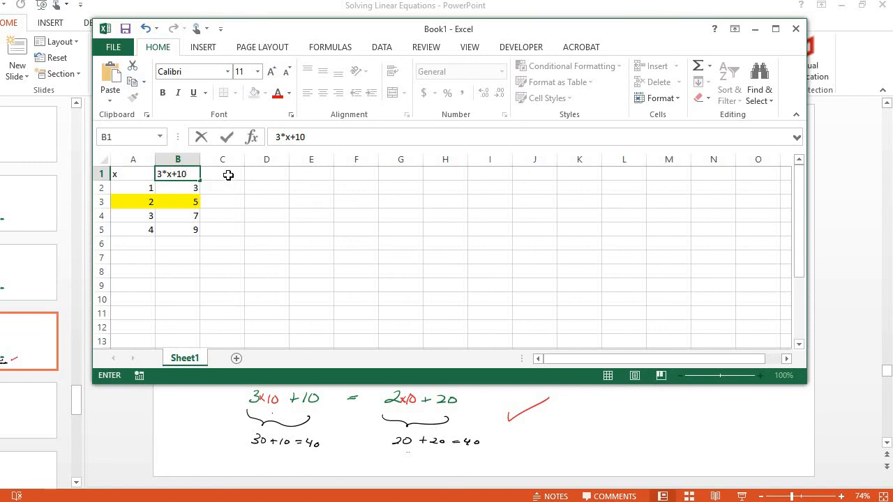
click(133, 173)
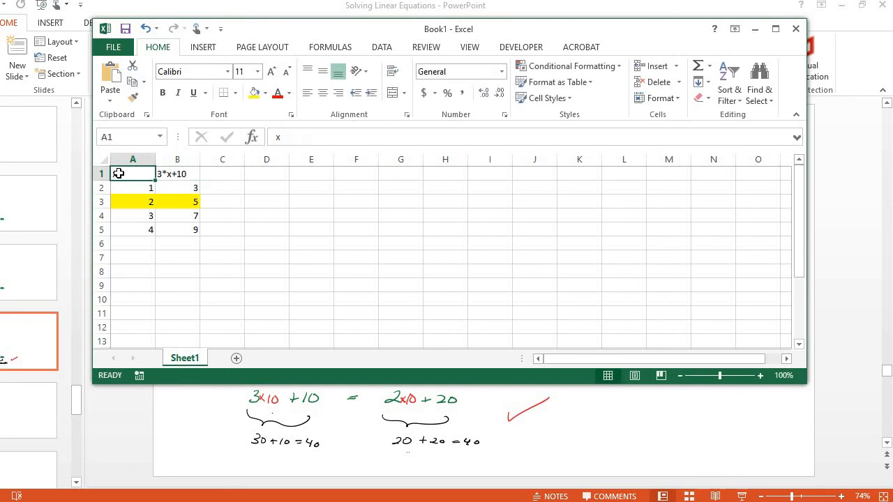
click(177, 173)
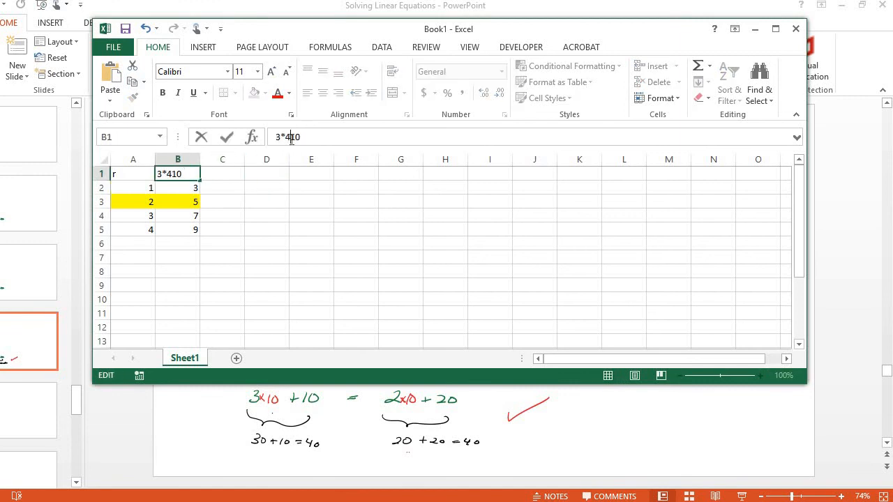
text(rr)
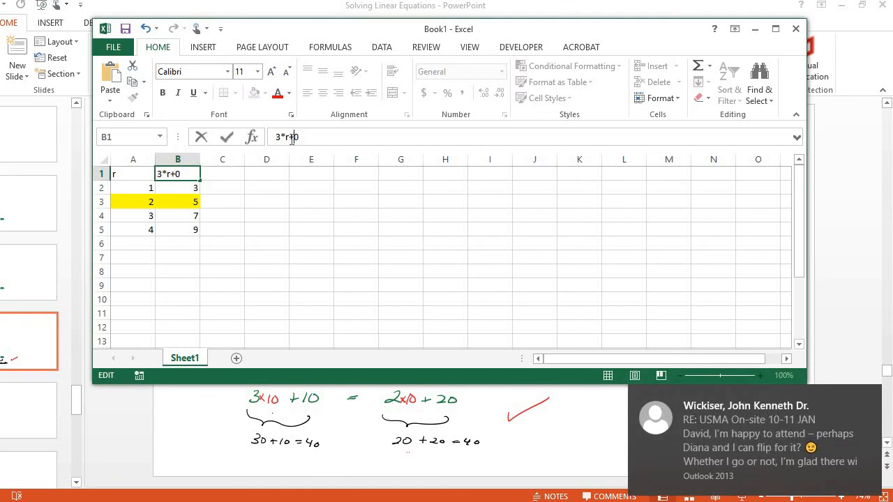
- Enter 2*r_10 as the C1 heading
click(221, 173)
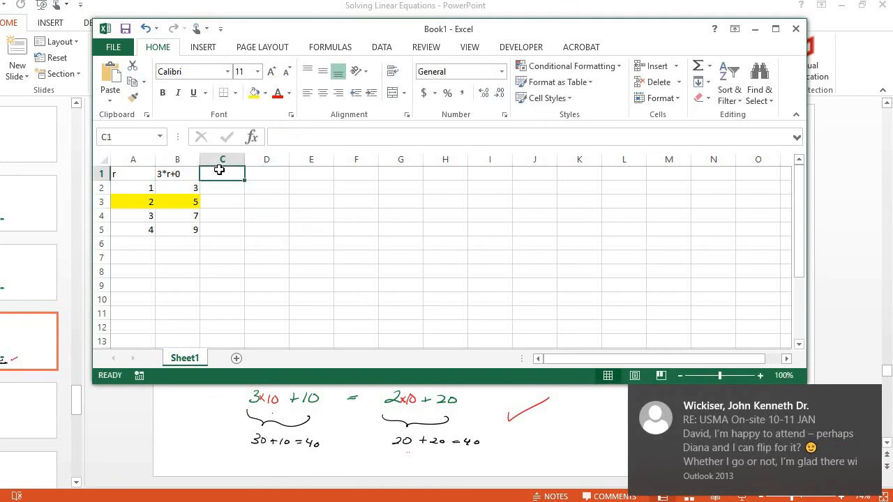
text(2)
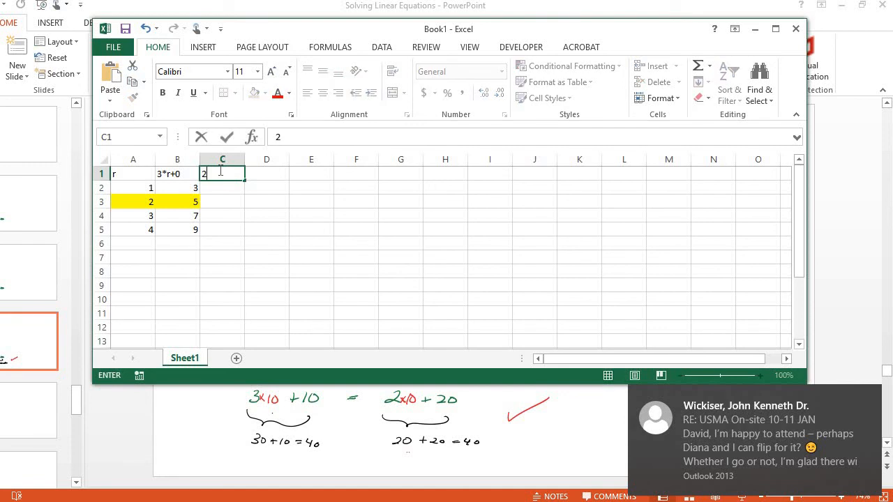
text(*r_10)
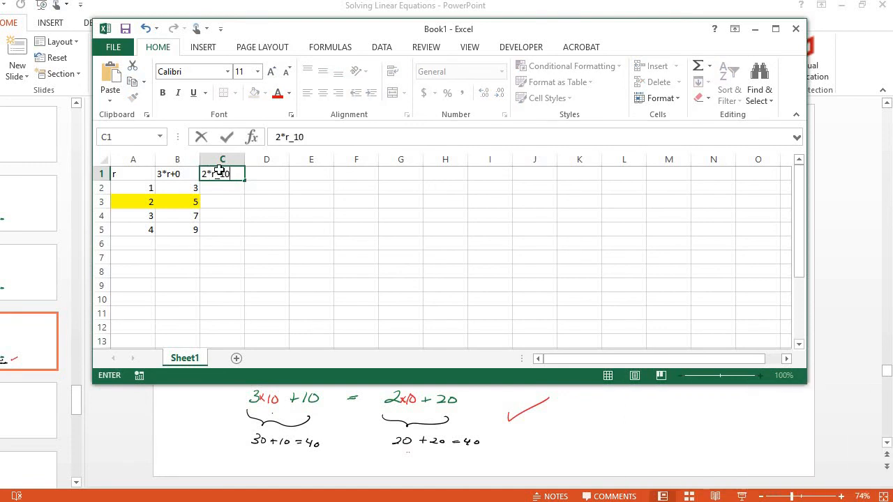
click(177, 187)
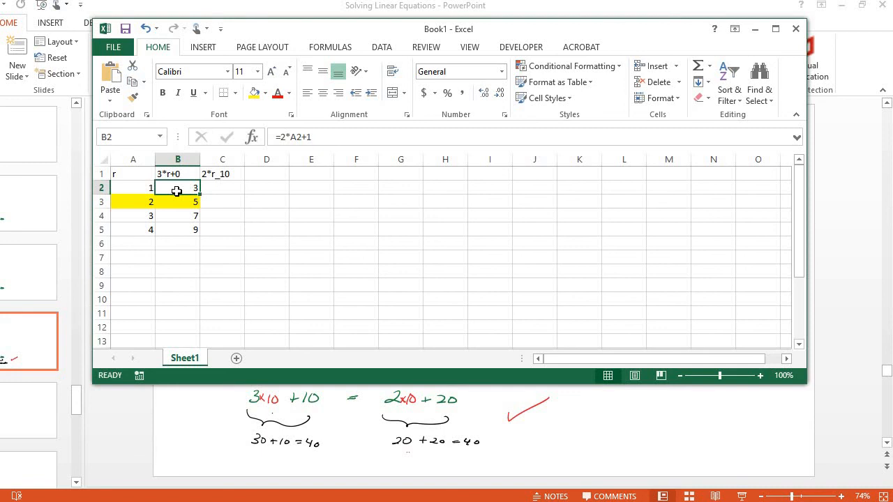
- Enter the formulas =3*A2+10 in B2 and =2*A2+10 in C2
click(177, 173)
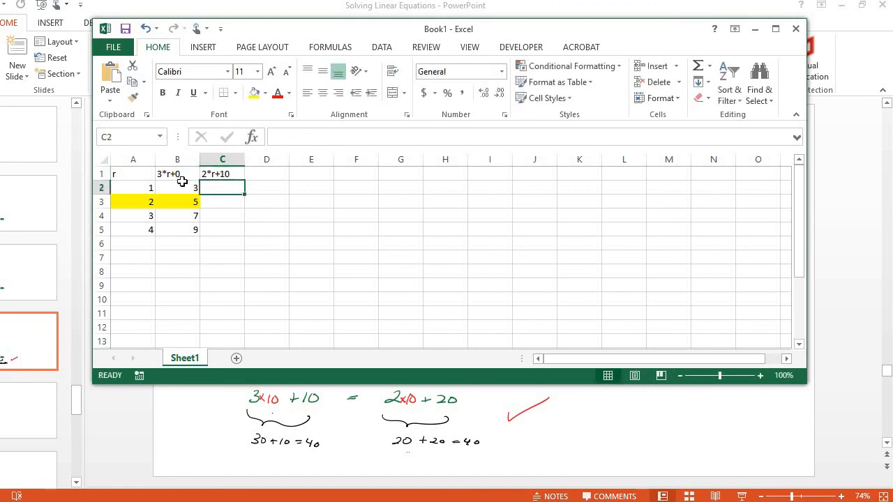
text(=)
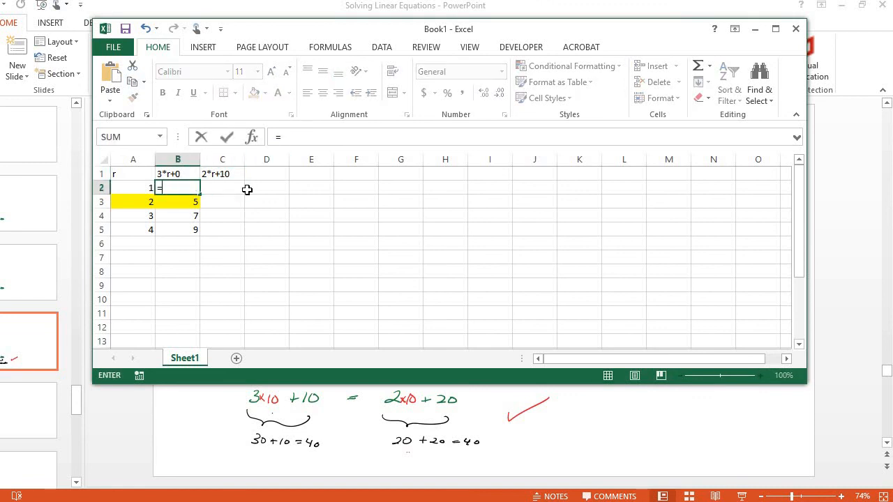
text(3*a)
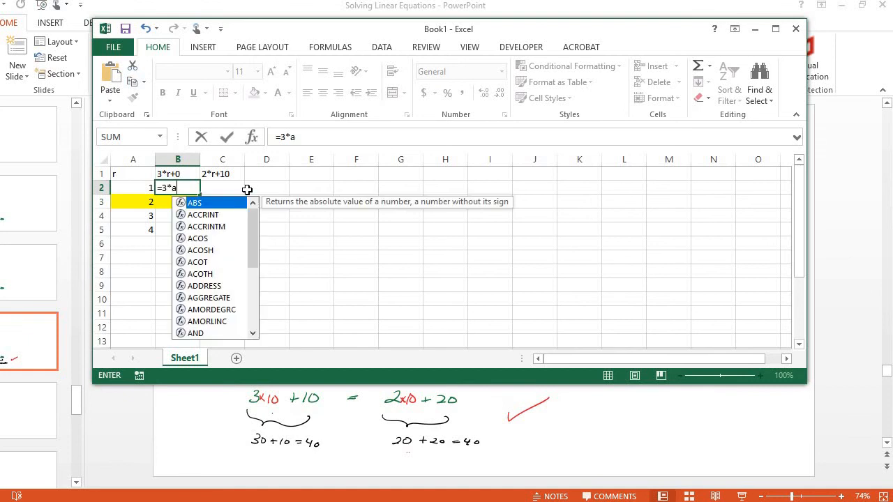
text(2+10)
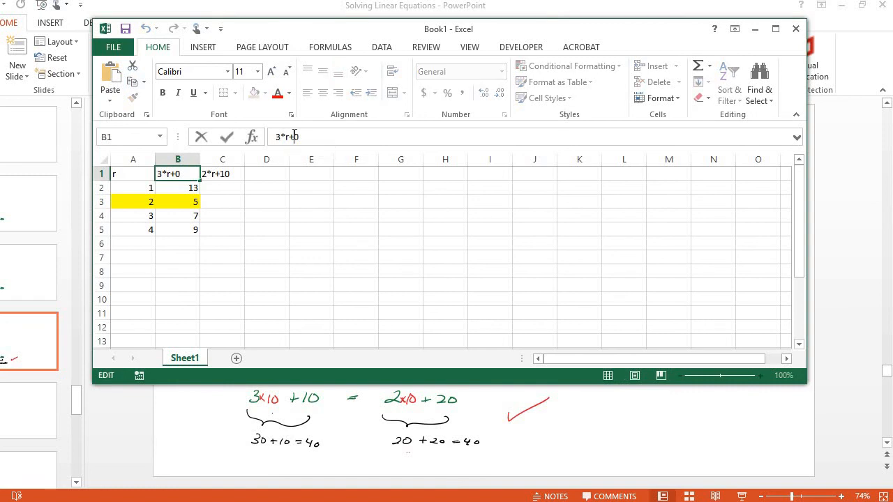
click(222, 187)
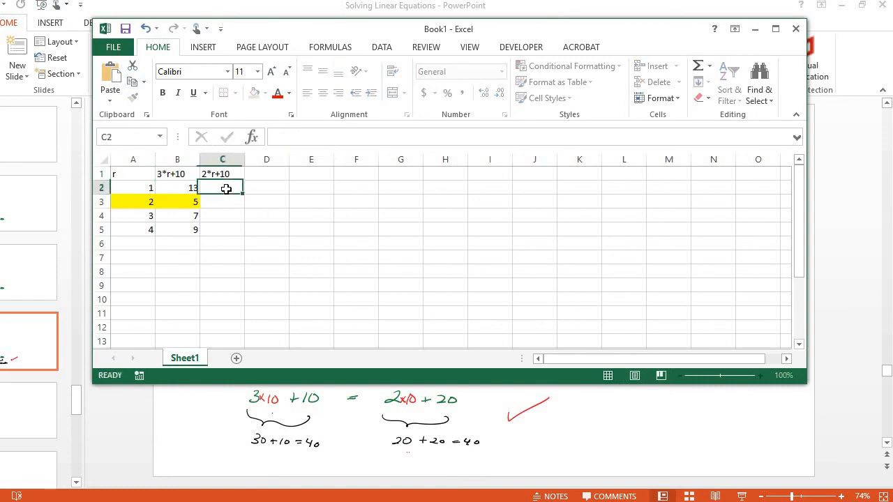
text(=2)
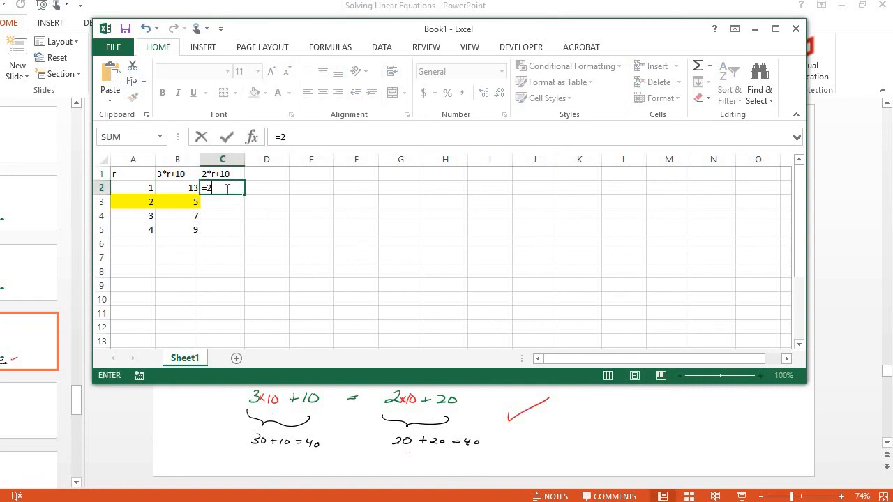
text(*a2+1)
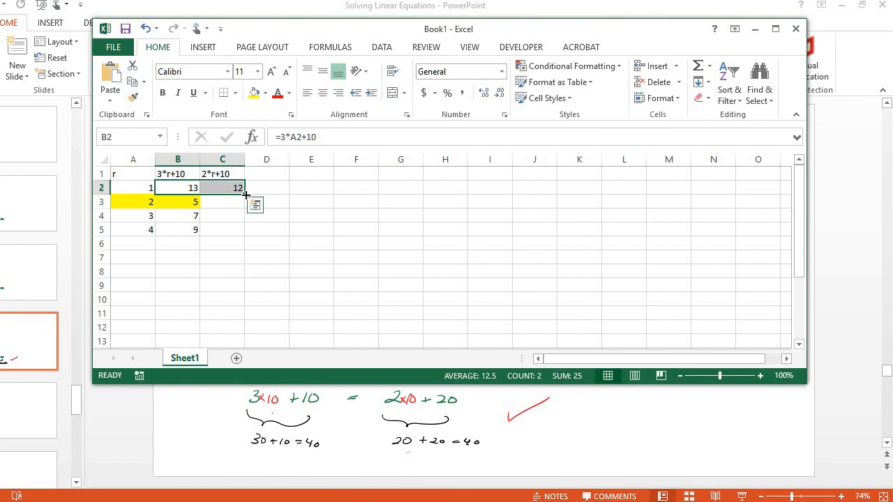
- Fill the r values and both formulas down to row 11, r = 10
drag(244, 194, 244, 230)
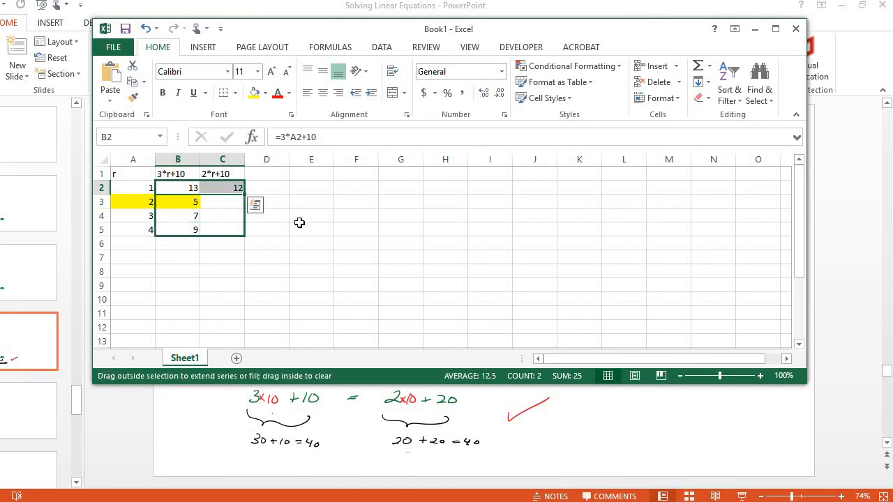
drag(177, 187, 177, 243)
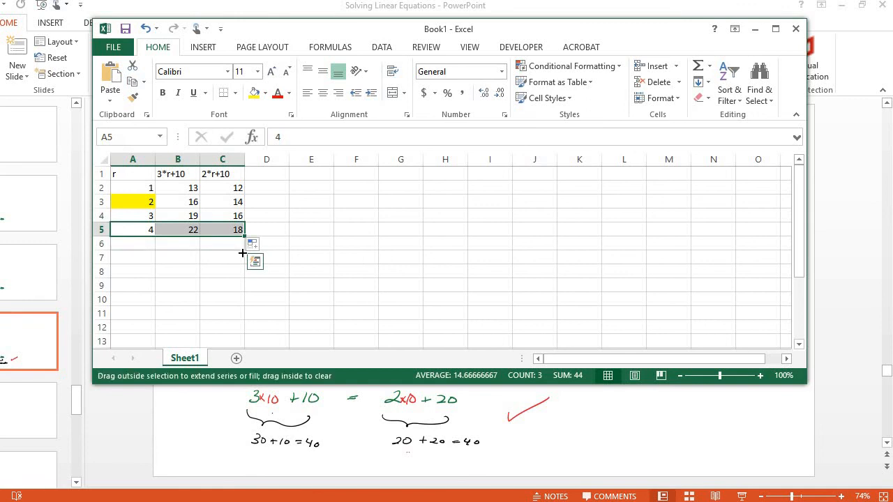
drag(237, 230, 237, 244)
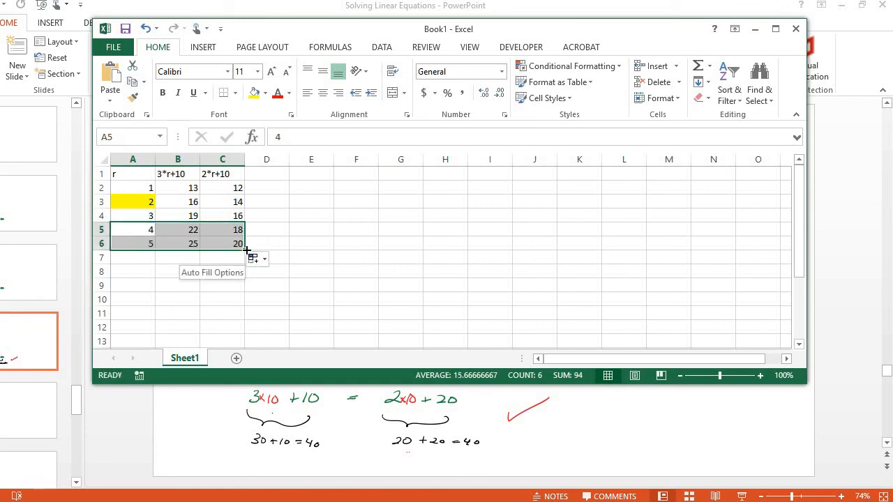
drag(246, 250, 246, 300)
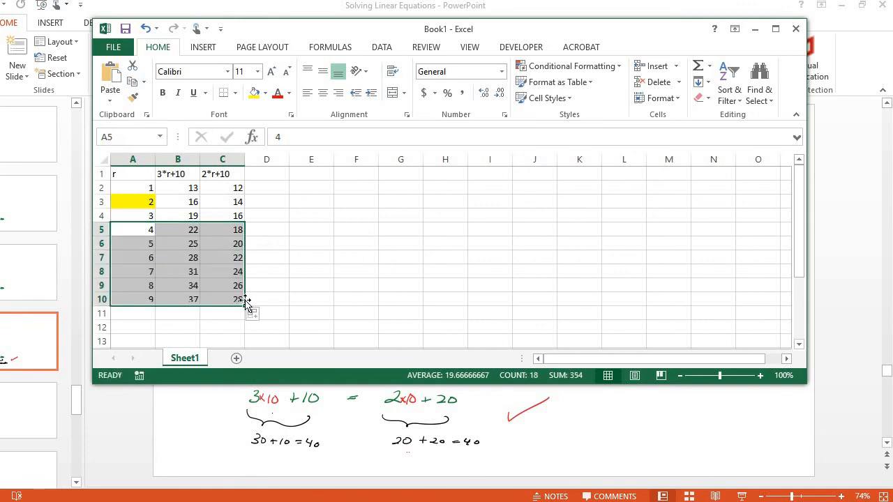
drag(243, 298, 243, 313)
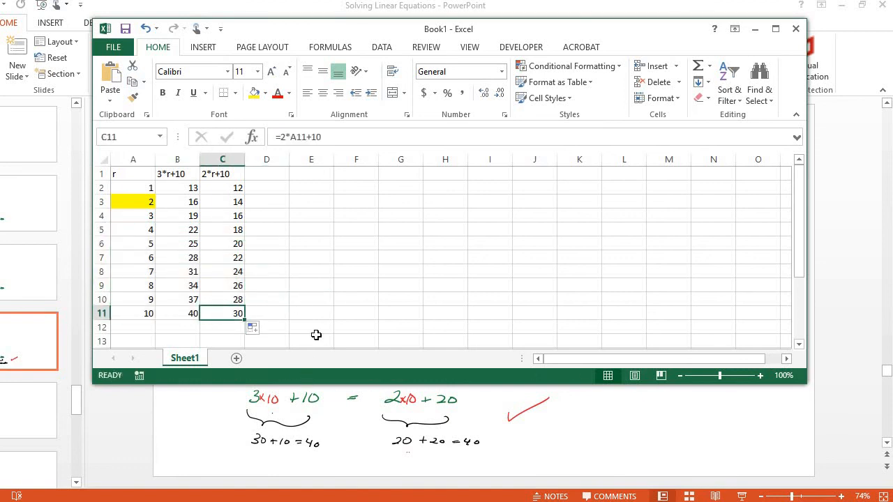
- Change C2 to =2*A2+20 and copy it down column C to row 11
click(222, 187)
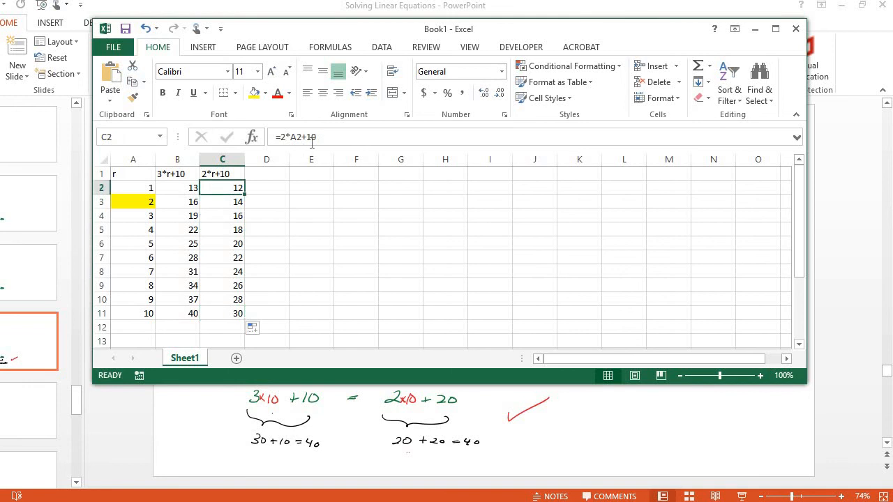
click(222, 202)
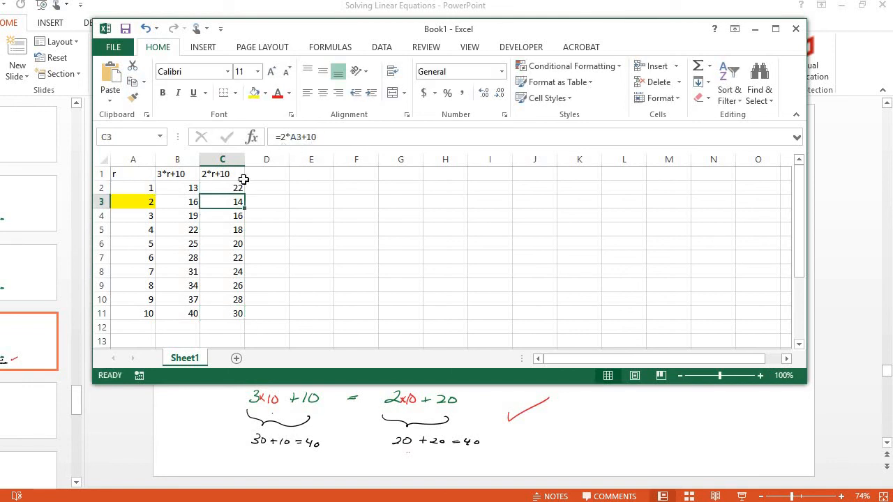
drag(241, 188, 240, 310)
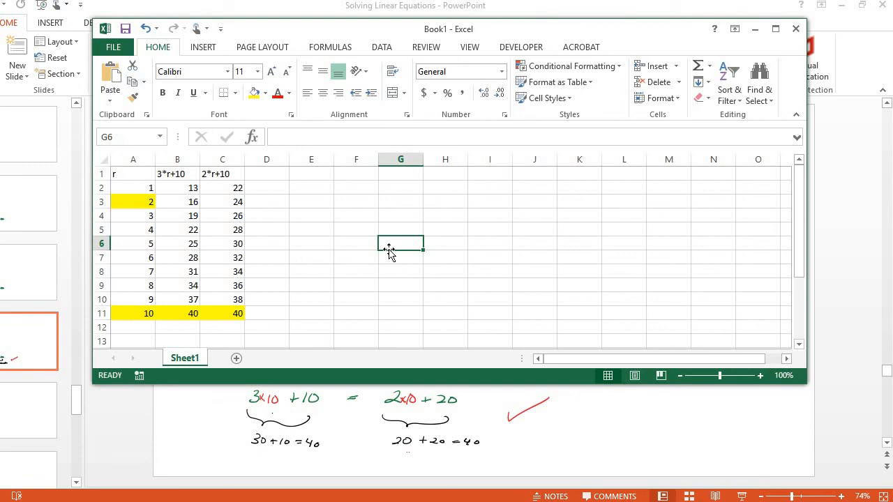
mouse_move(38, 350)
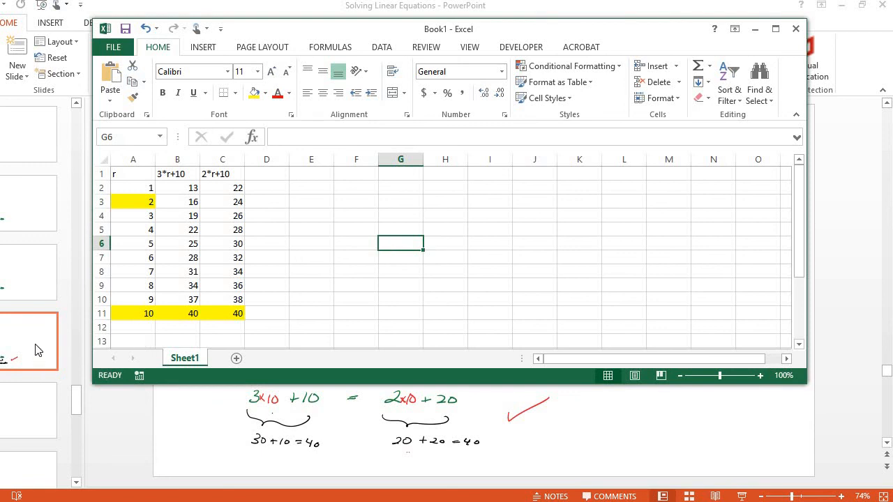